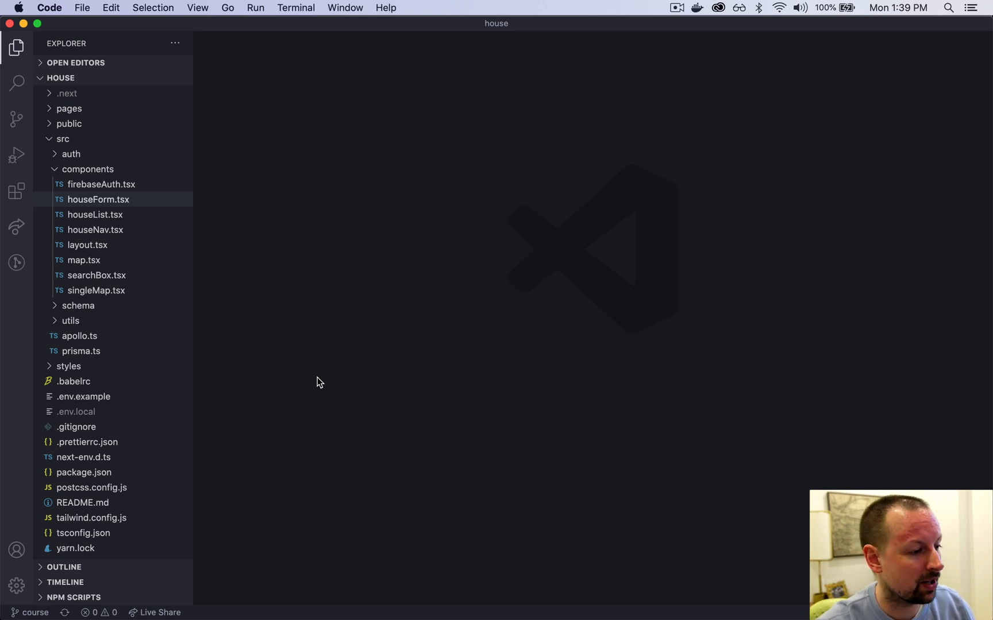
Run yarn dev in iTerm2 to start the development server.
click(390, 600)
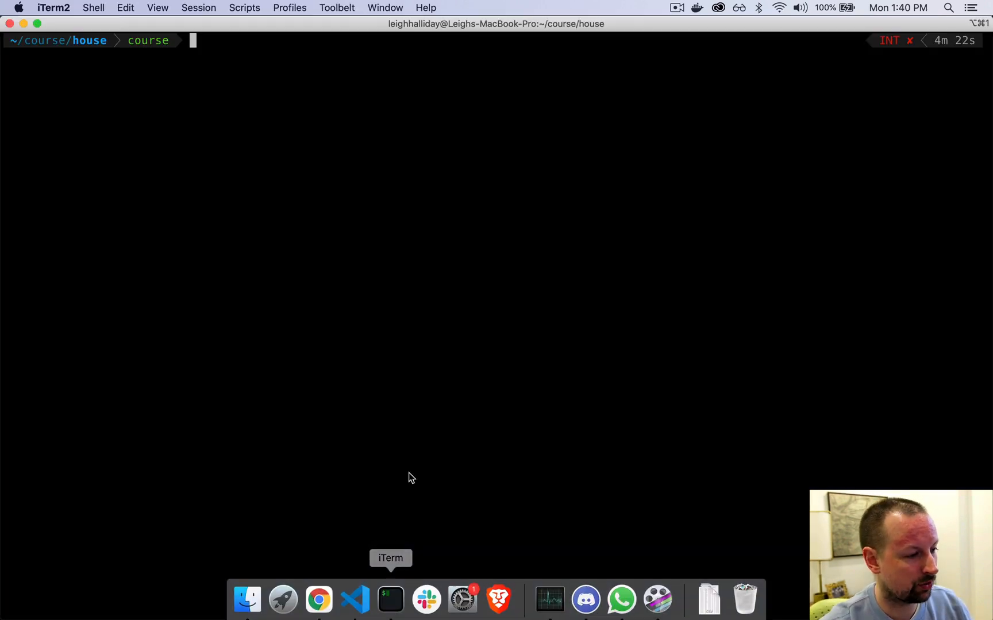
text(yar)
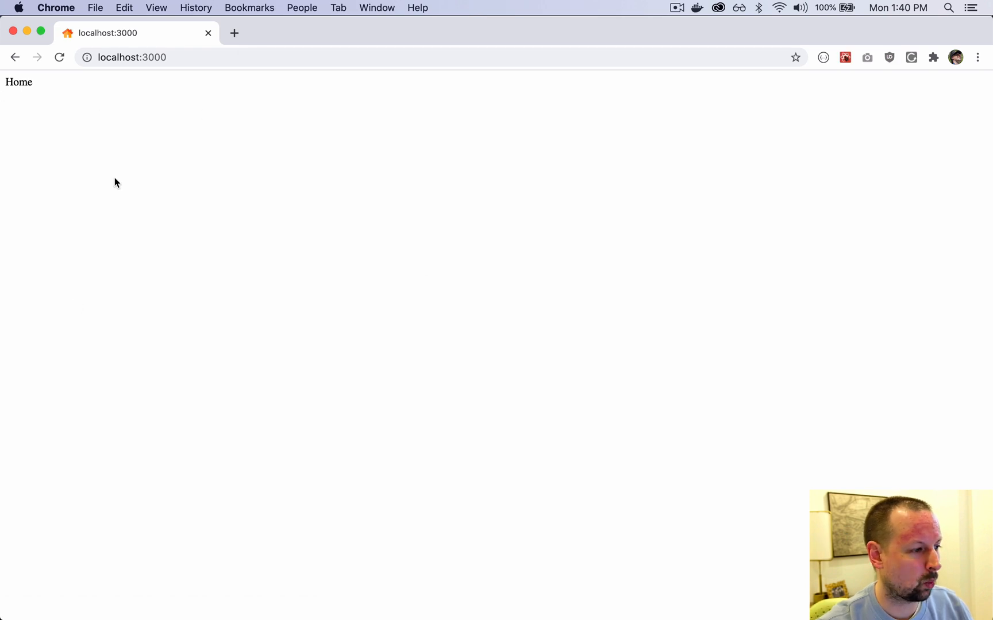
Collapse the src folder in the VS Code Explorer to top-level folders.
double_click(18, 82)
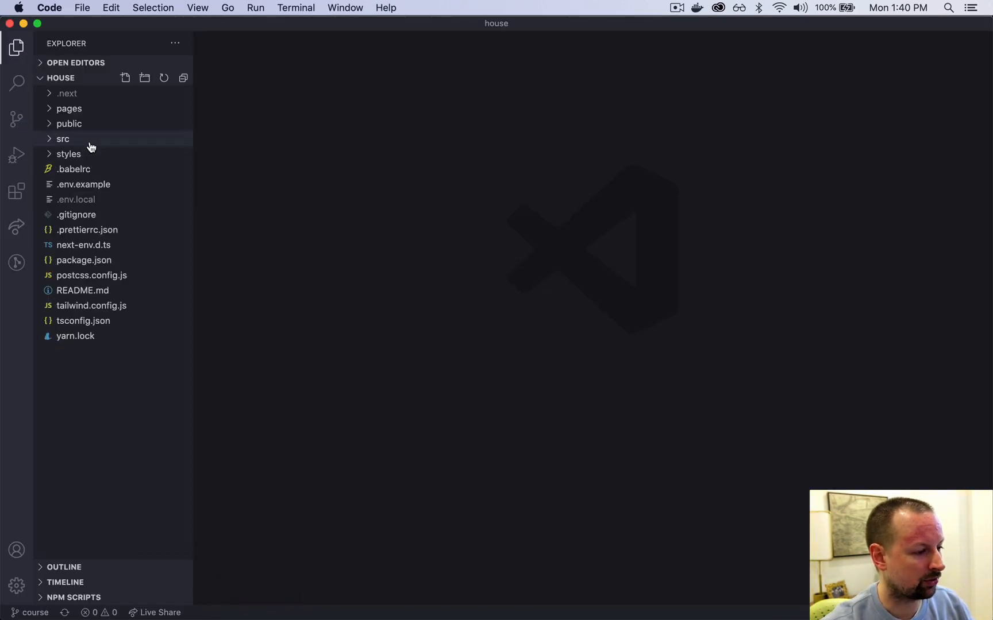
Open _app.tsx from the pages folder to uncomment the index.css import.
click(68, 108)
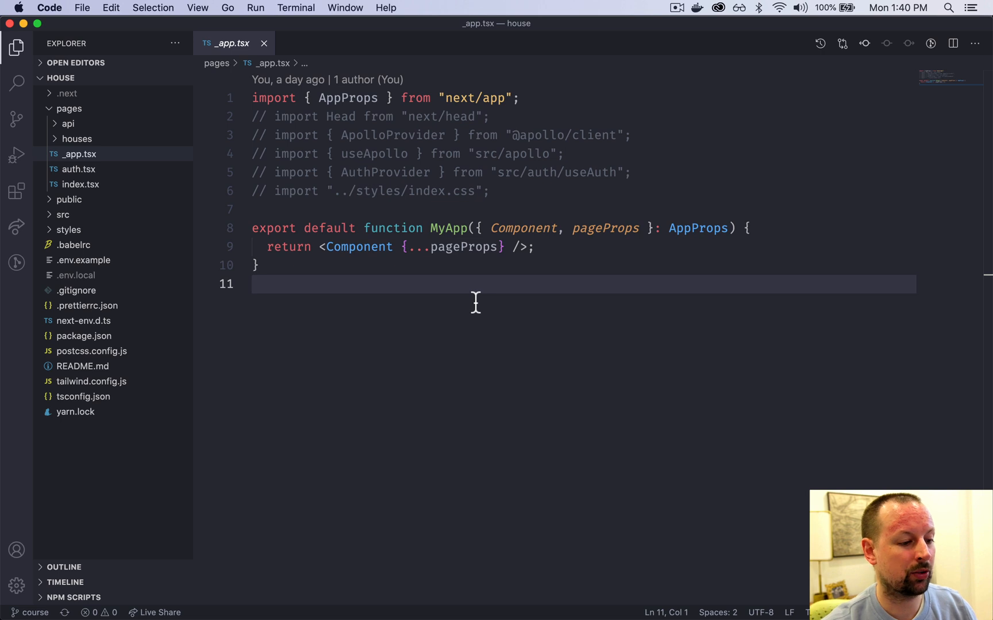
mouse_move(423, 201)
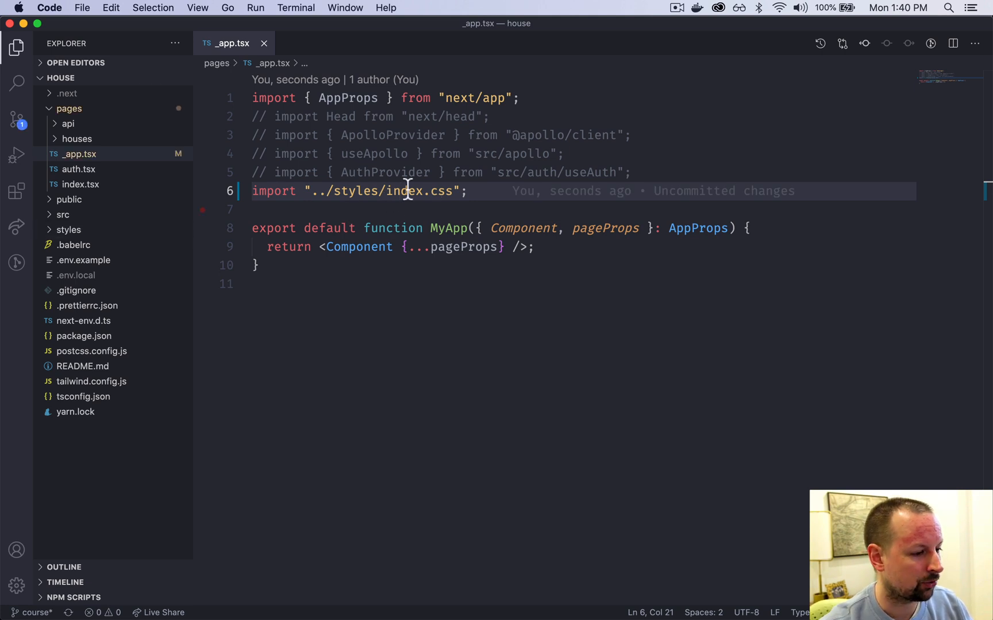
mouse_move(473, 212)
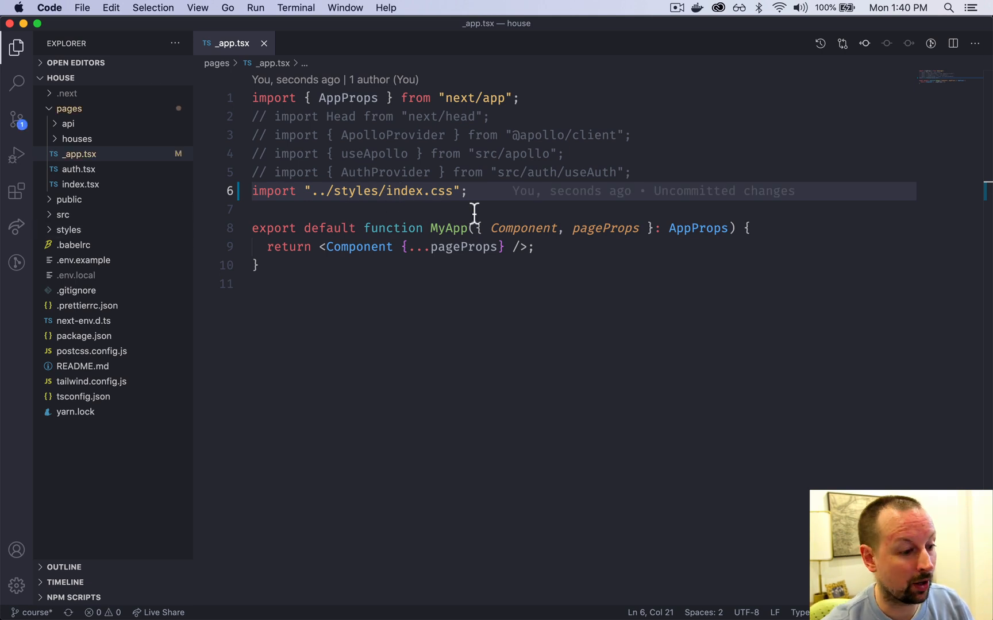
mouse_move(105, 232)
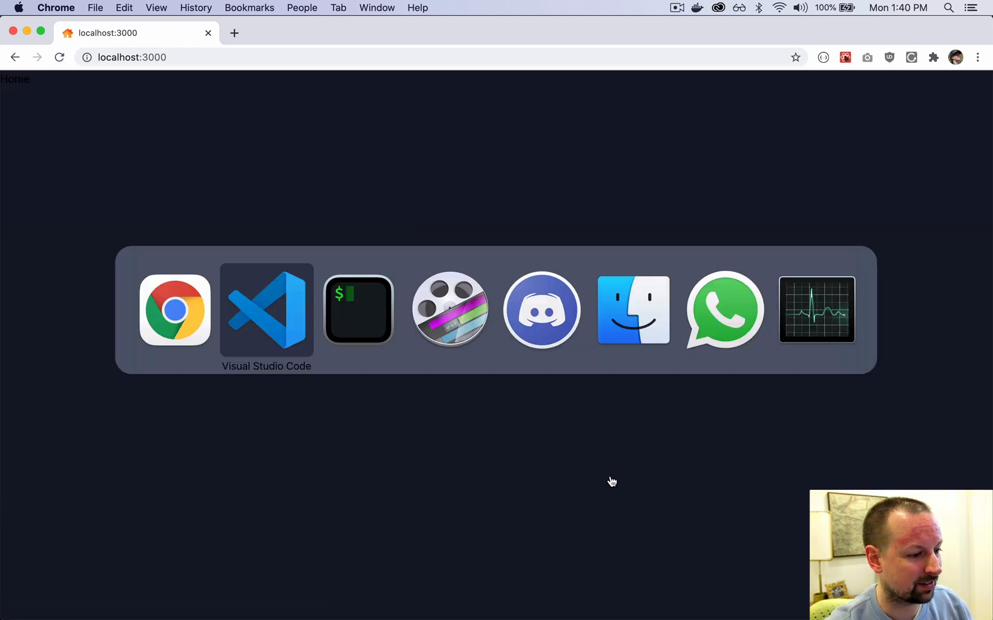
Return to _app.tsx to uncomment the next/head import and add <> before <Component>.
click(266, 310)
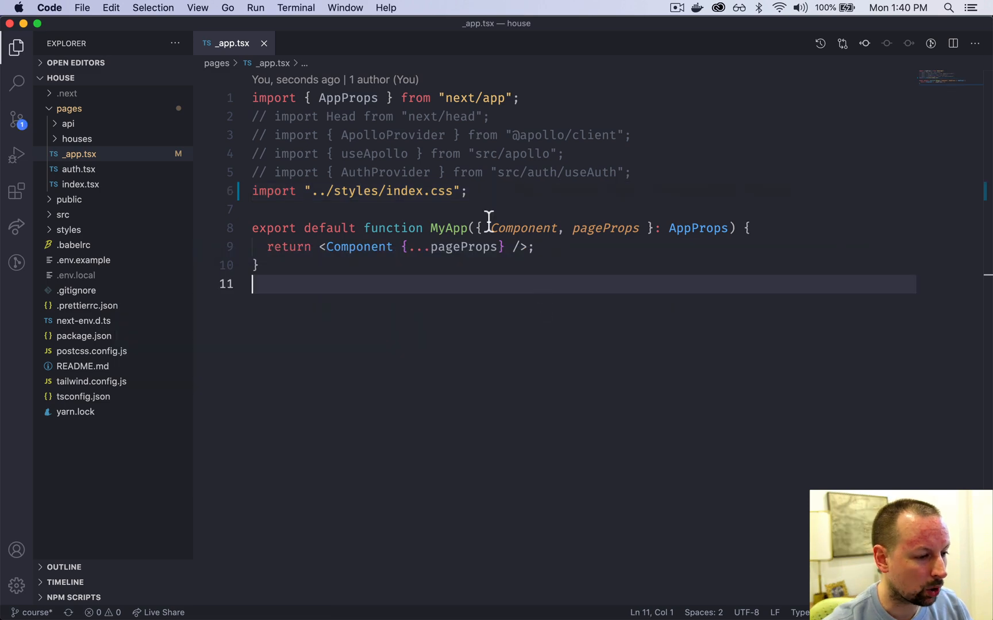
mouse_move(398, 315)
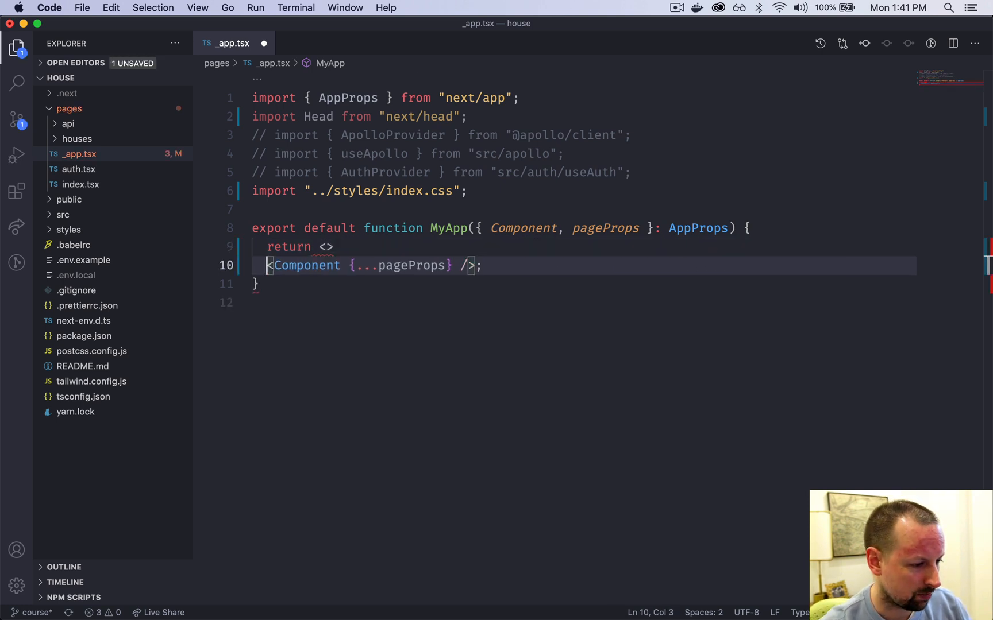
Close the fragment and add a Head with the title 'Home Sweet Home'.
key(Enter)
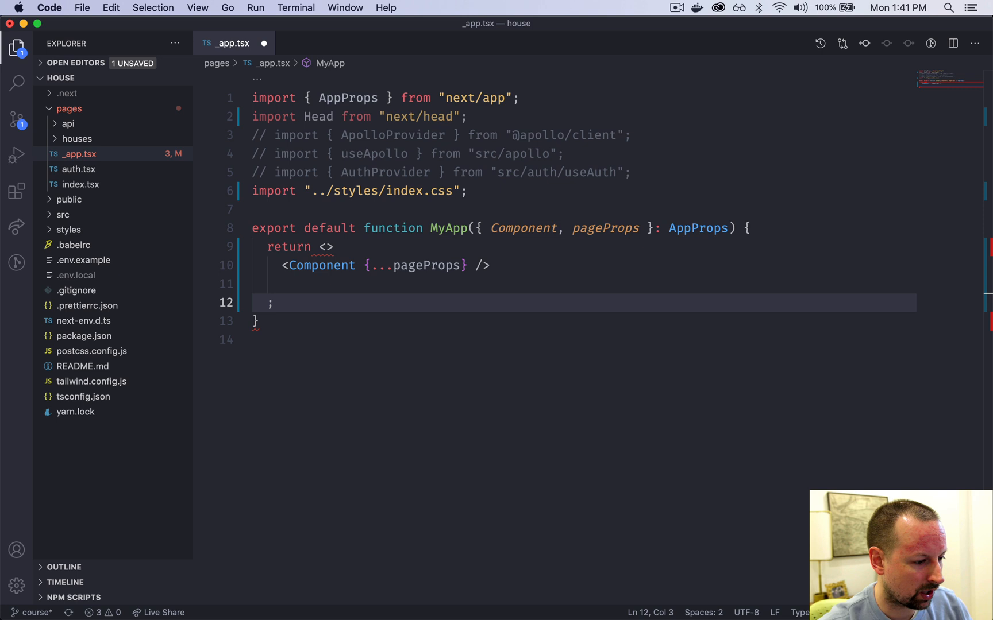
text(</>)
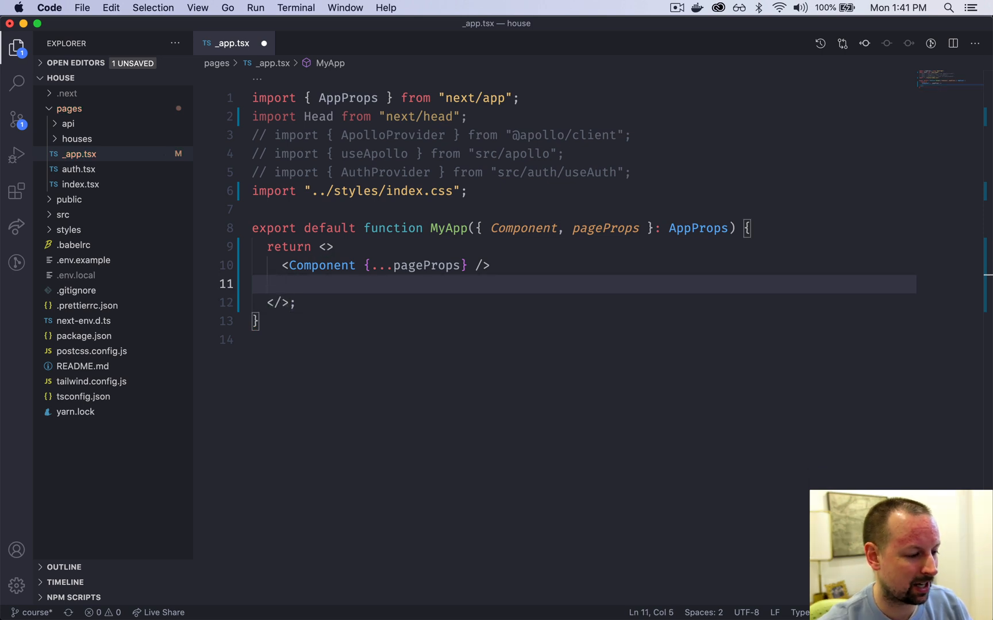
key(enter)
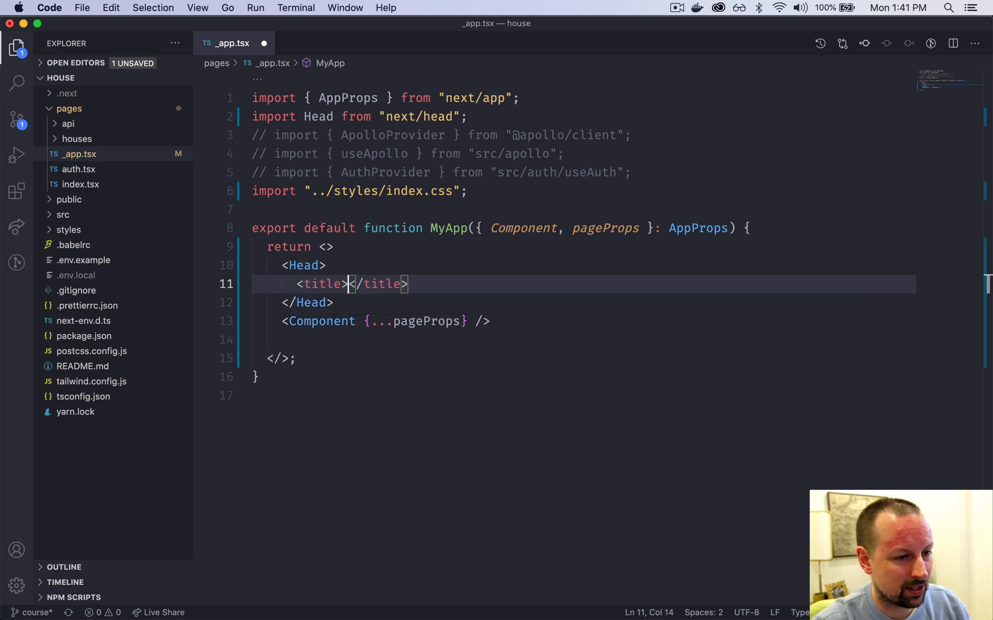
text(Home Sweet Home)
text(<)
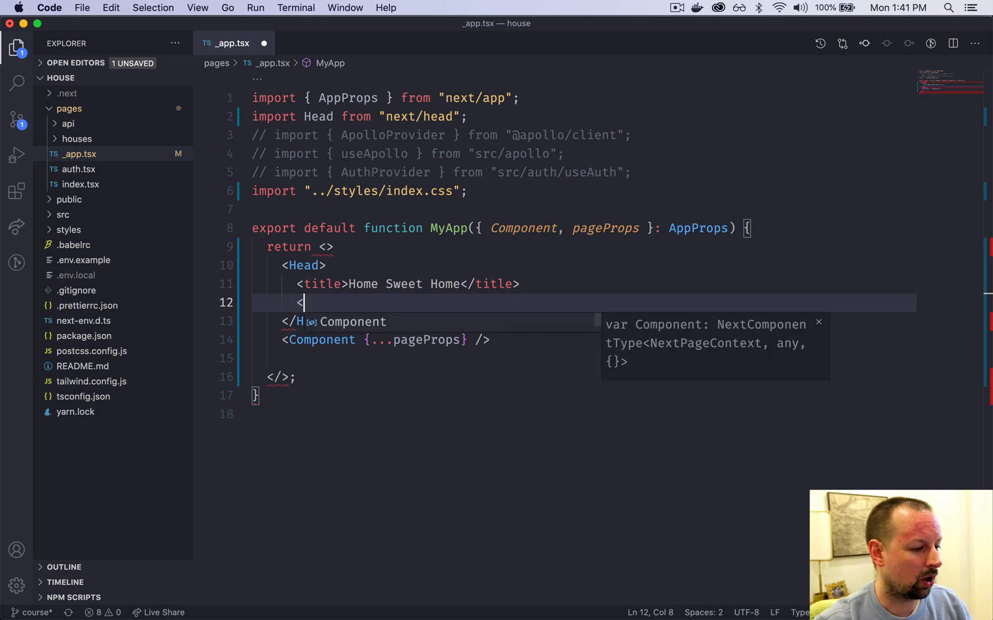
Add a favicon link (rel icon, href /favicon.ico), save to reformat, and check public.
text(link rel)
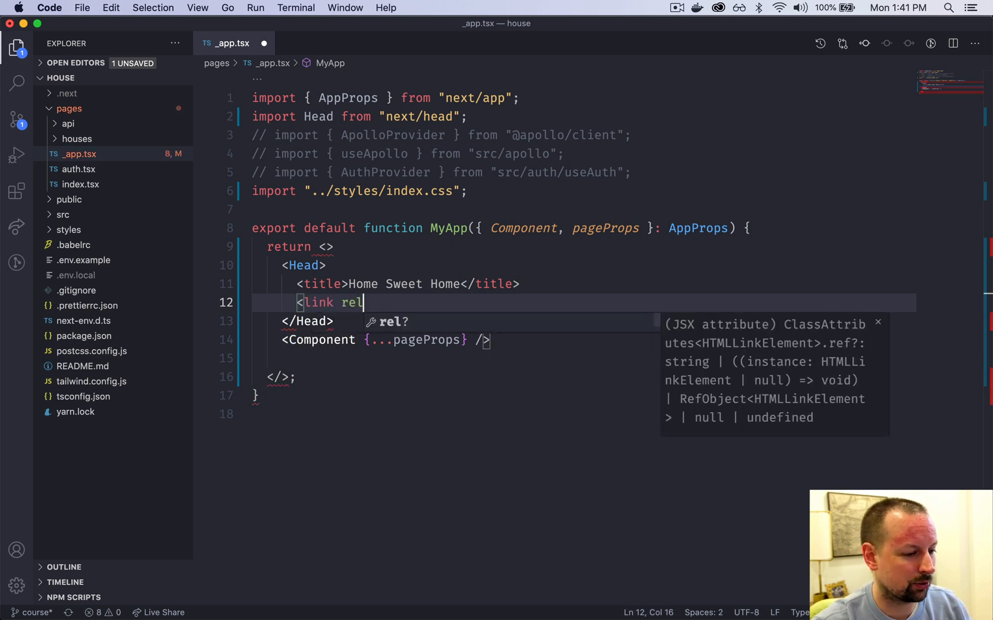
text(="icon")
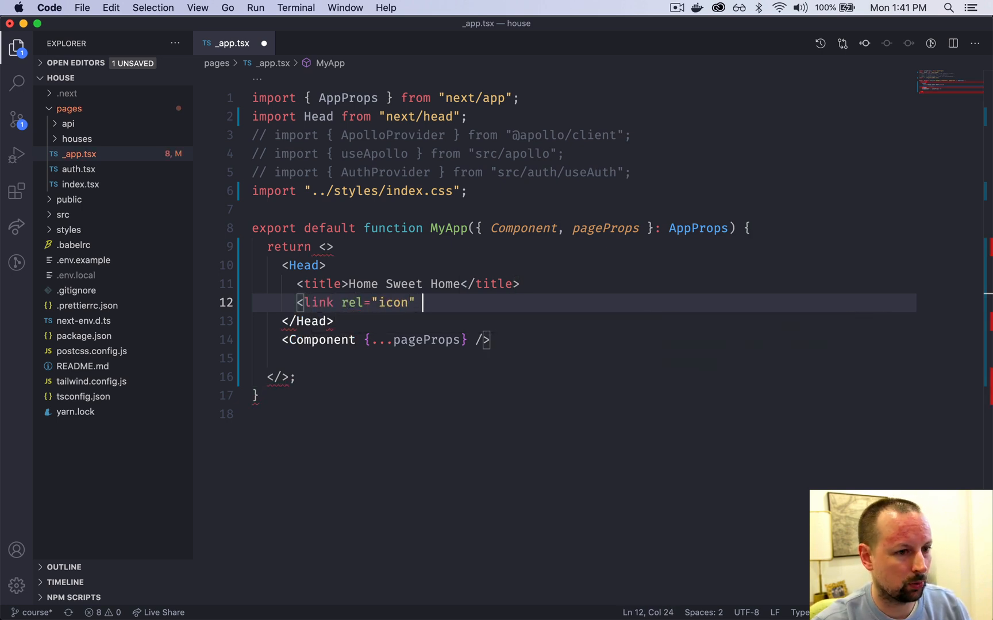
text(href="/fa)
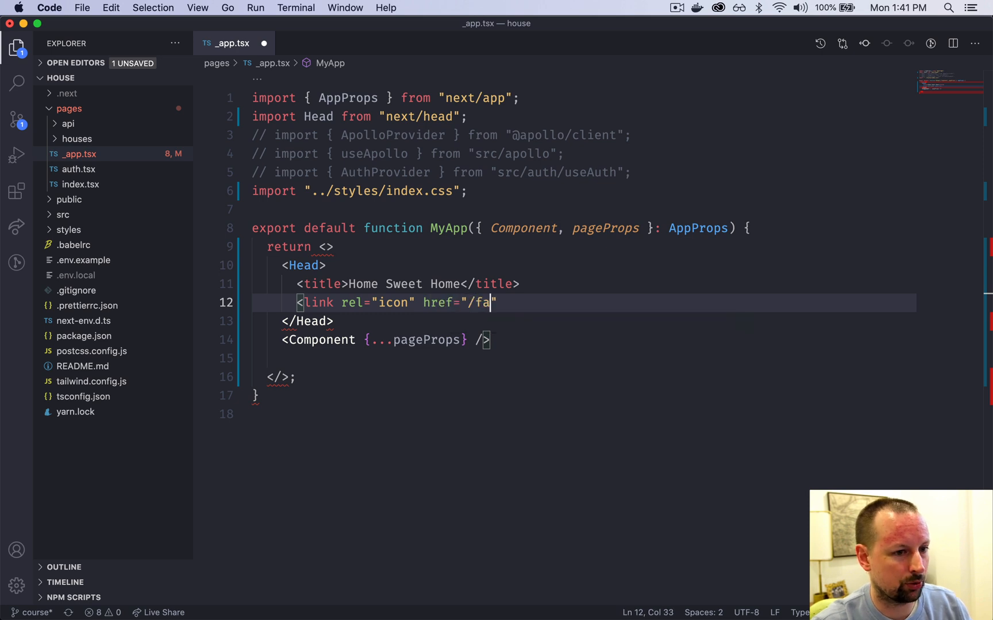
text(vicon.ico)
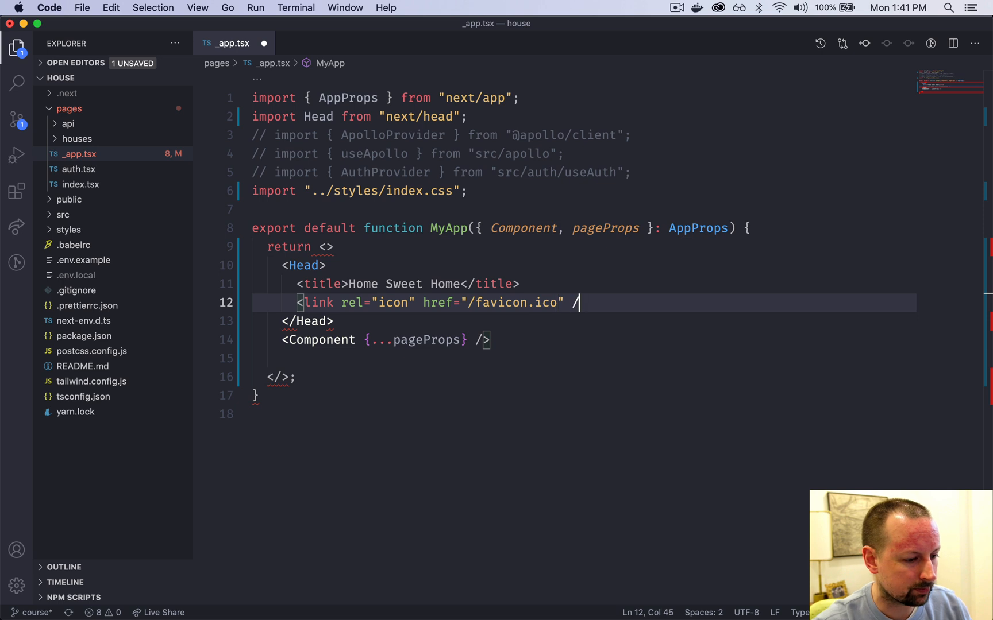
key(cmd+s)
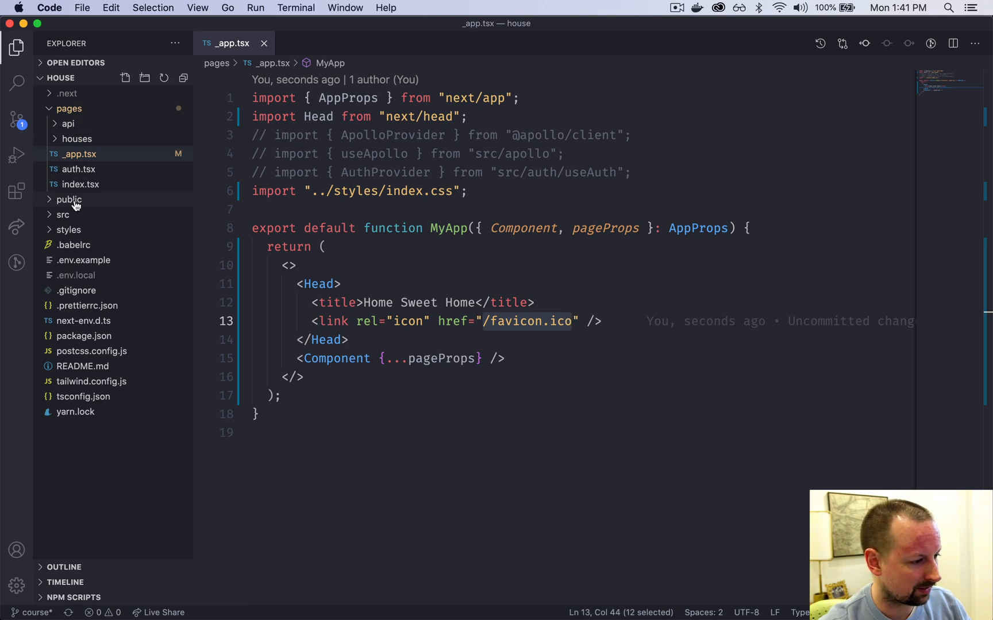
click(68, 200)
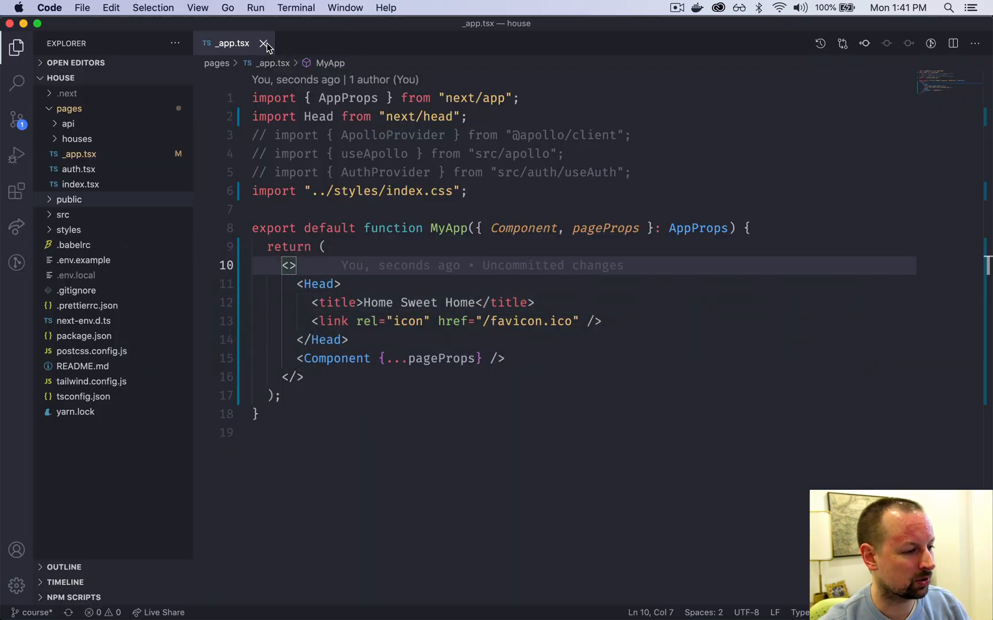
Close _app.tsx and make index.tsx return <Layout main={<div>Home</div>} />, saved.
click(80, 184)
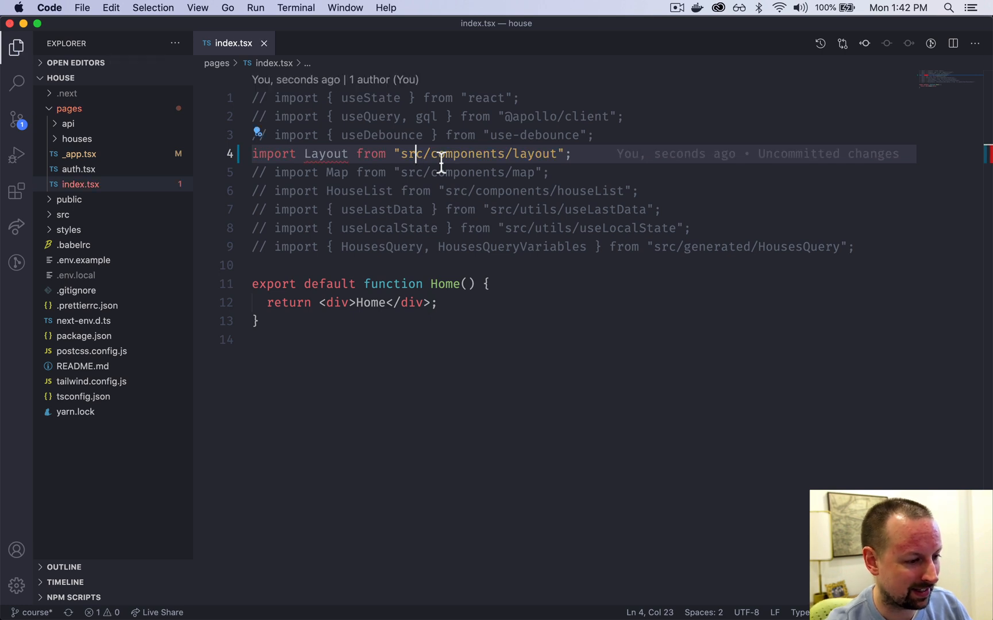
text(Lay)
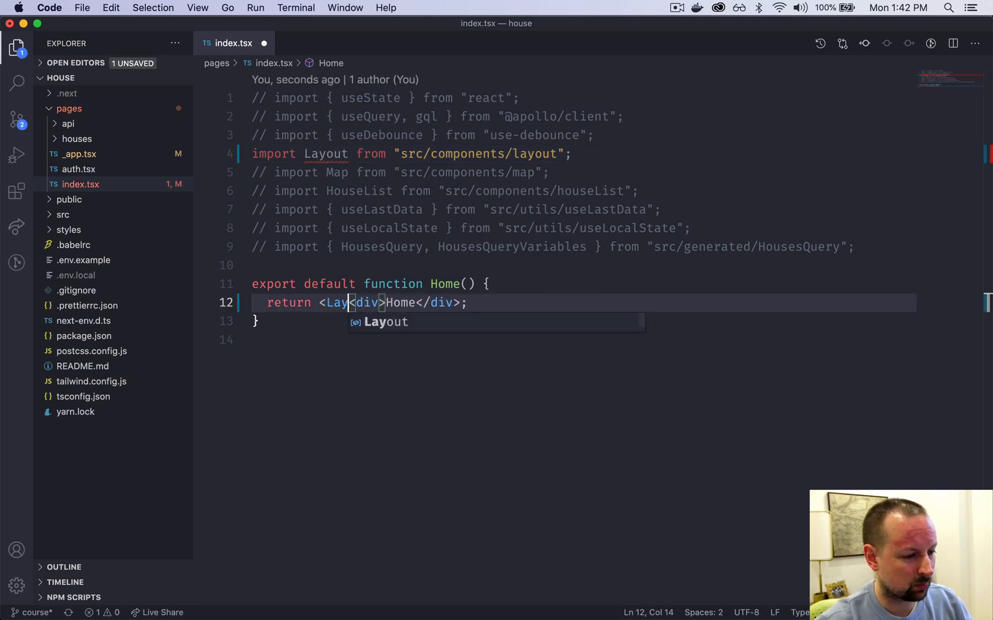
key(Tab)
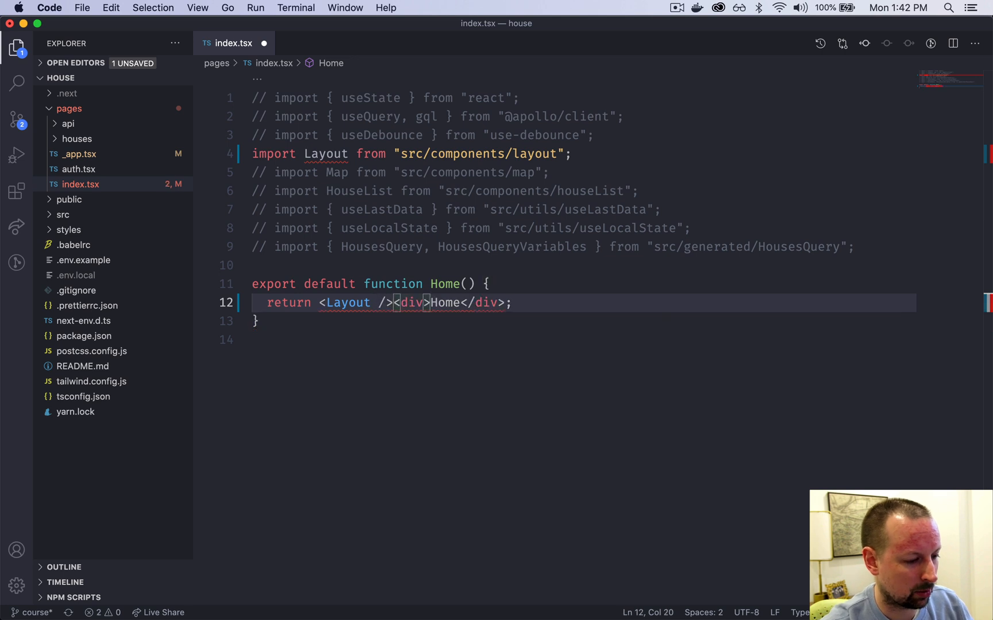
mouse_move(412, 302)
text(m )
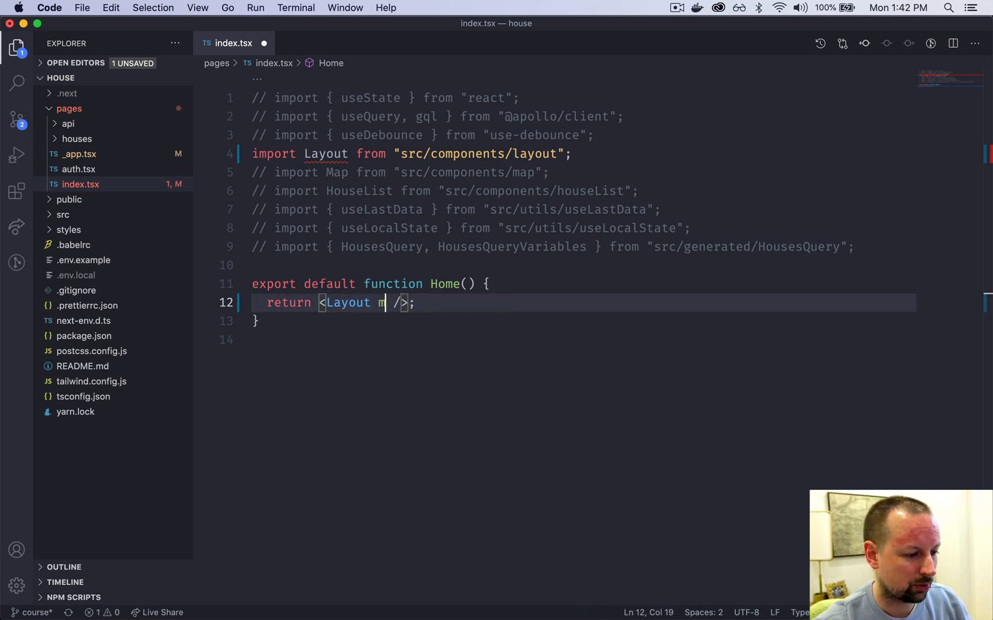
text(ain={)
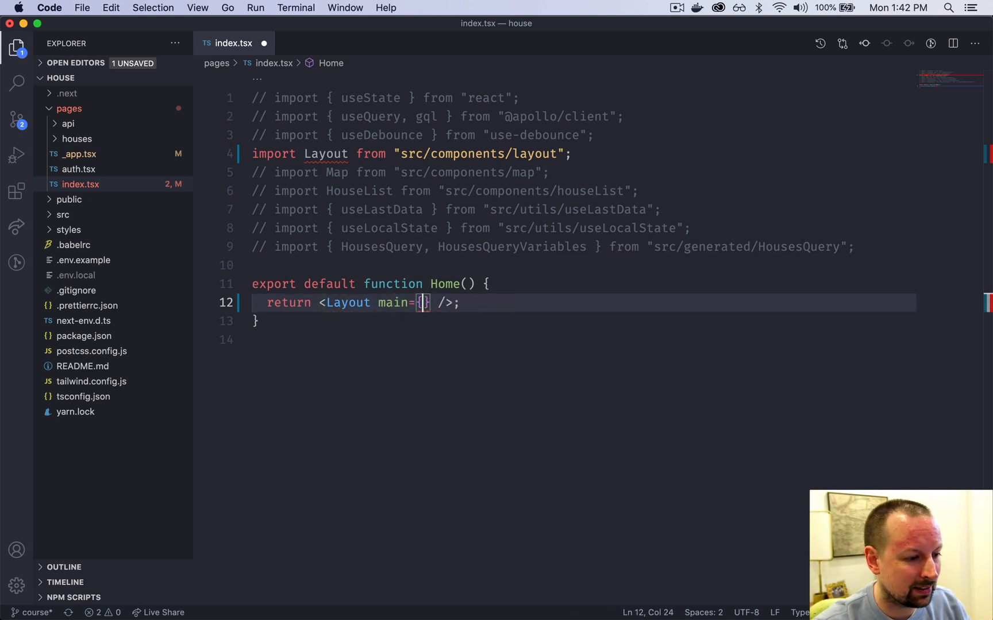
text(<div>Home</div>)
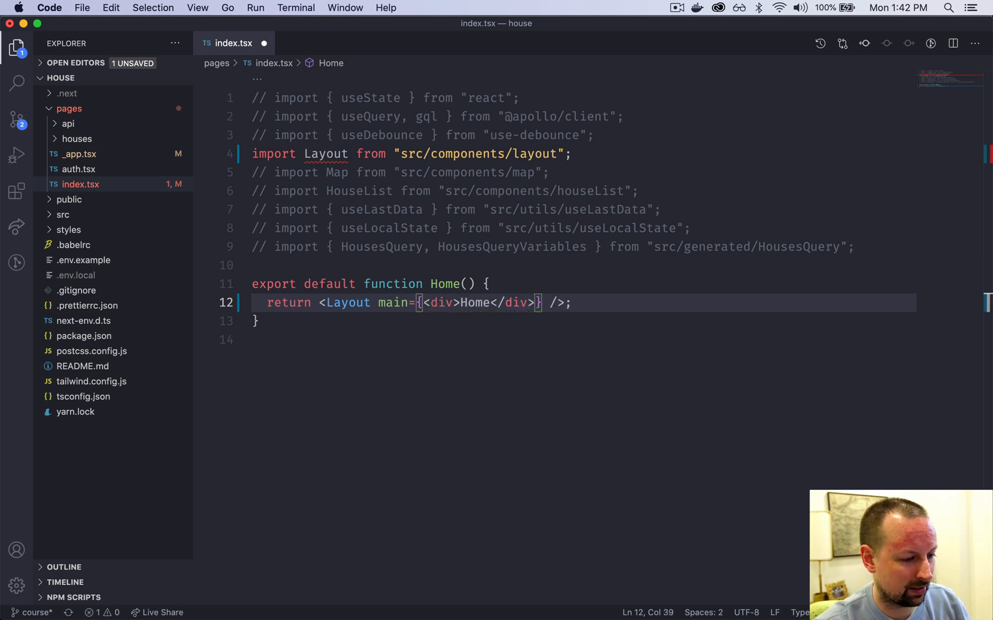
key(cmd+s)
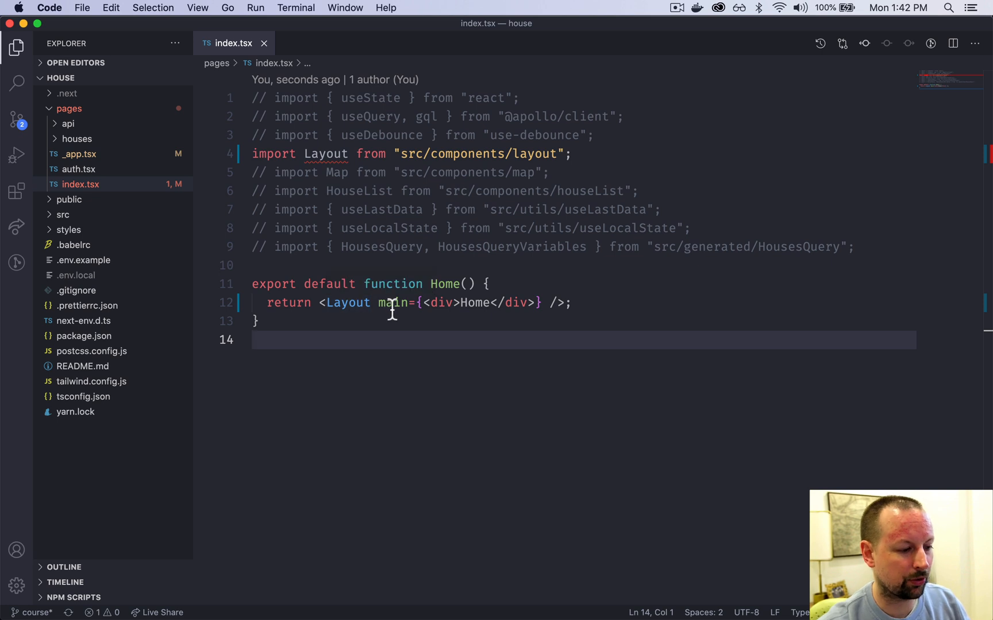
click(422, 303)
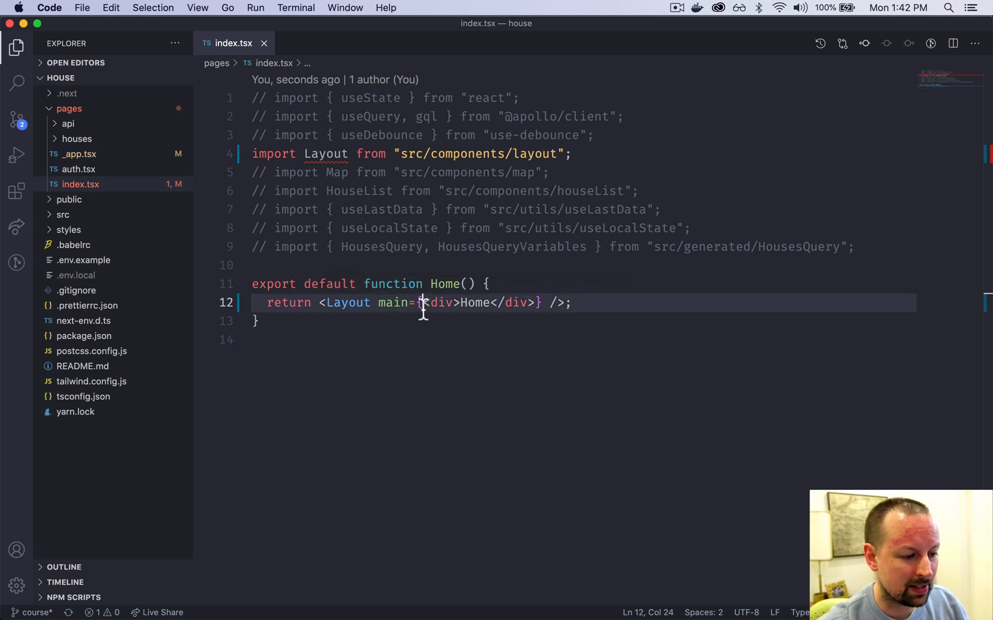
drag(423, 303, 533, 303)
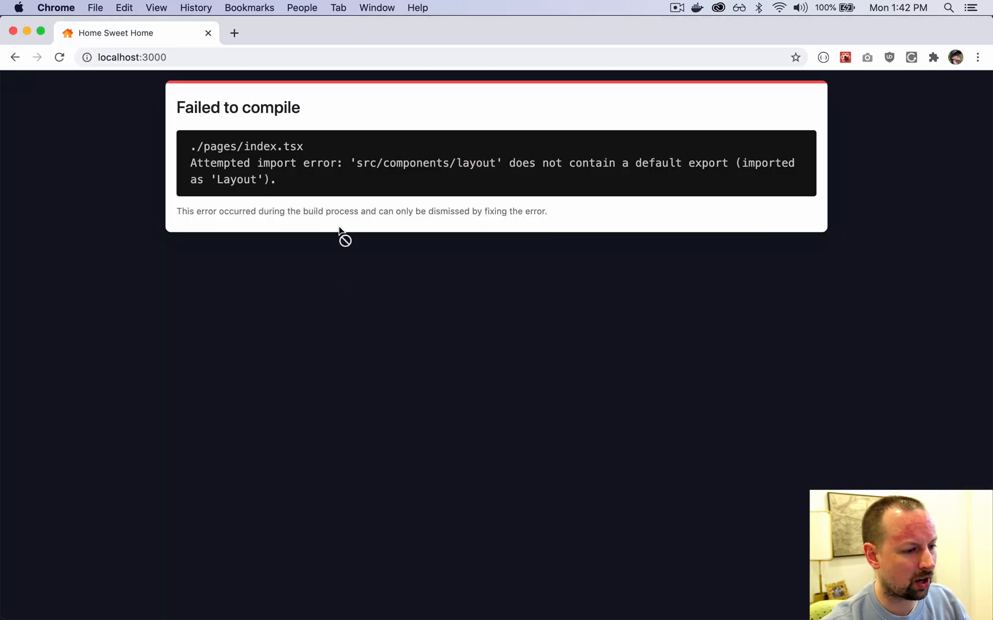
mouse_move(412, 151)
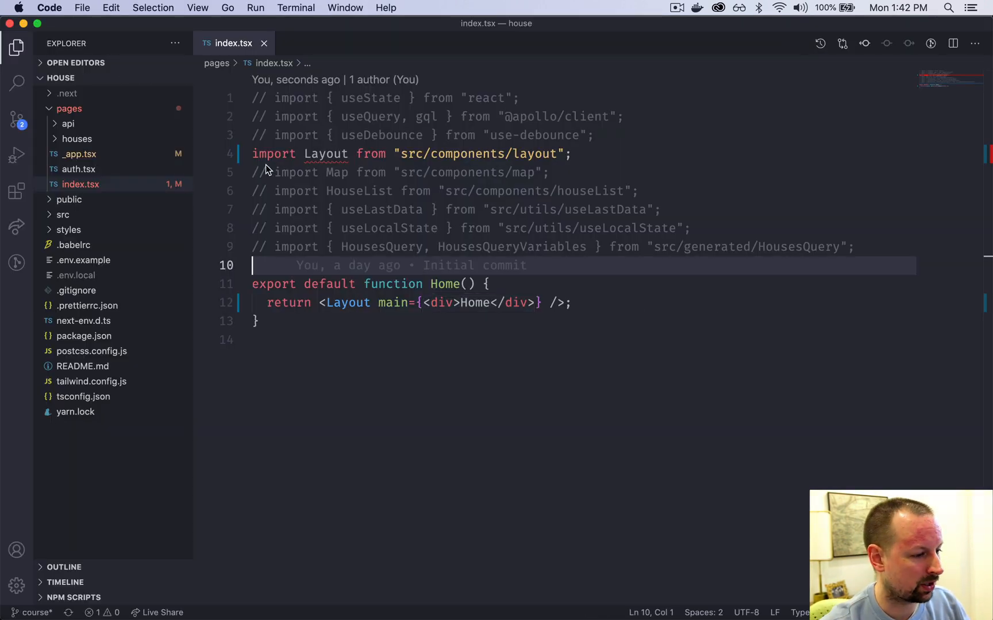
mouse_move(506, 154)
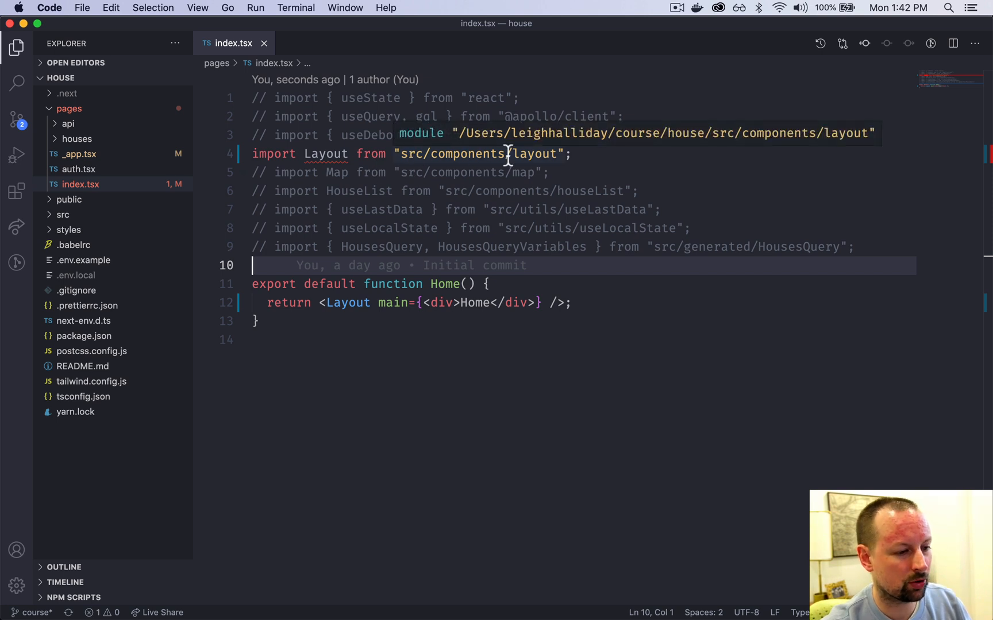
Expand src and then components in the Explorer to reach layout.tsx.
click(63, 215)
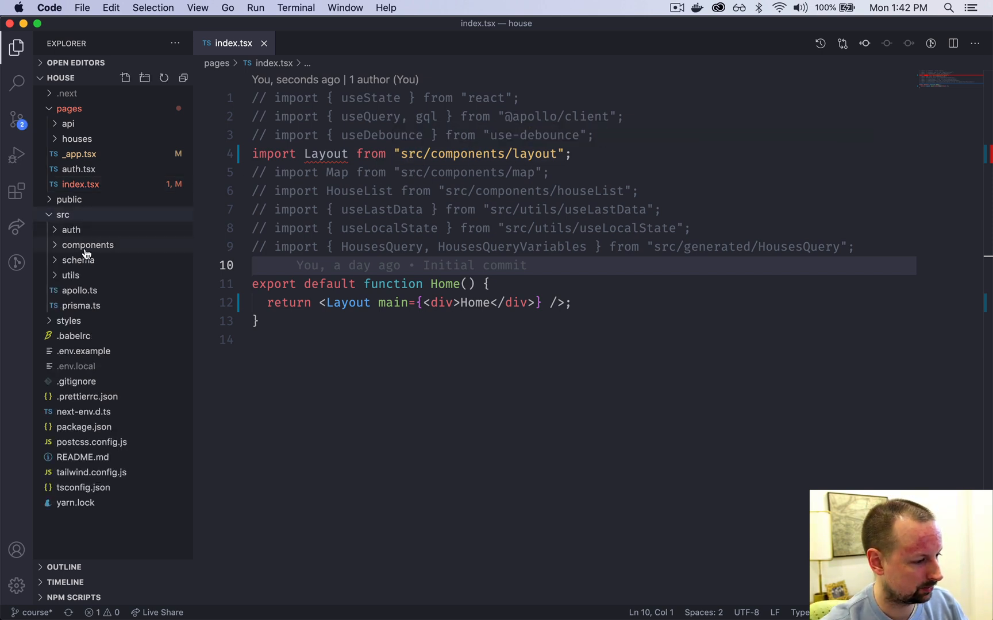
click(85, 320)
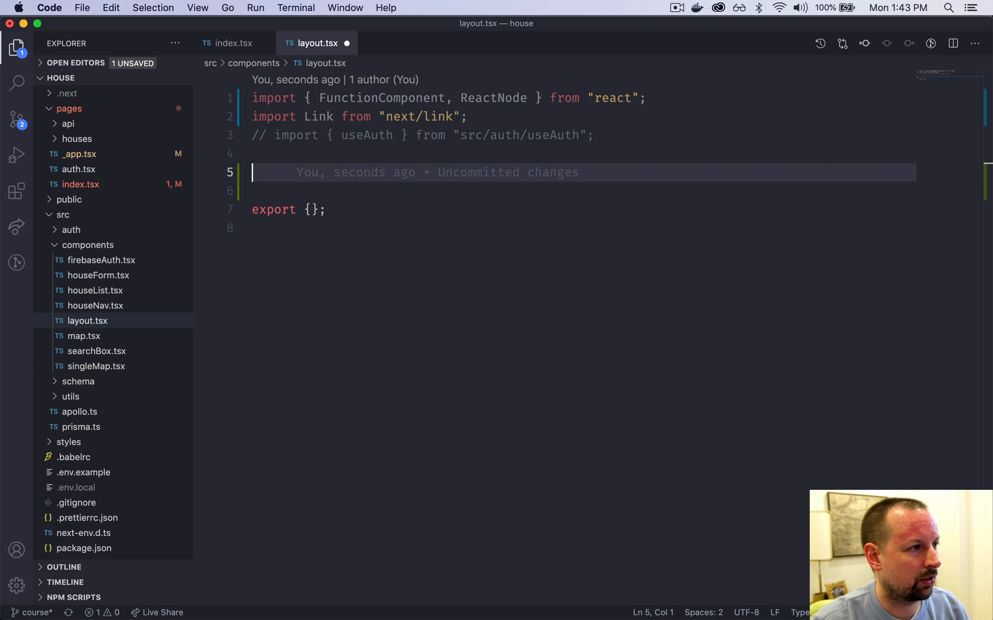
Declare an IProps interface with main: ReactNode and delete the empty export.
text(interface)
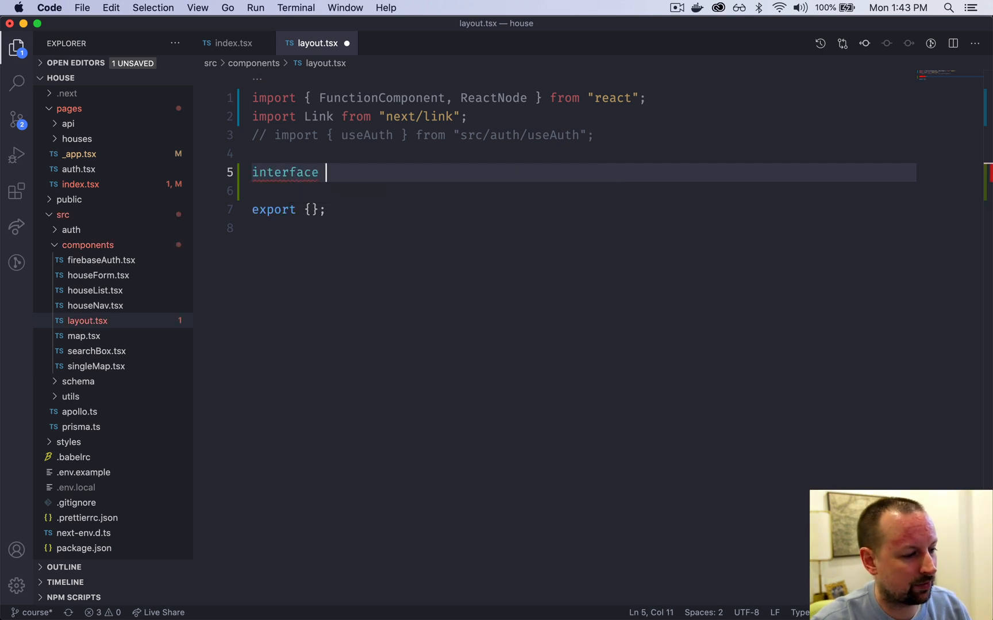
text(IProps {)
text(main)
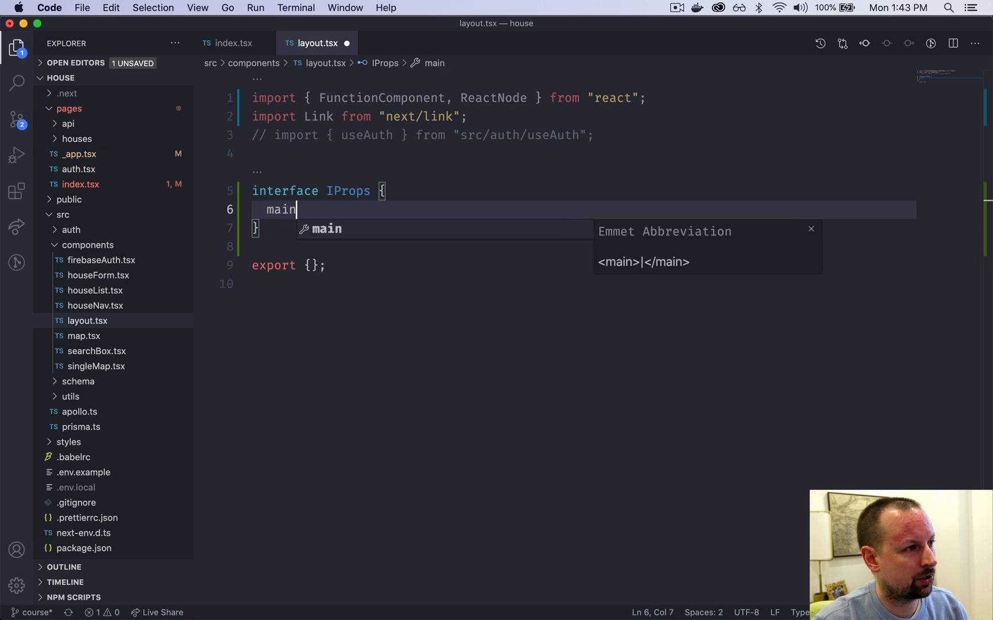
text(:)
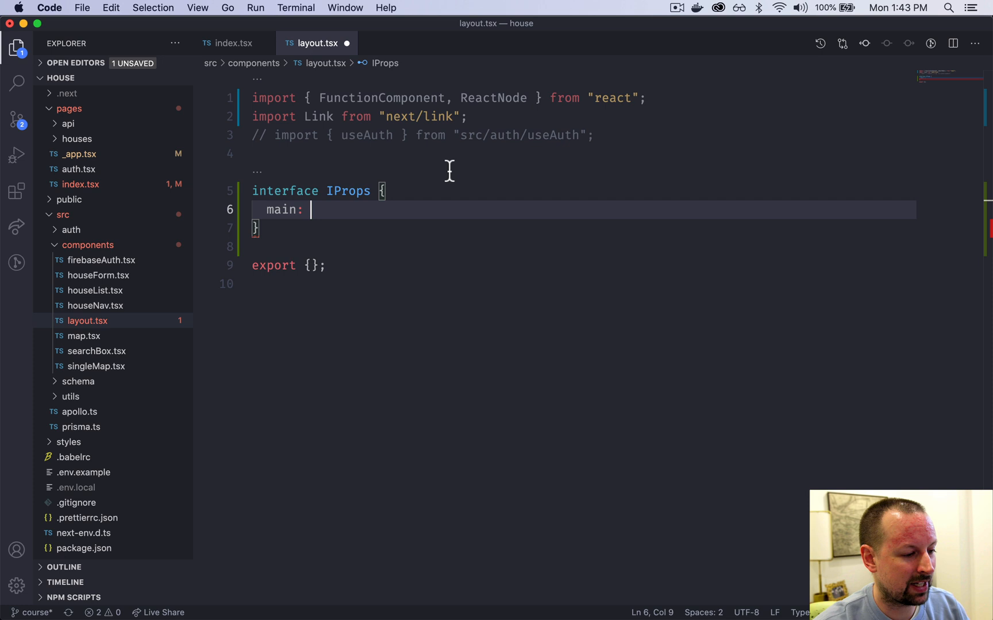
text(ReactNode;)
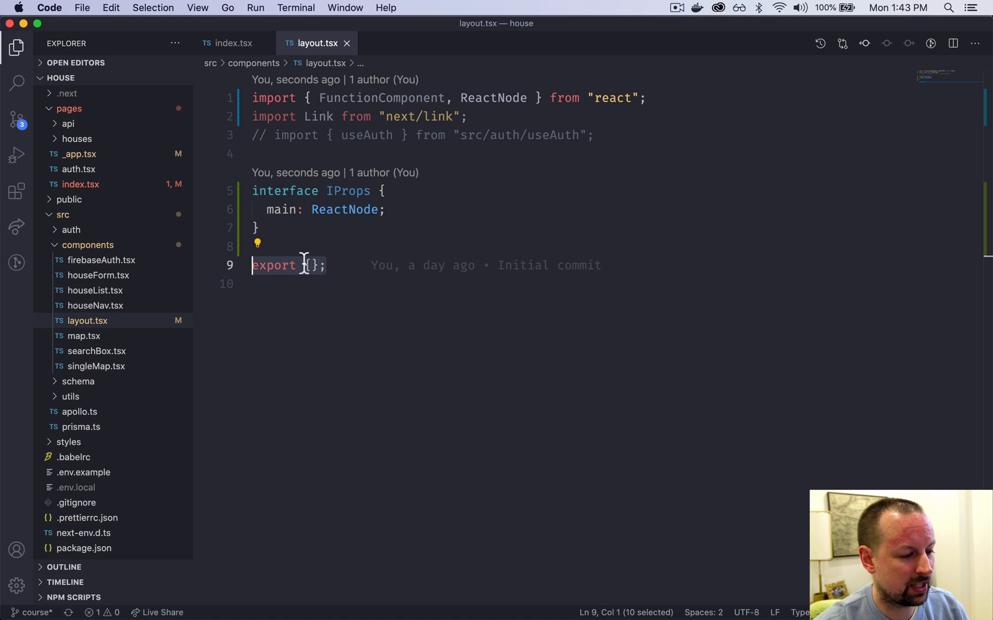
key(Delete)
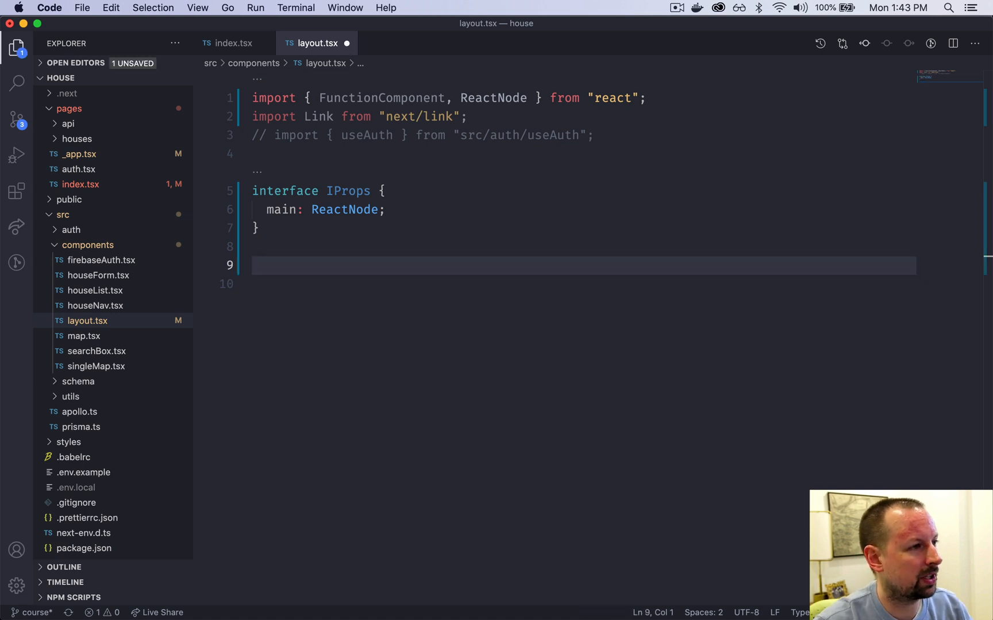
Write const Layout: FunctionComponent<IProps> taking {main} and returning <div>layout</div>.
text(const La)
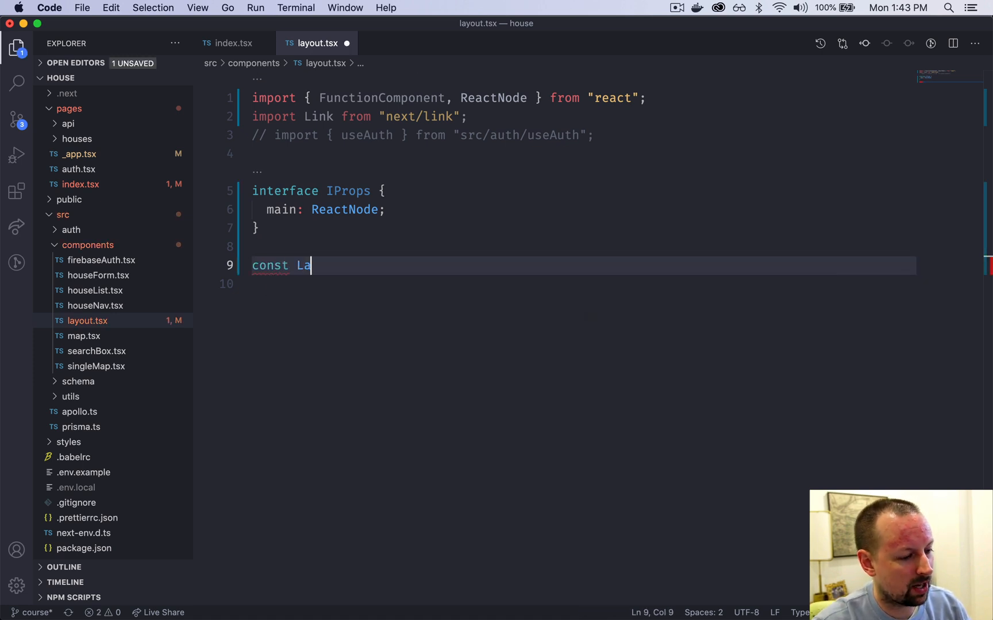
text(yout)
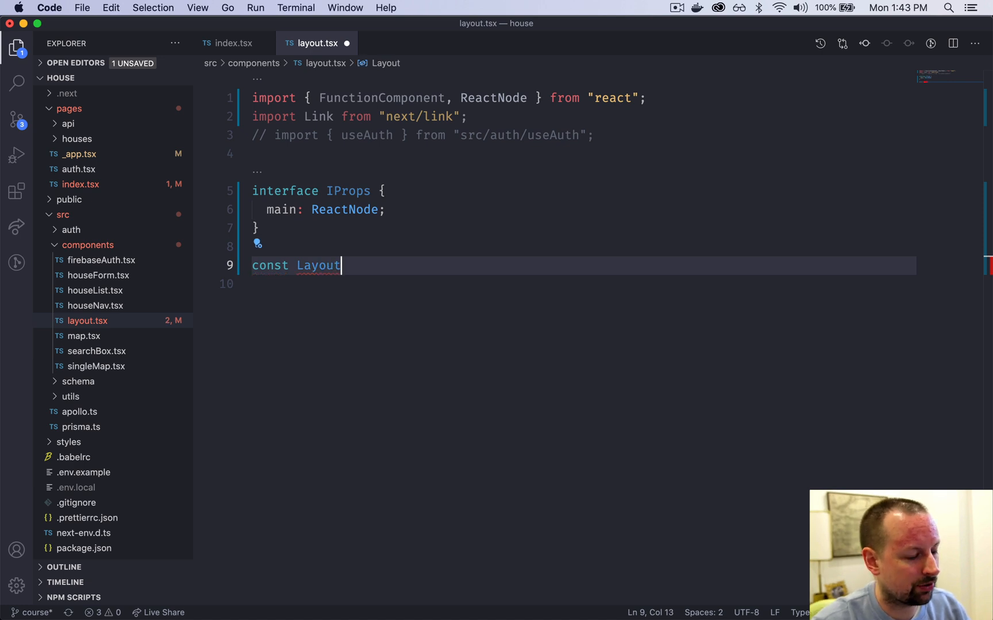
text(:)
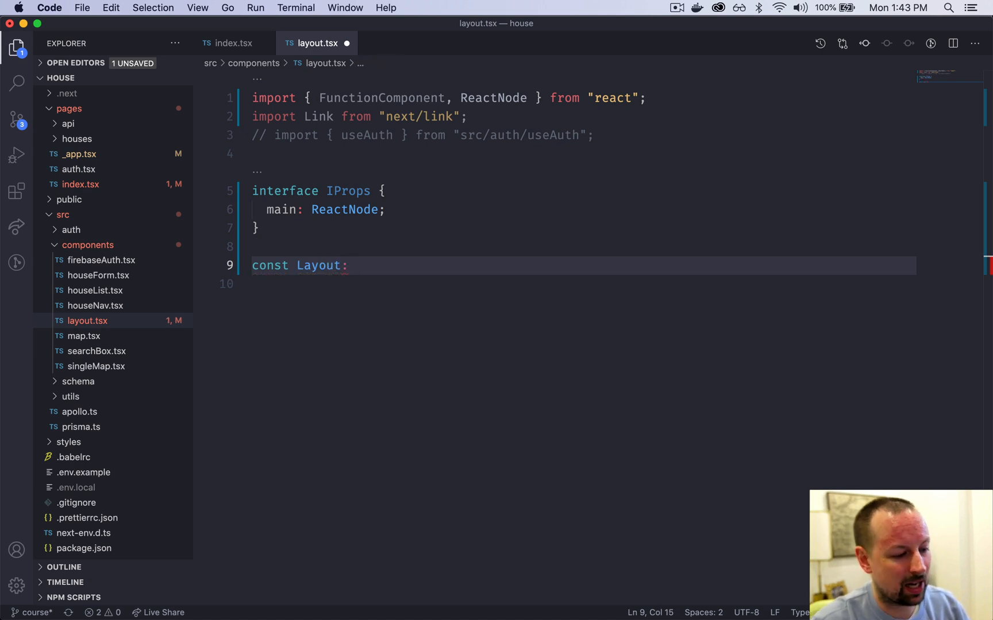
text(FunctionComponent)
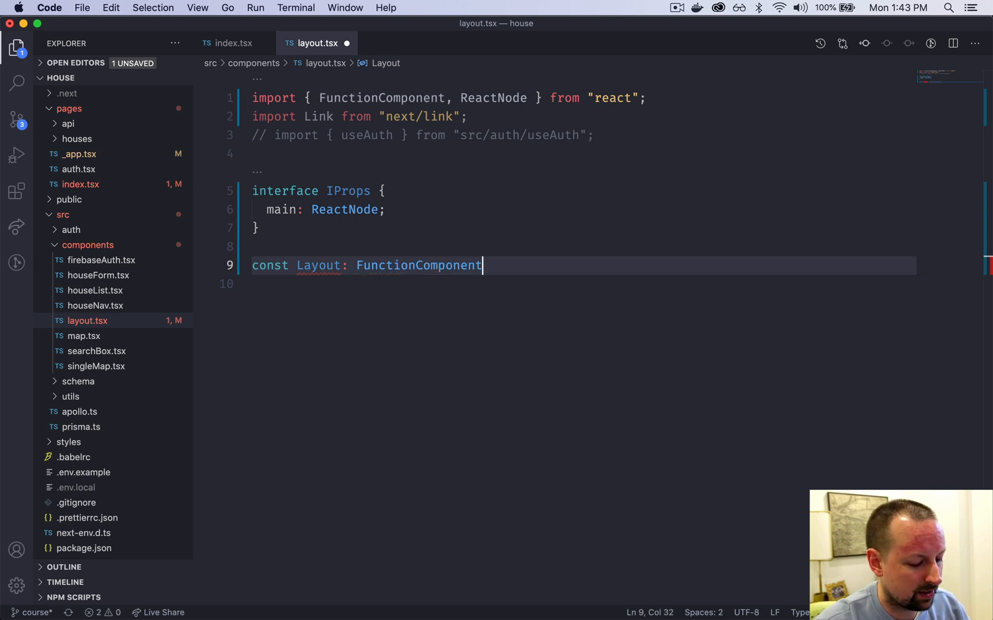
text(<I>)
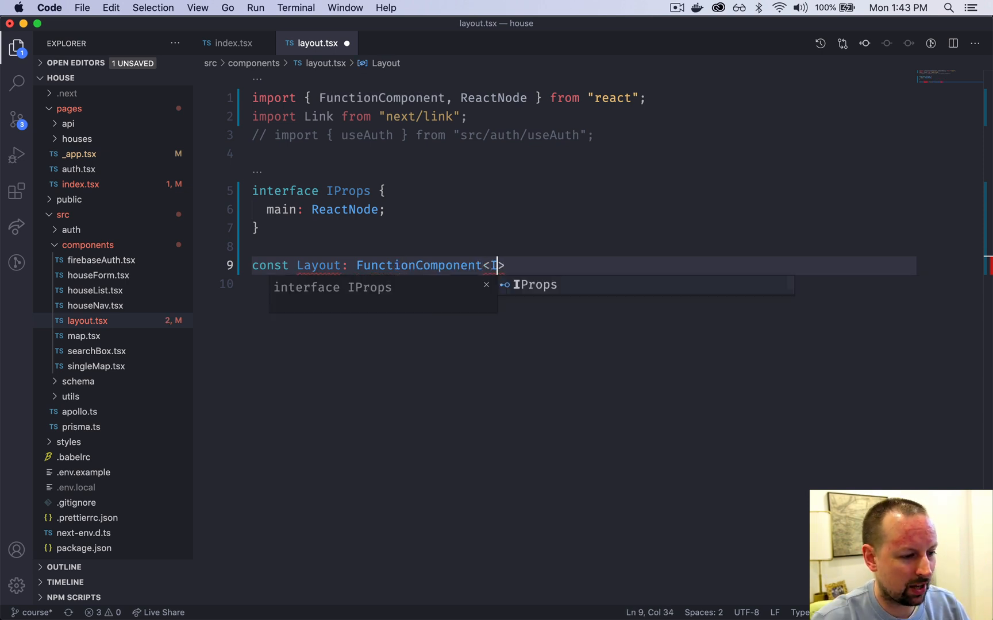
text(Props)
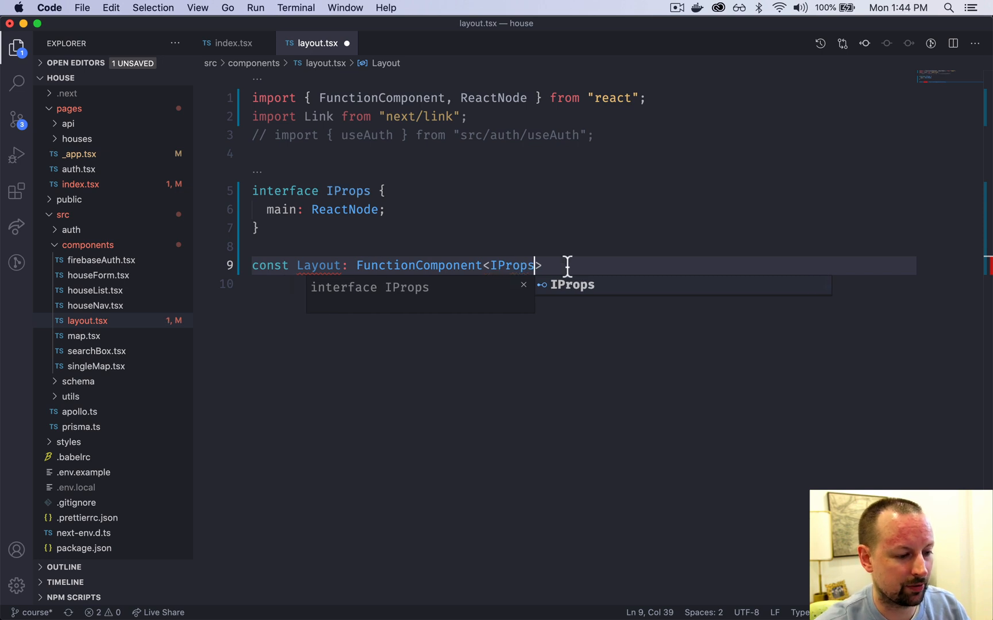
mouse_move(485, 284)
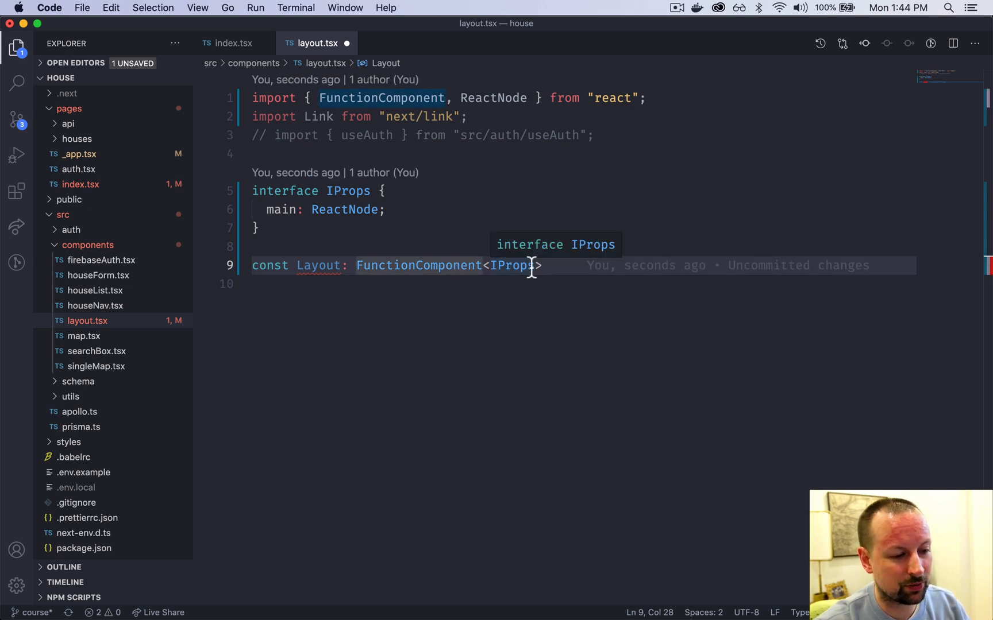
mouse_move(513, 265)
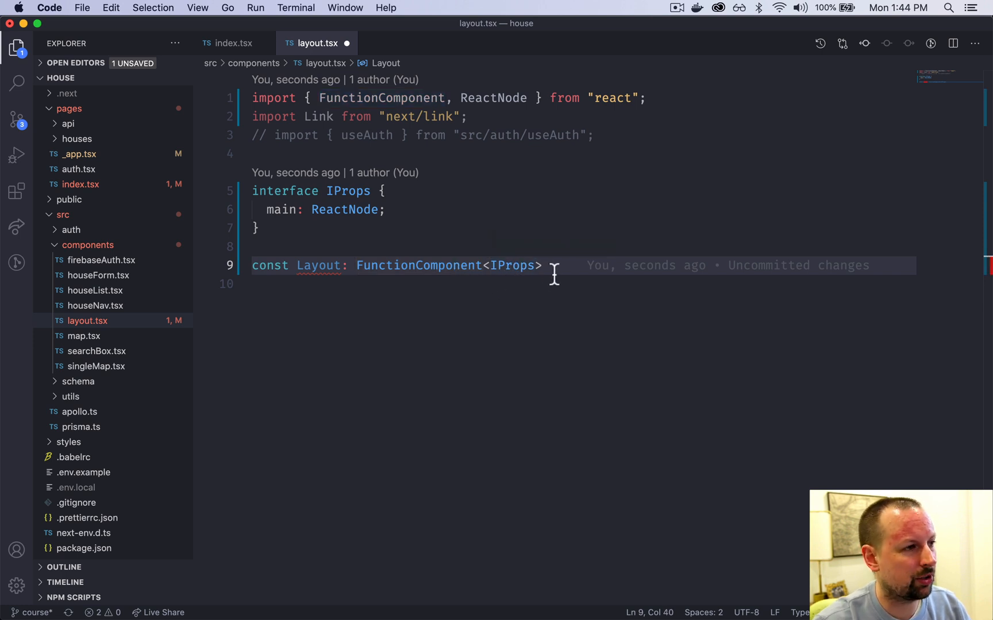
text(= ())
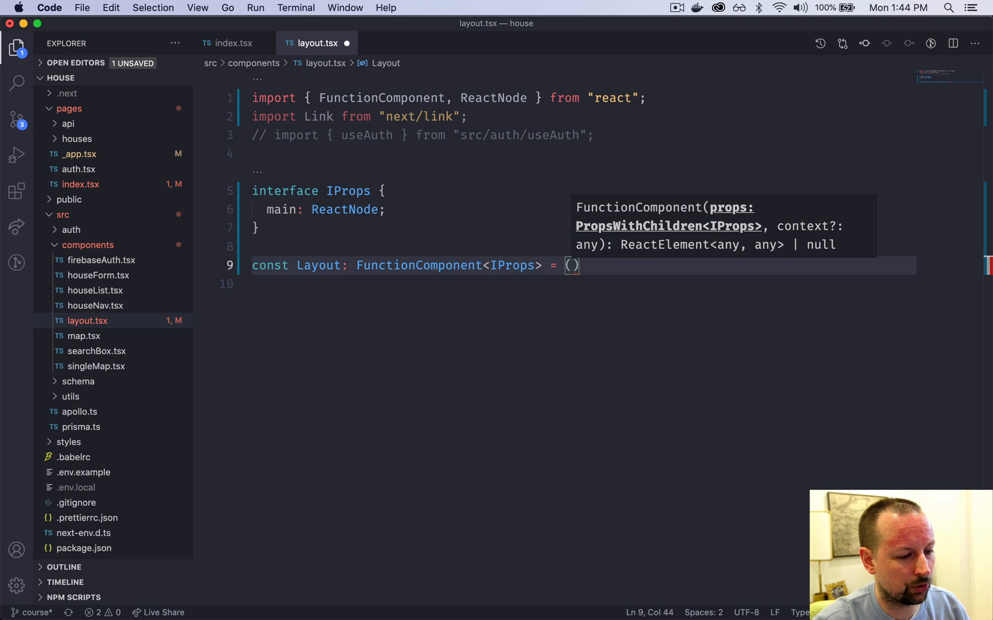
text({main})
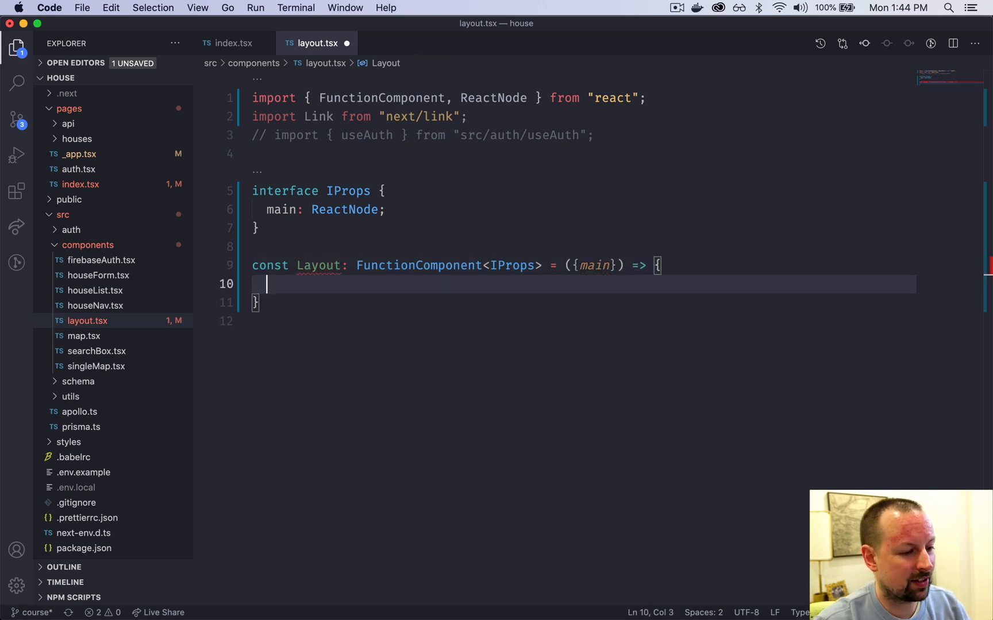
text(return <)
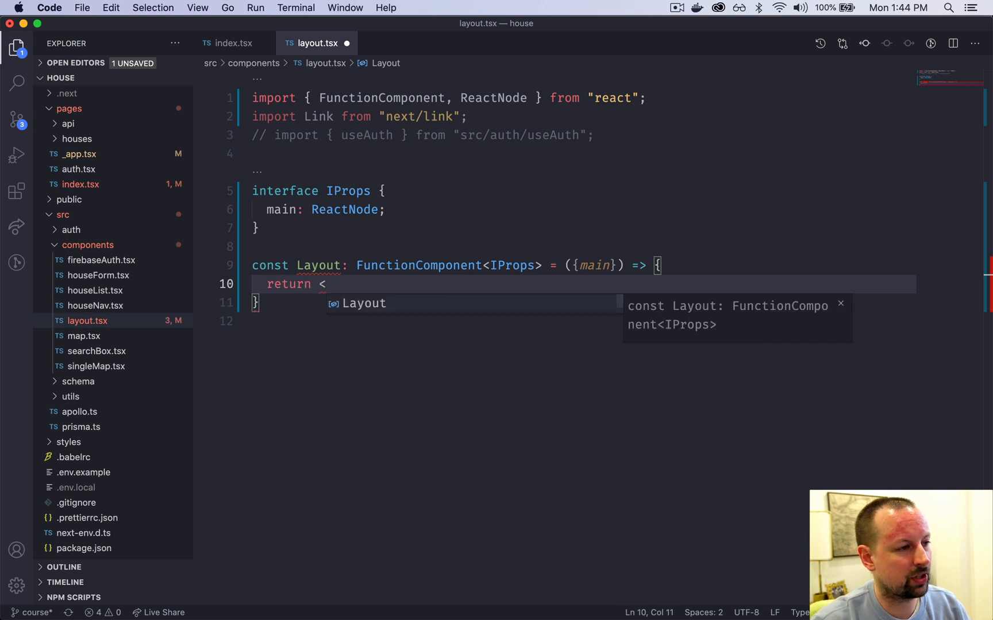
text(div></div>)
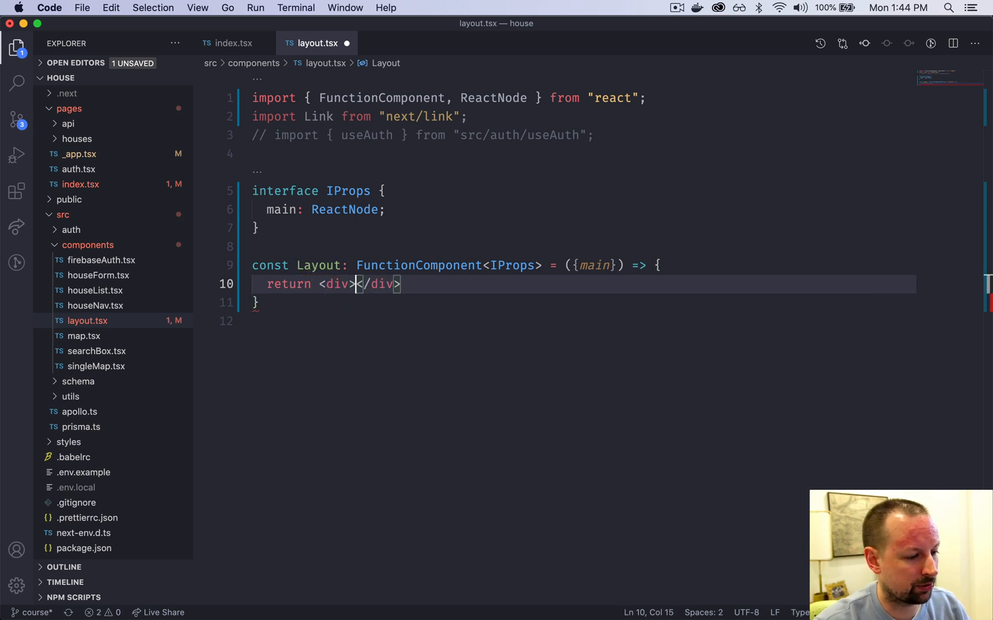
text(layout)
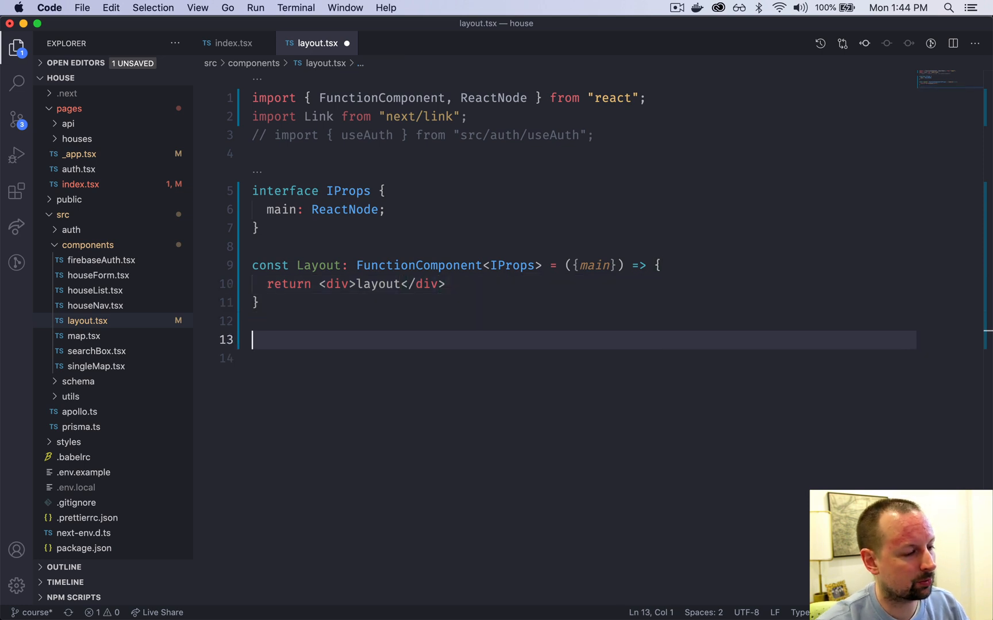
After glancing at index.tsx, add 'export default Layout;' to the end of layout.tsx.
click(233, 43)
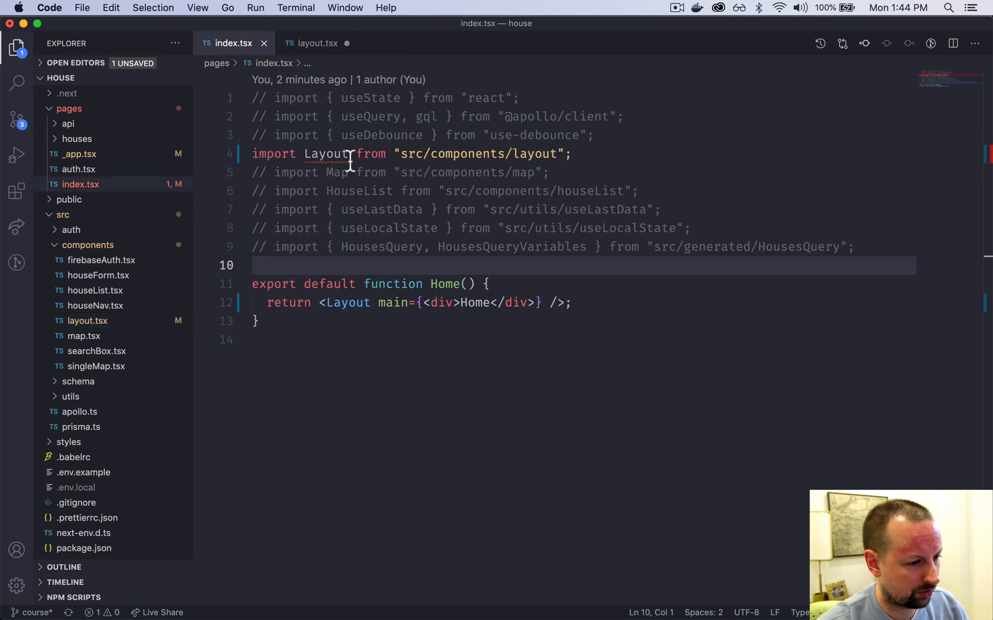
click(315, 43)
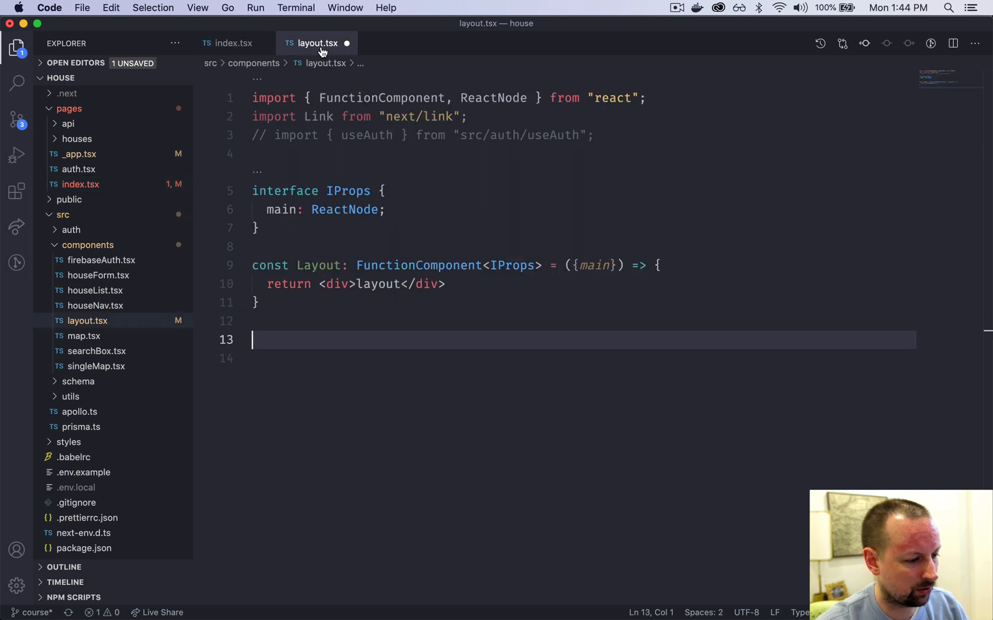
text(export default)
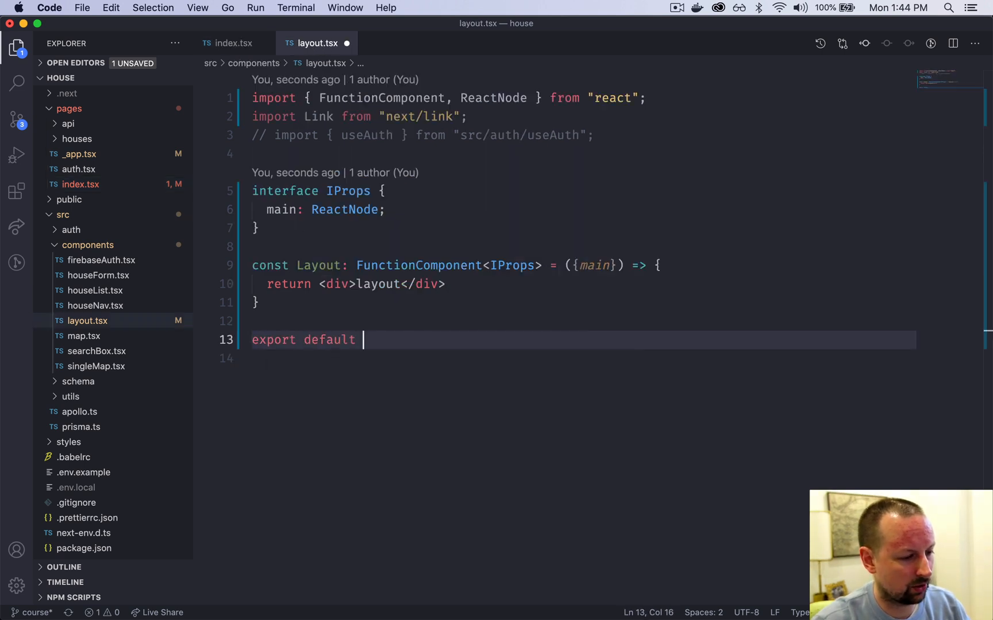
text(Layout;)
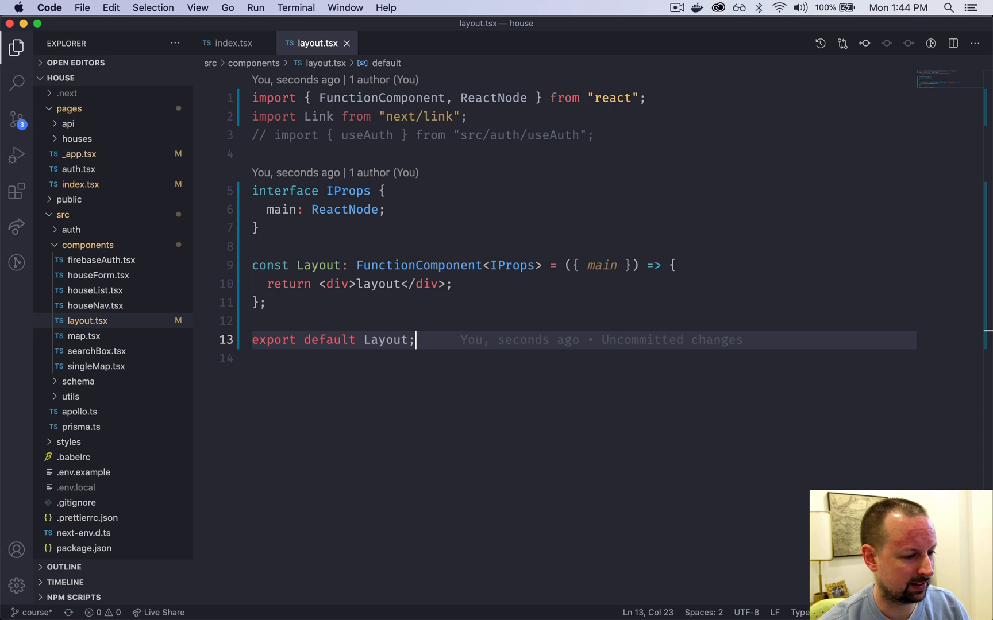
key(Cmd+Tab)
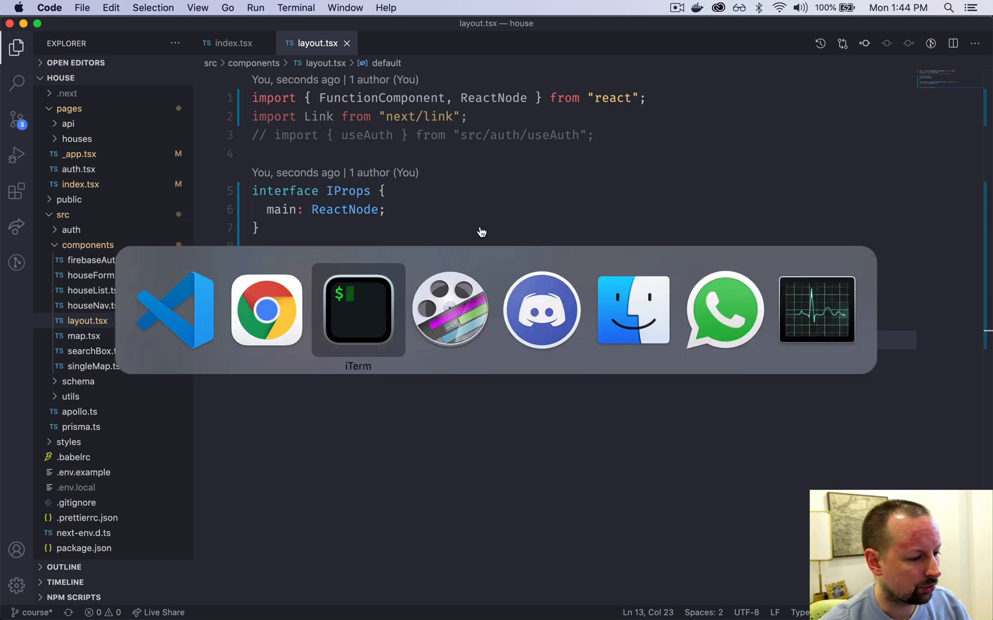
click(266, 310)
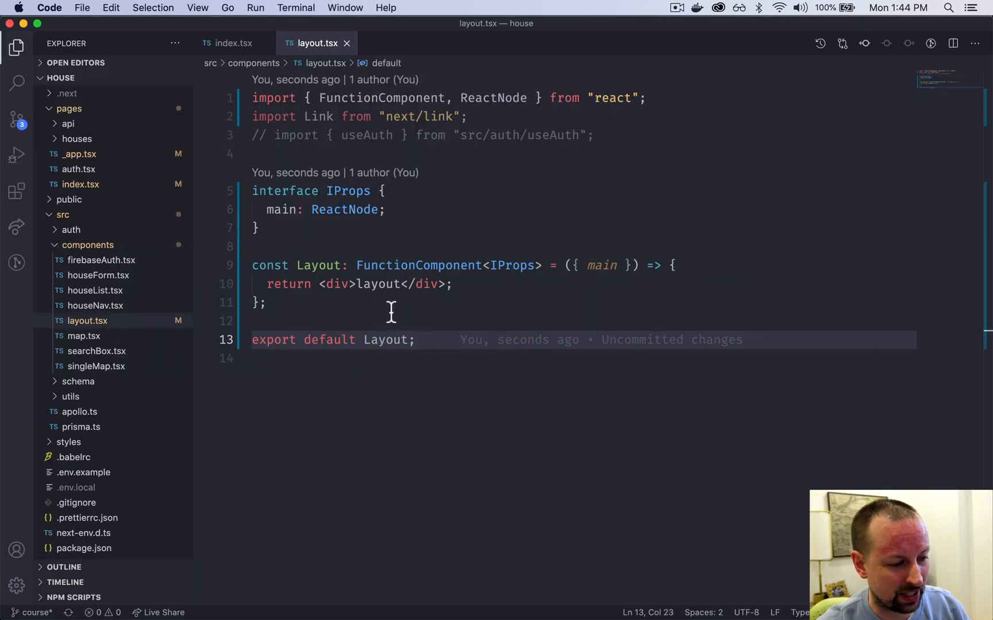
Replace the 'layout' placeholder with {main}, then compare against index.tsx's Home div prop.
double_click(378, 284)
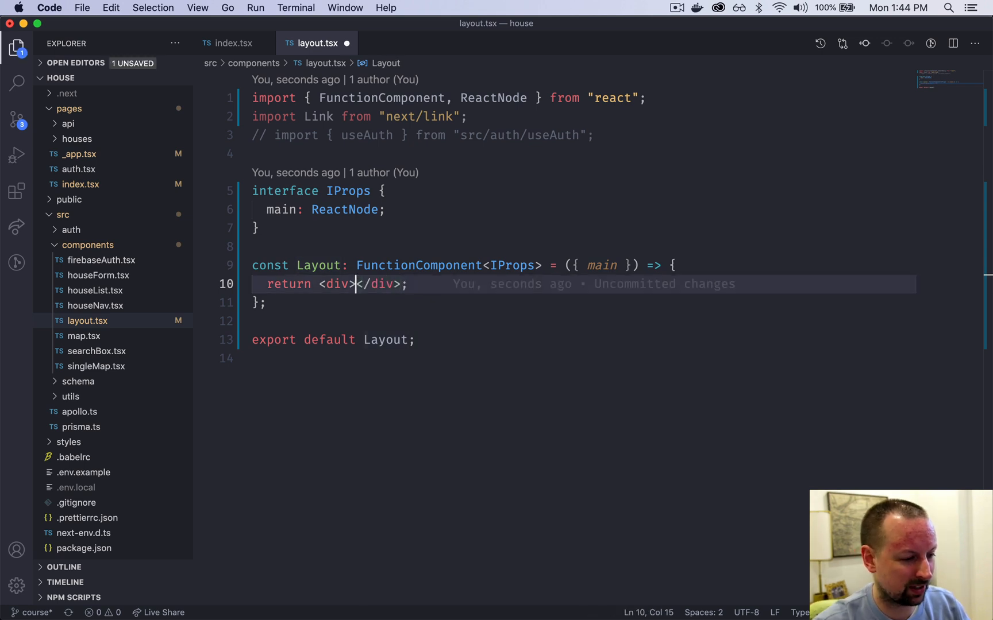
text({main})
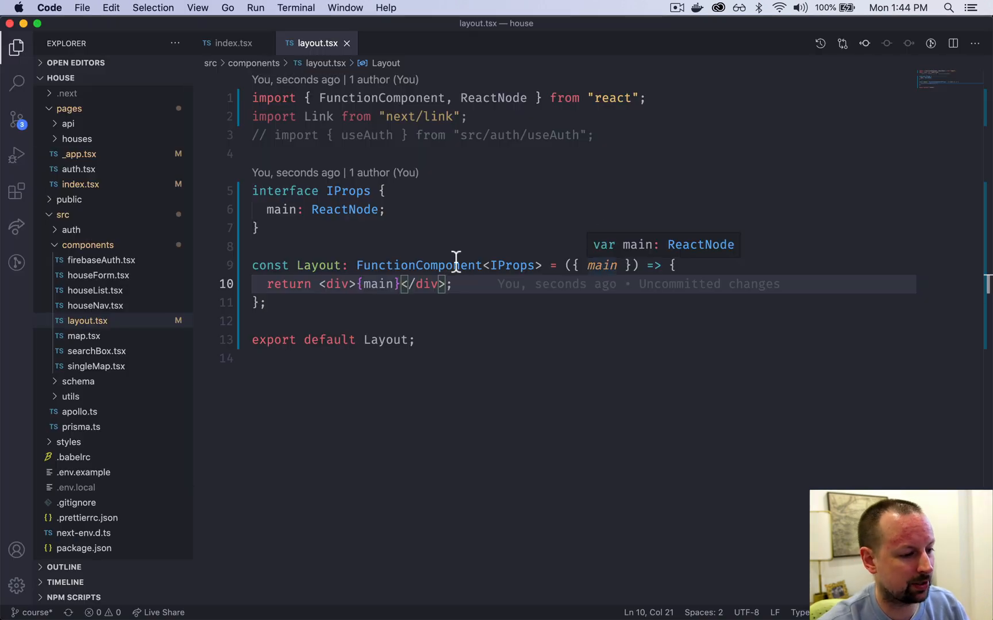
click(235, 43)
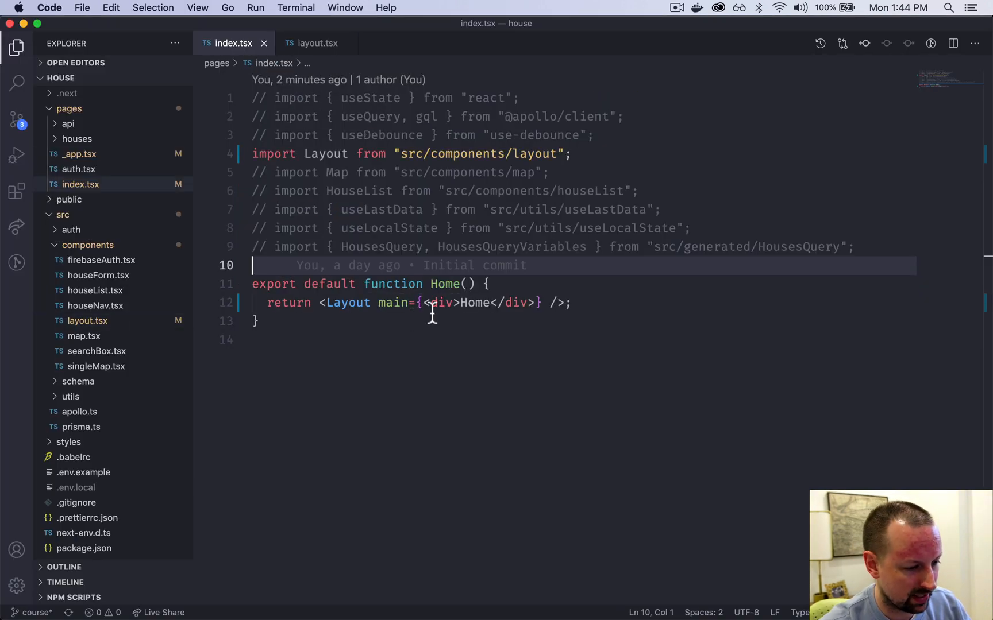
drag(423, 303, 534, 303)
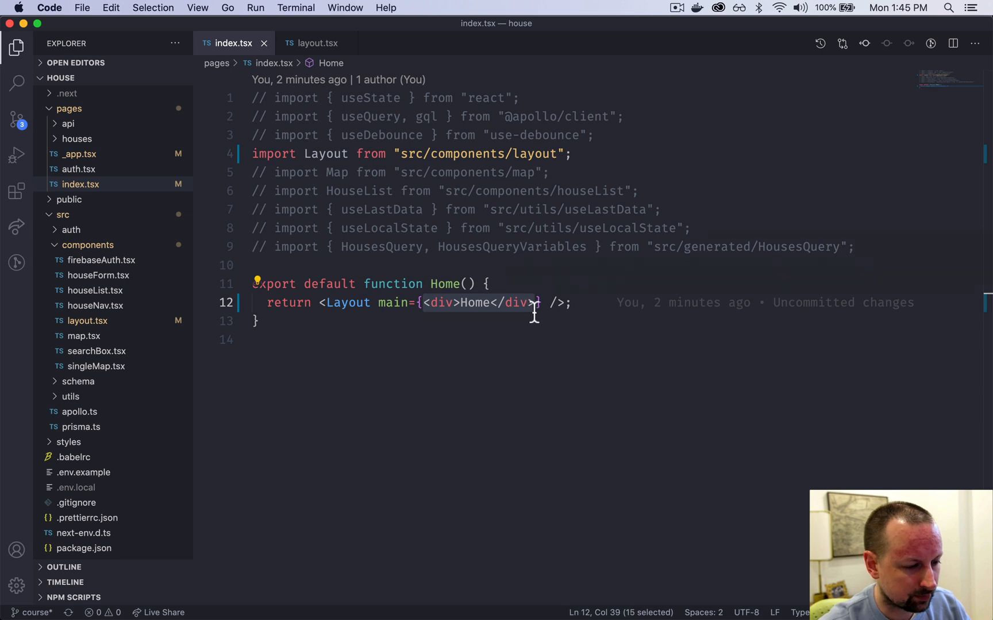
click(314, 43)
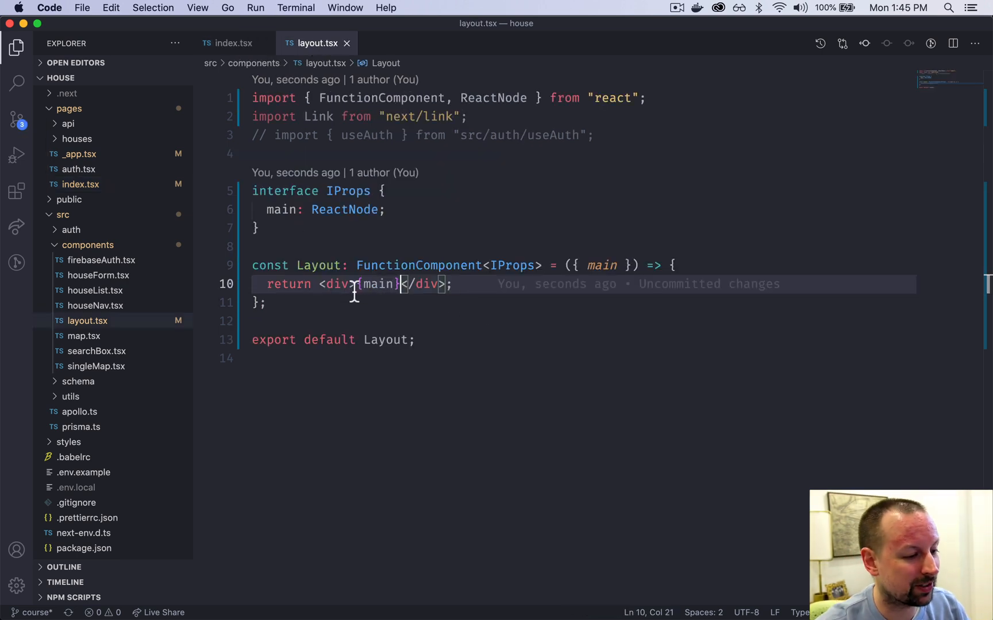
Give the Layout div className "bg-gray-900 max-w-screen-2xl mx-auto text-white".
text(" ")
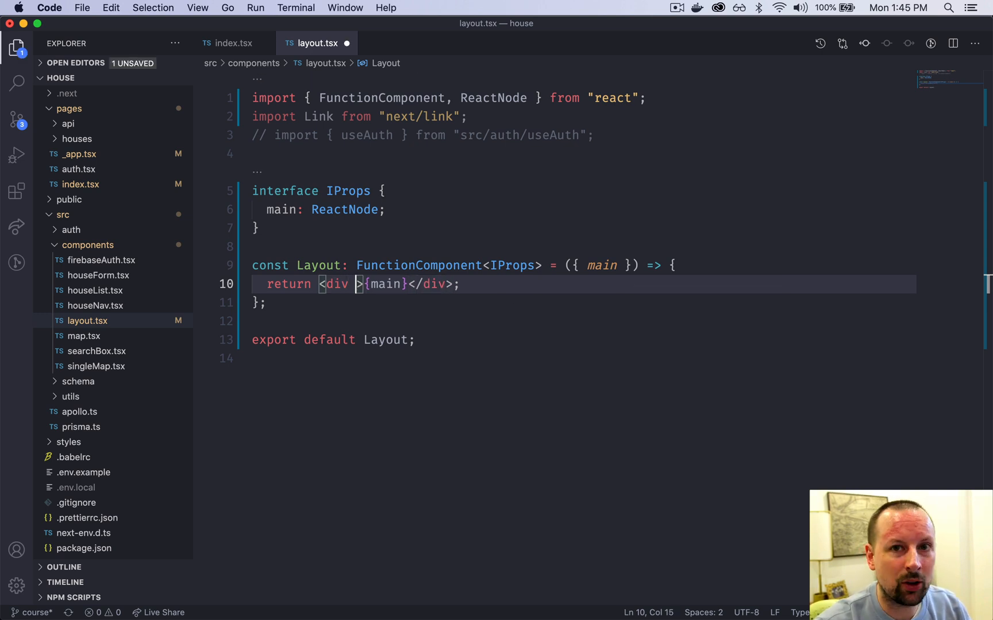
text(className)
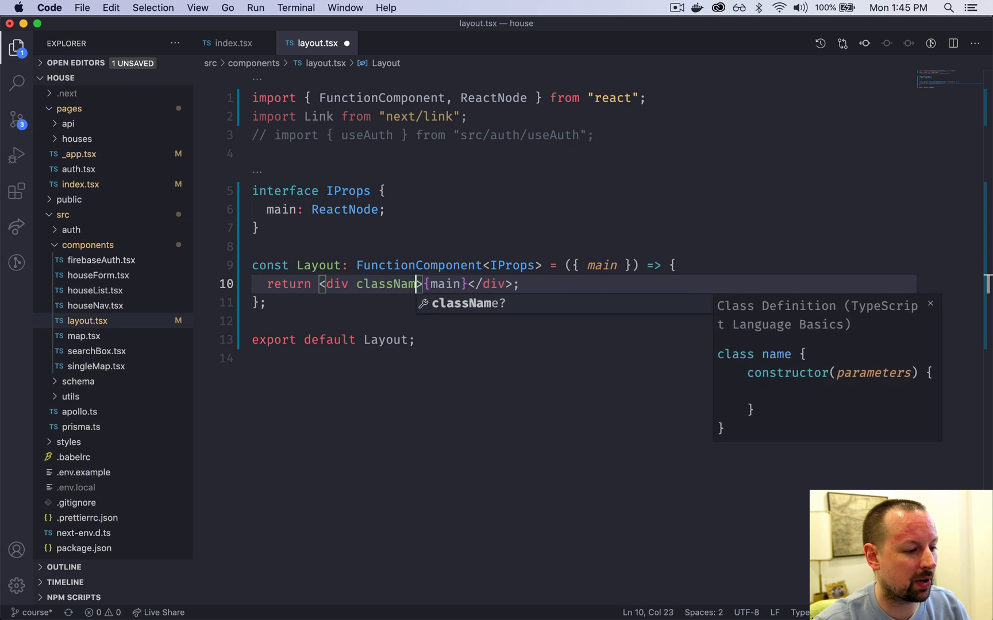
text(="b)
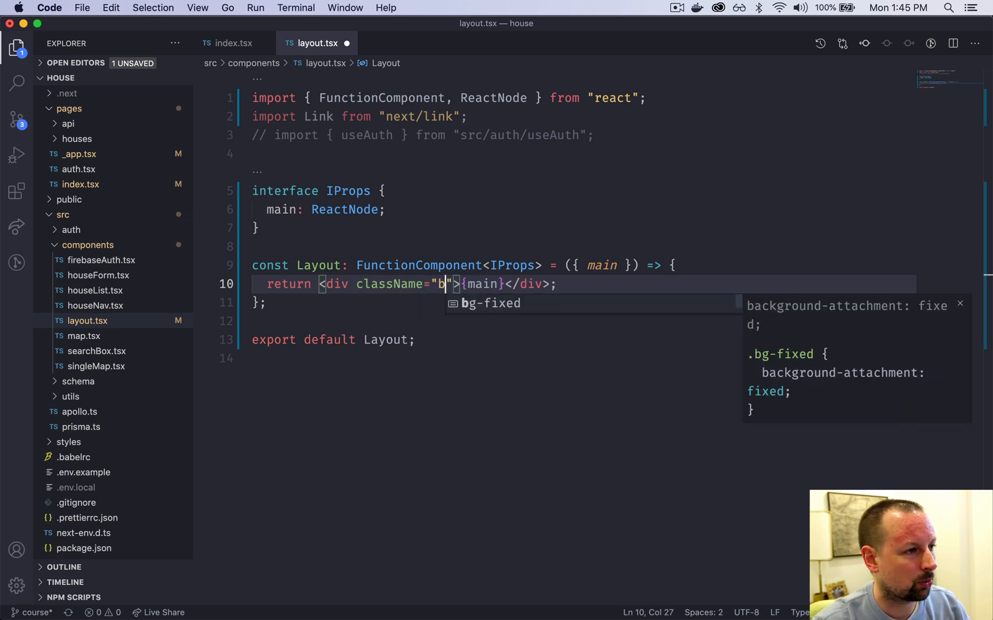
text(g-gray)
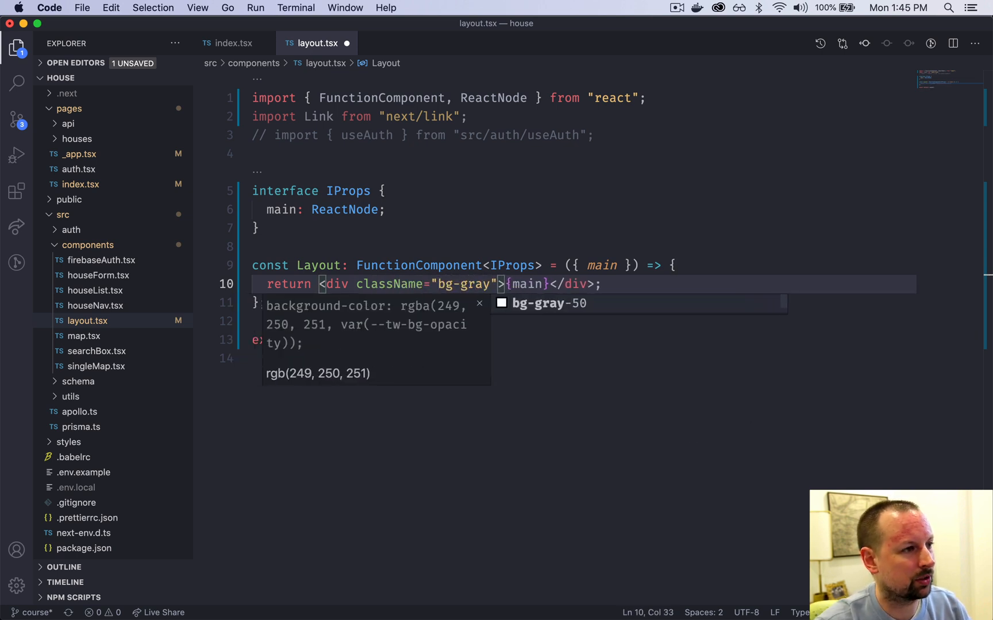
text(-90)
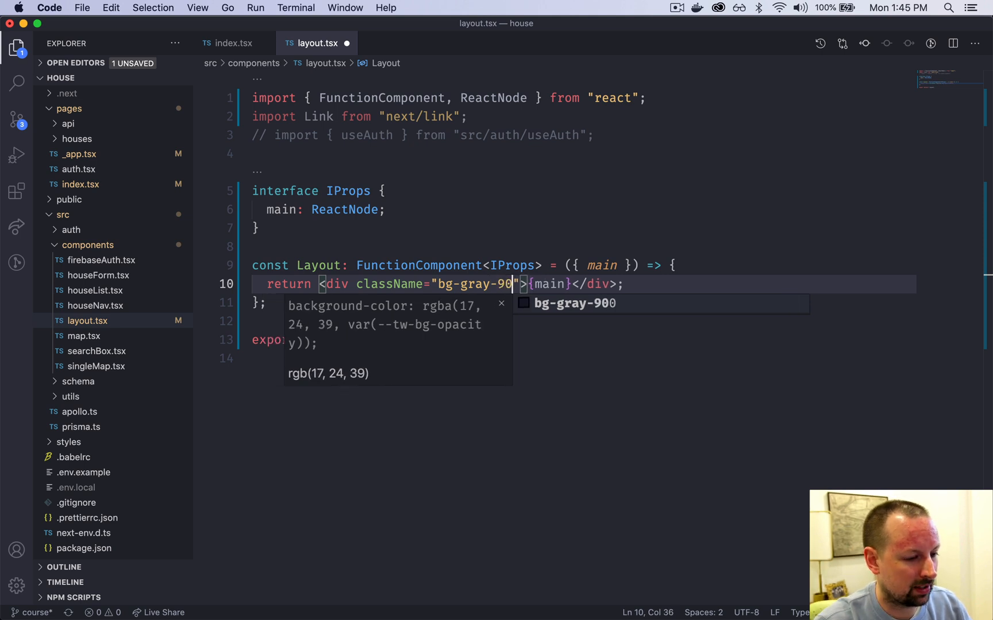
text(0)
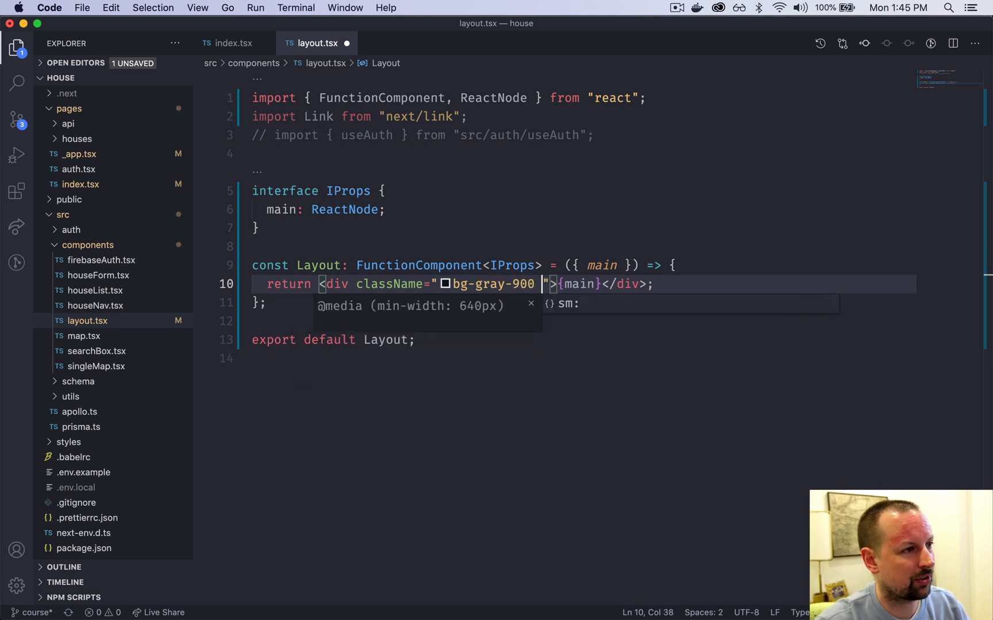
text(max-w)
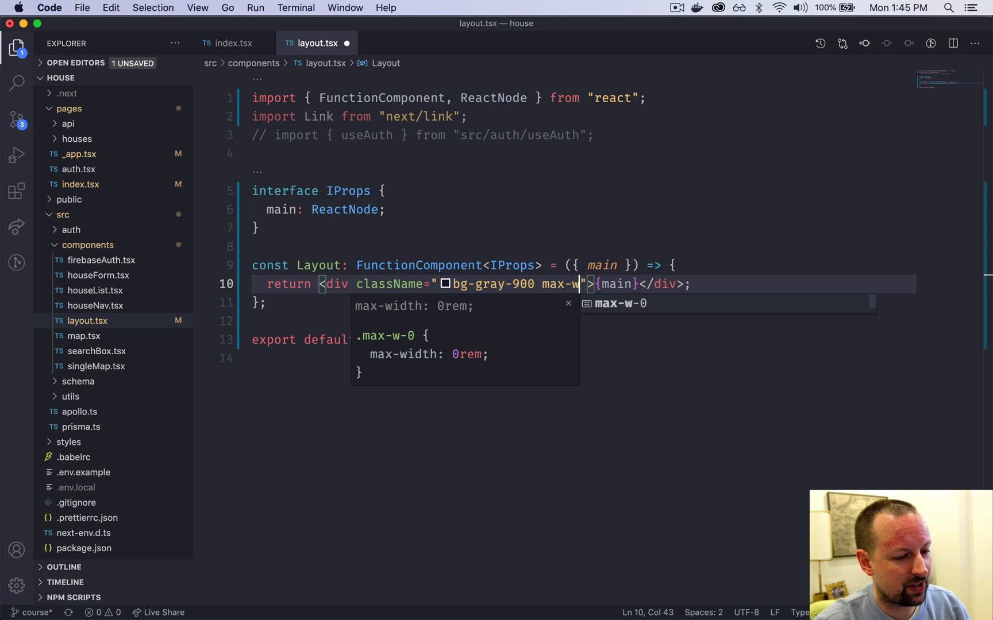
text(-screen)
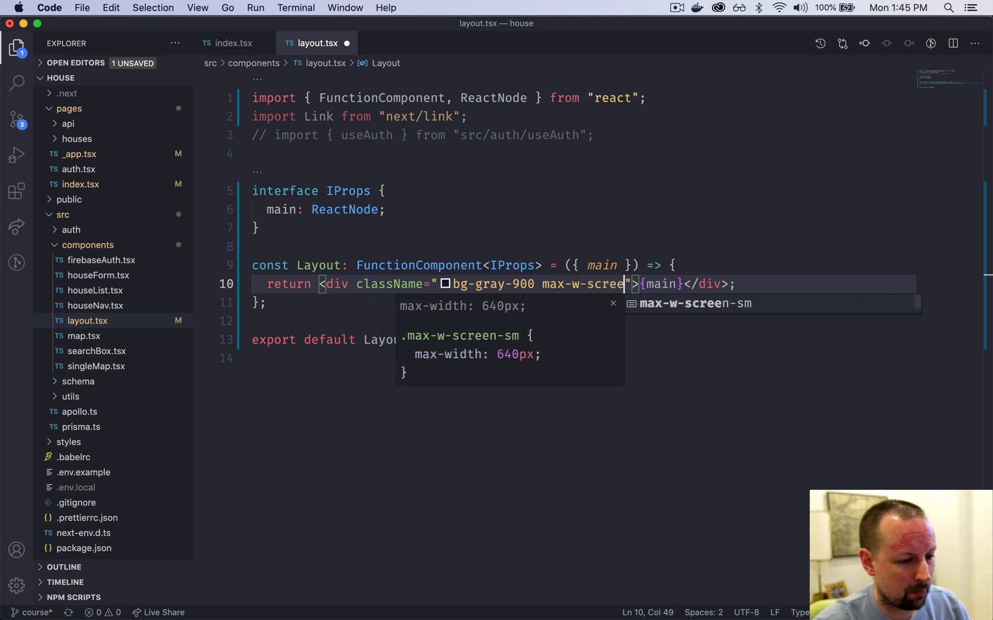
text(n-2)
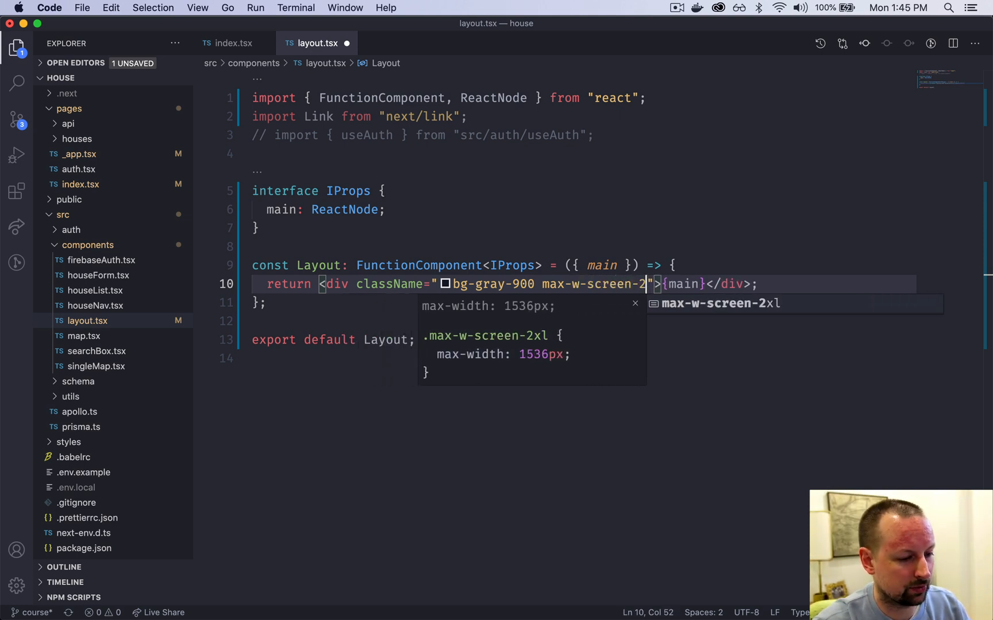
text(xl mx-)
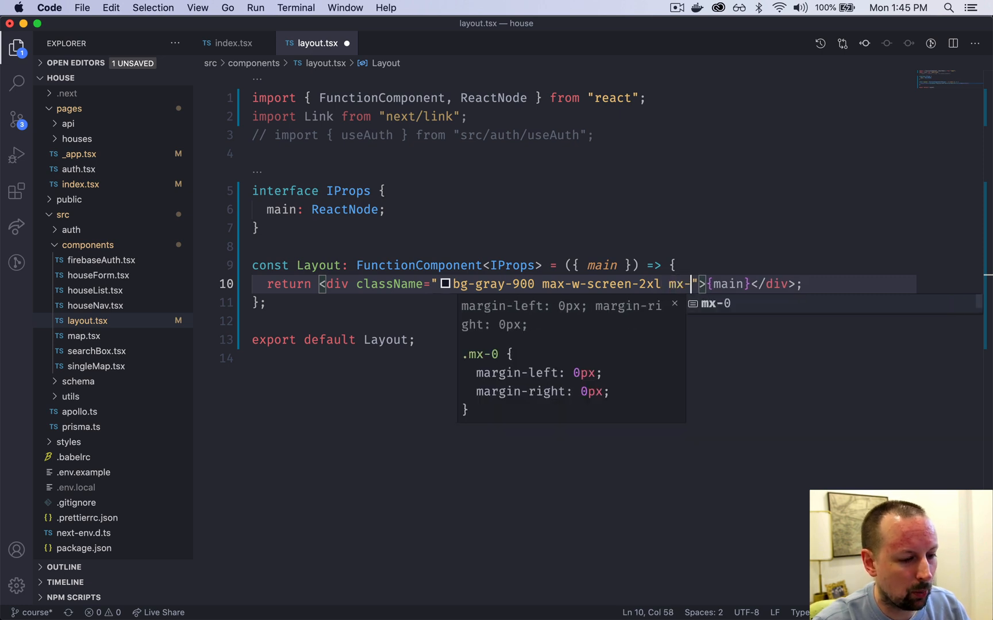
text(auto)
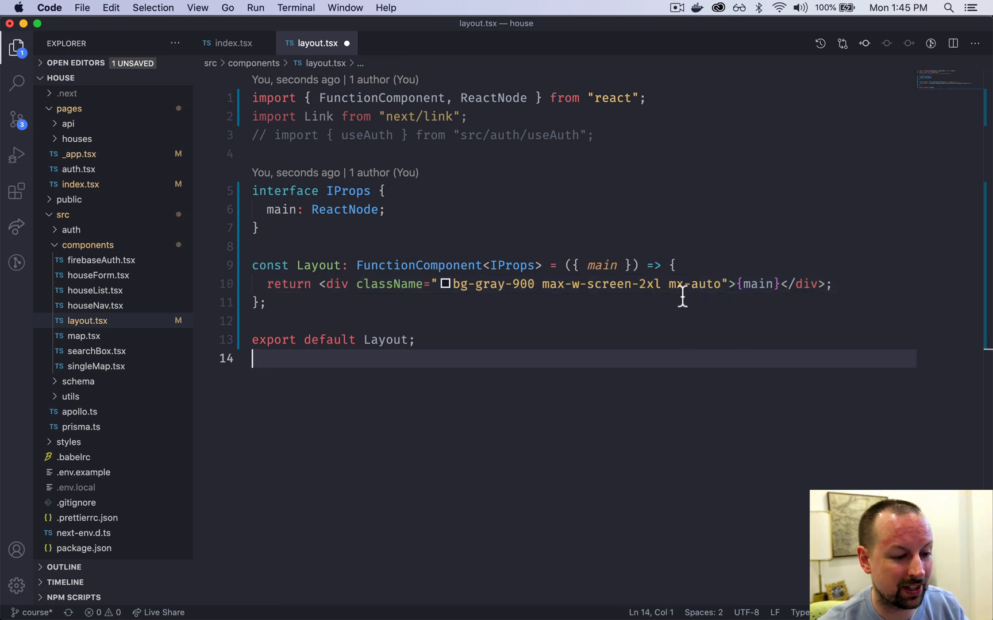
mouse_move(693, 284)
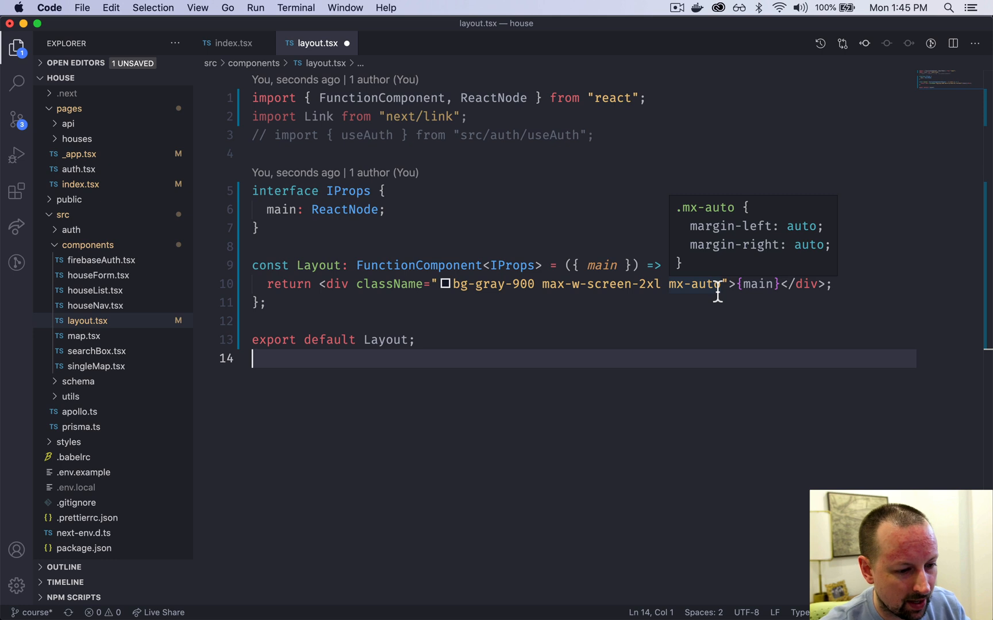
text(text-white)
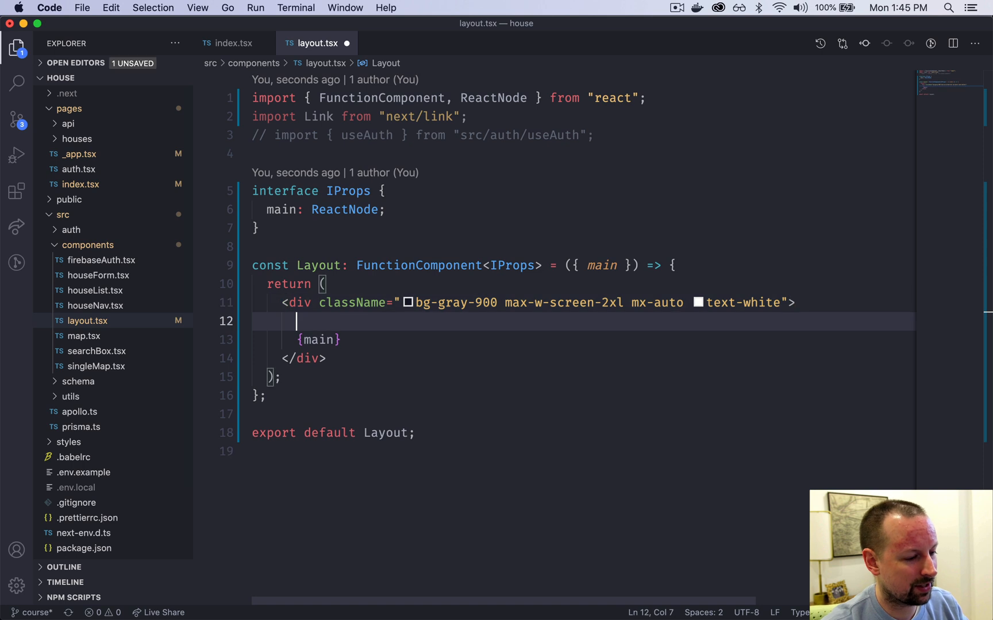
Insert a bg-gray-800 nav with 64px height and text "nav" above main, and save.
text(<nav>)
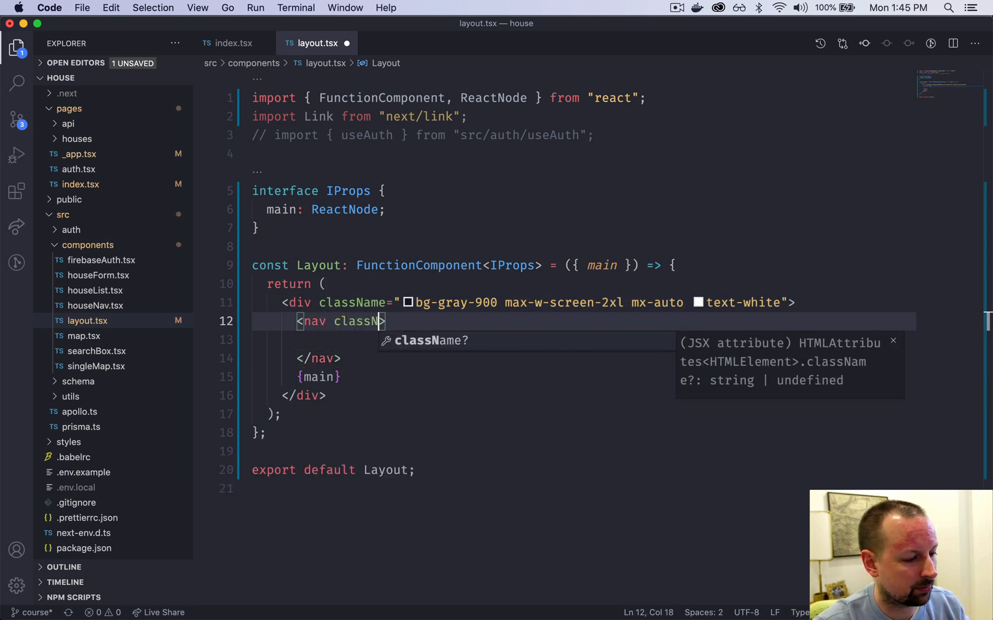
text(="bg-)
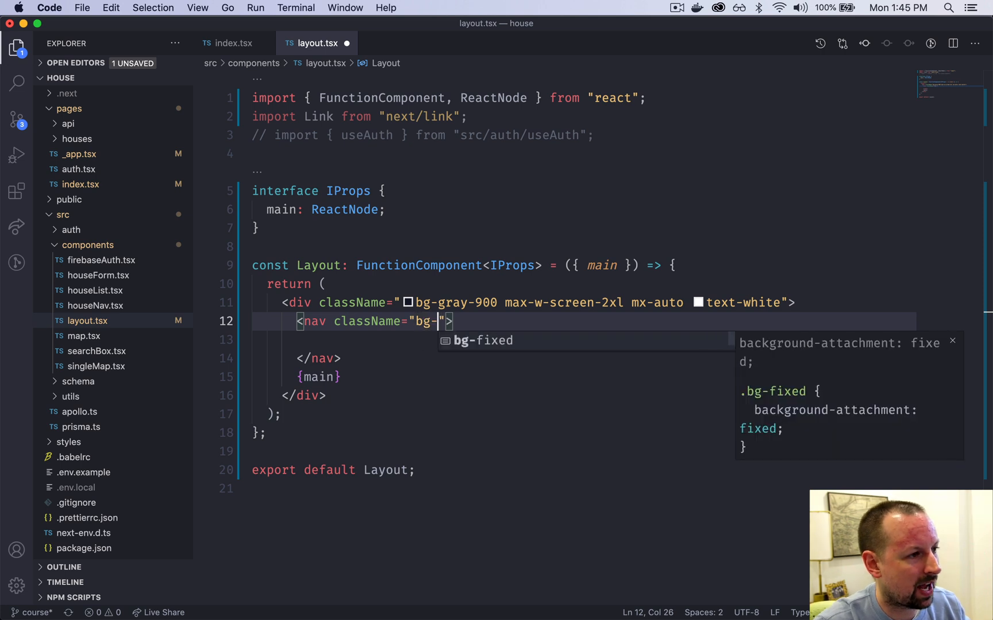
text(gray-800)
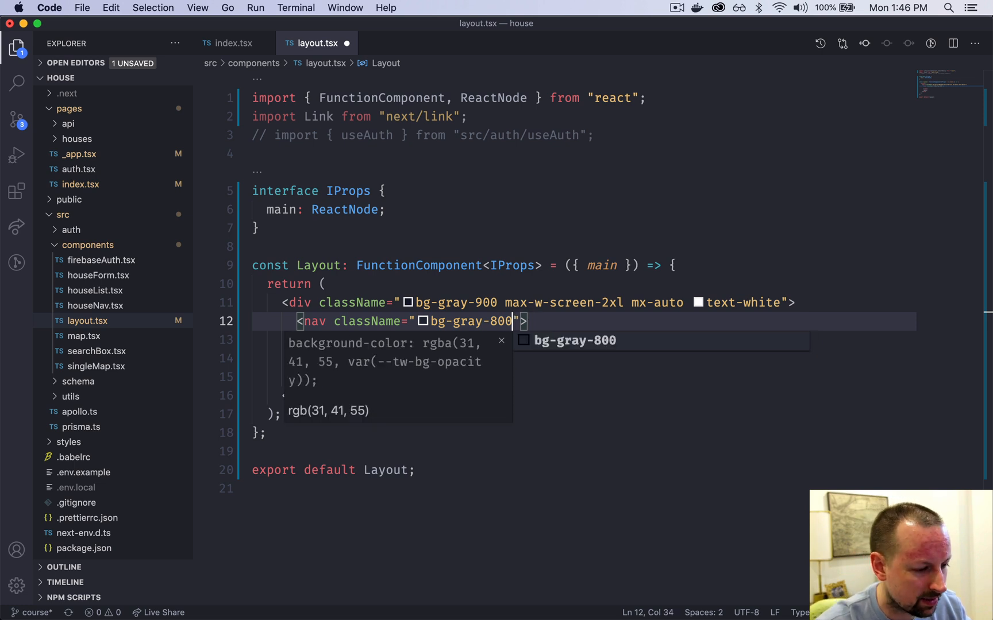
text(style)
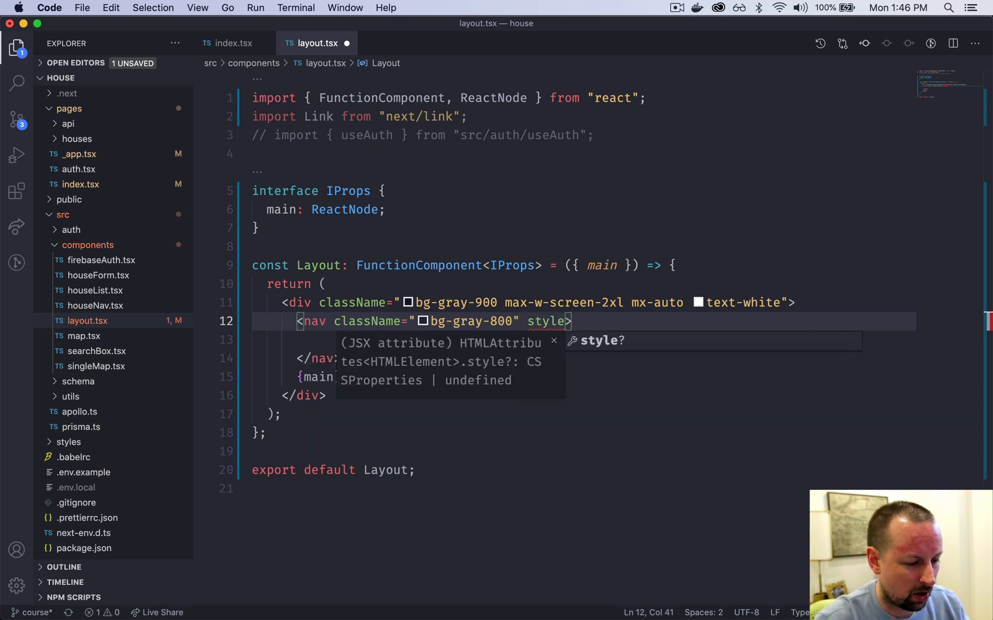
text(={{}})
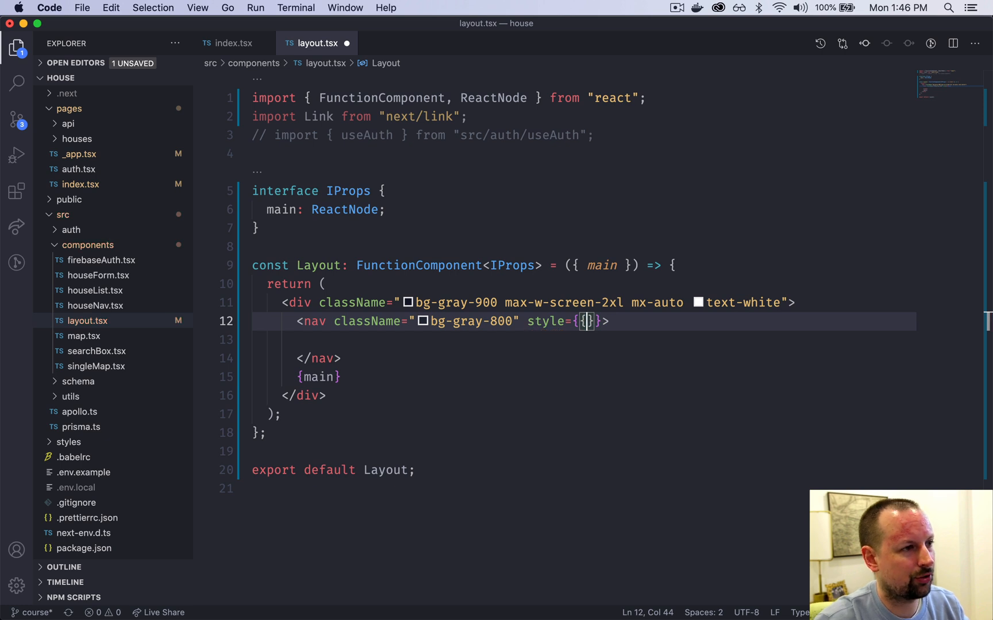
text(height: "")
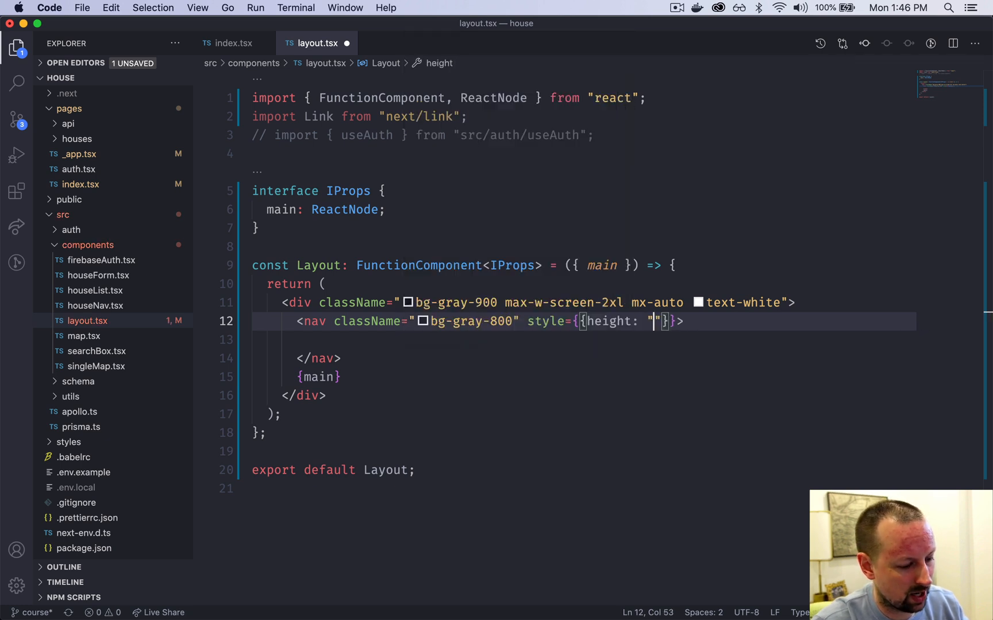
text(64px)
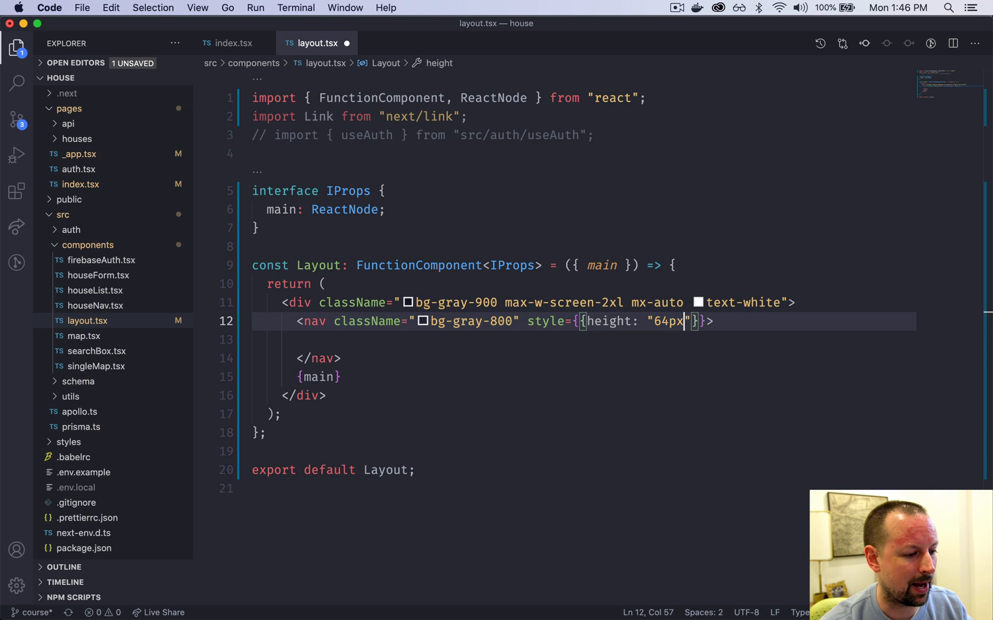
text(nav)
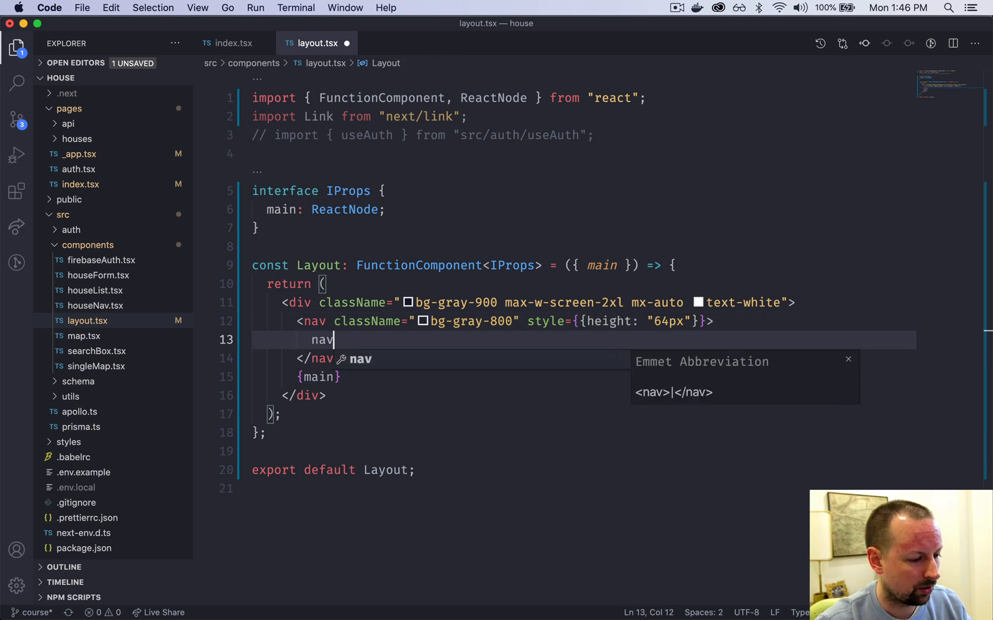
key(cmd+s)
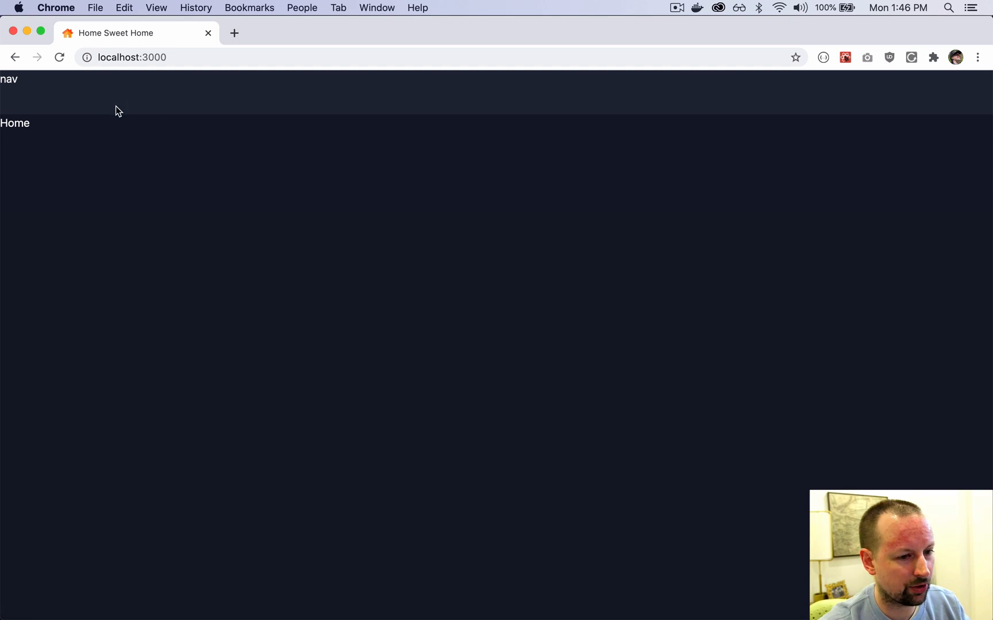
mouse_move(25, 98)
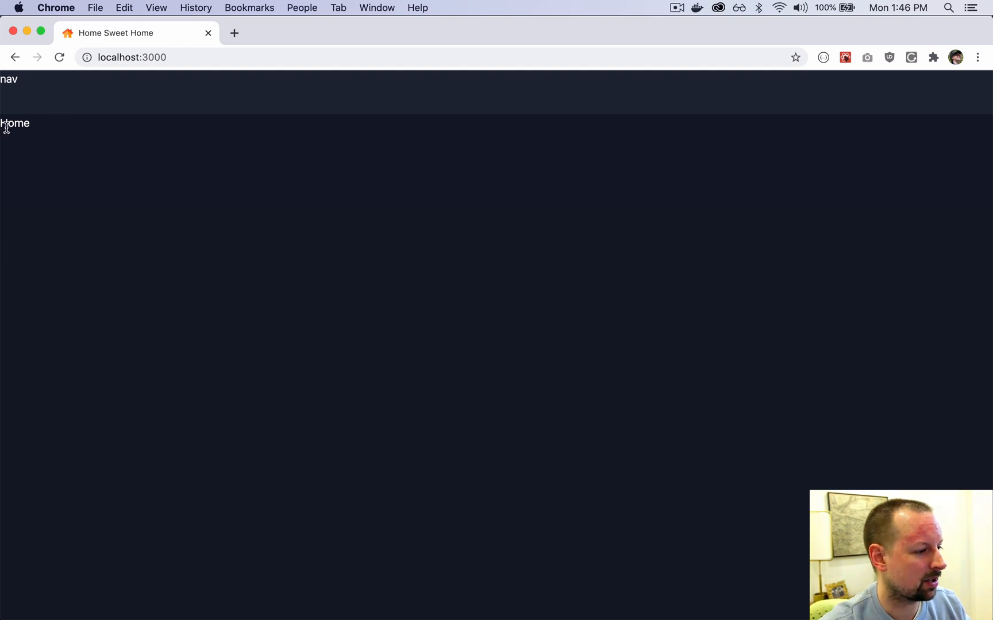
mouse_move(20, 134)
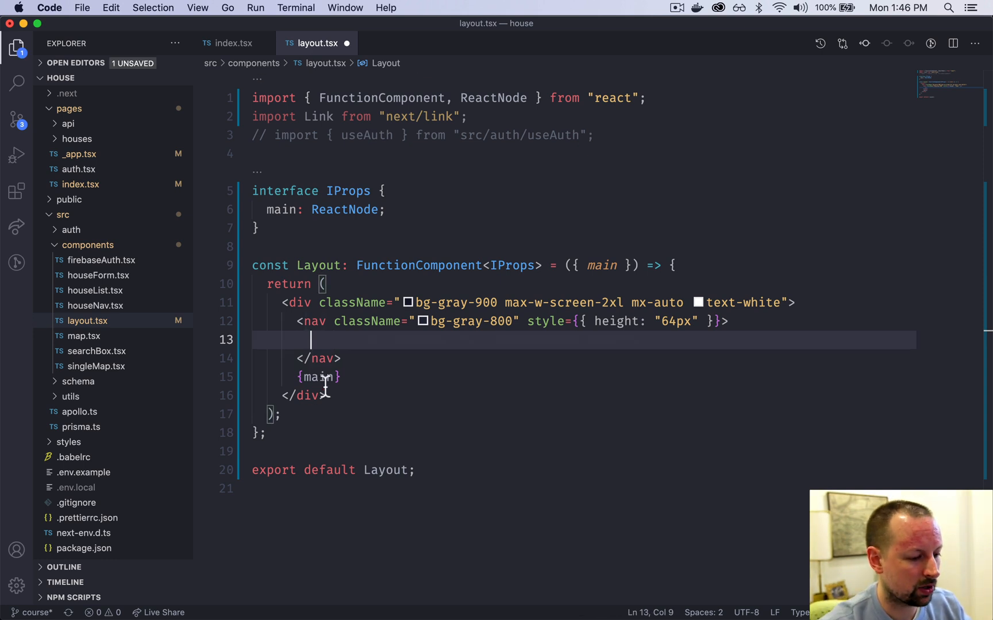
mouse_move(385, 387)
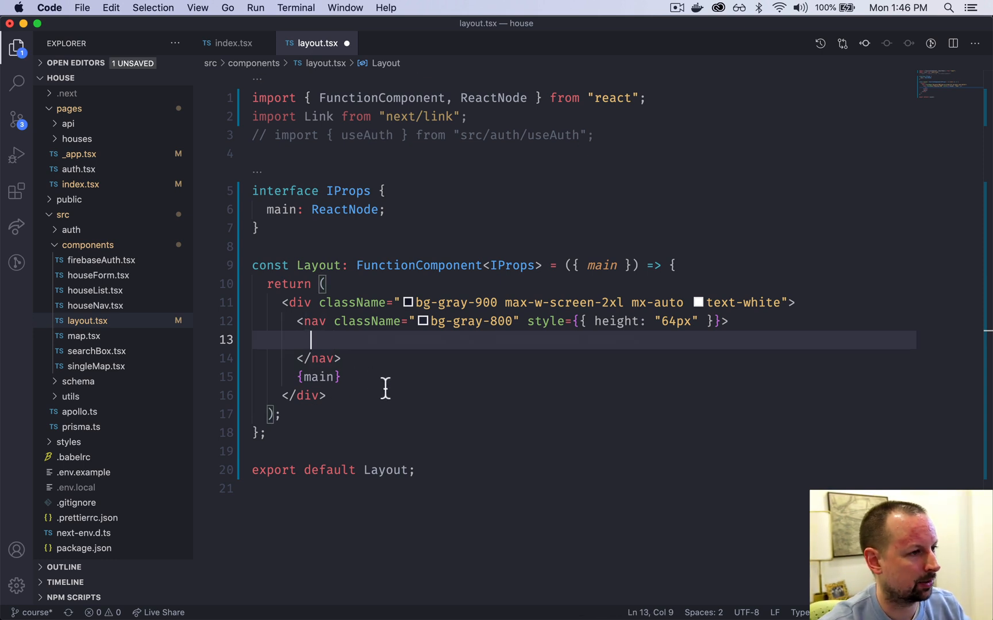
Add a div with classes "px-6 flex items-center justify-between h-16" inside the nav.
text(<div)
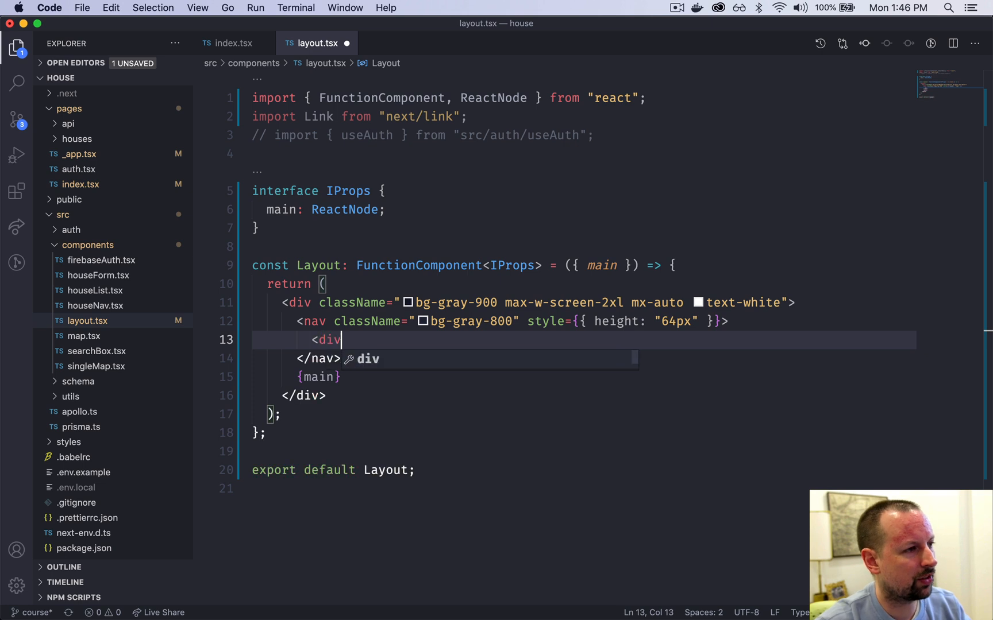
text(></div>)
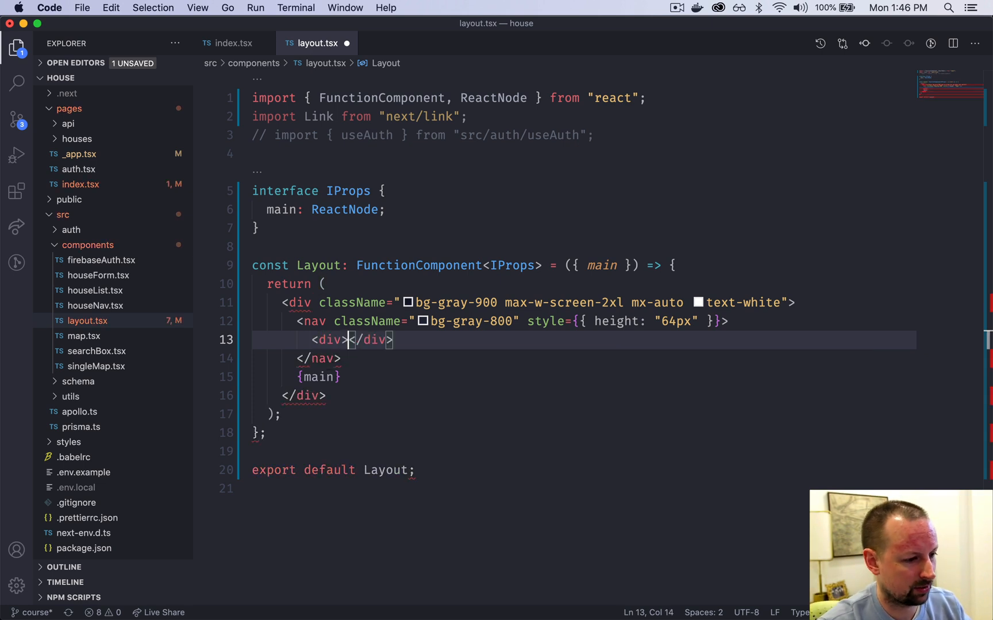
text(c)
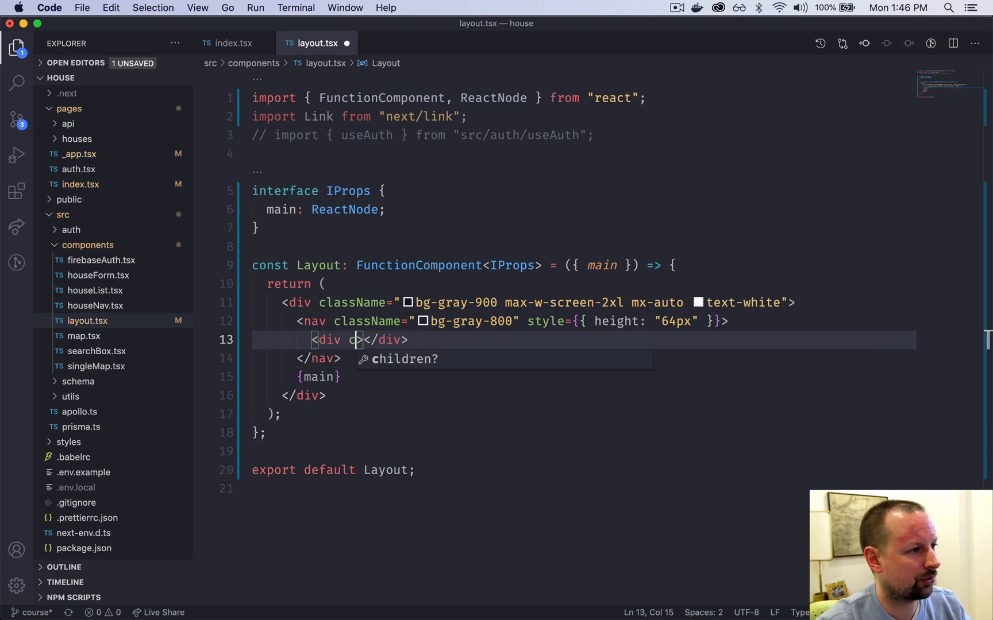
text(className="")
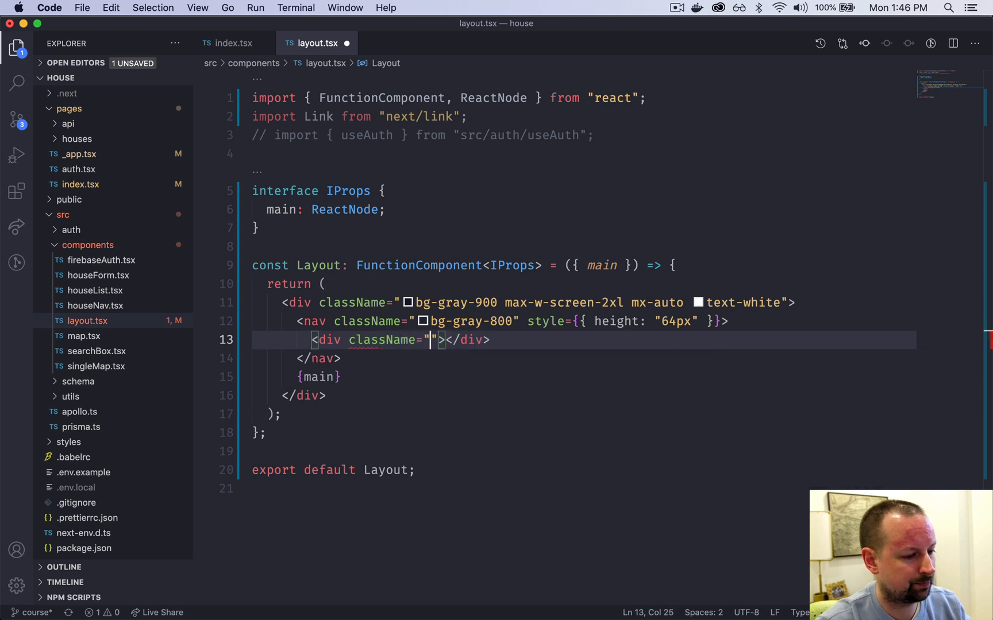
text(px-6 f)
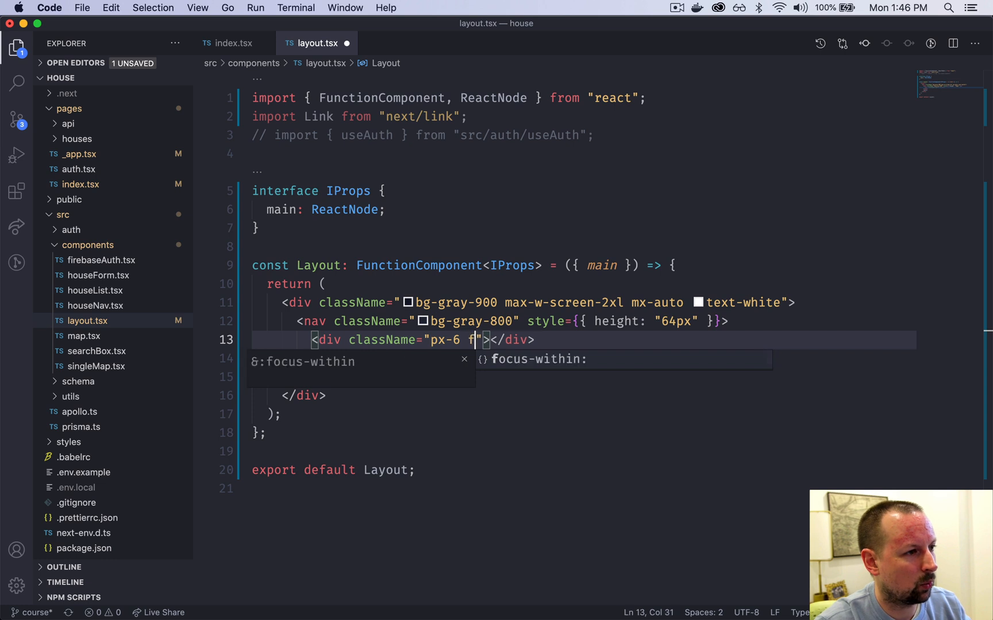
text(lex items-center)
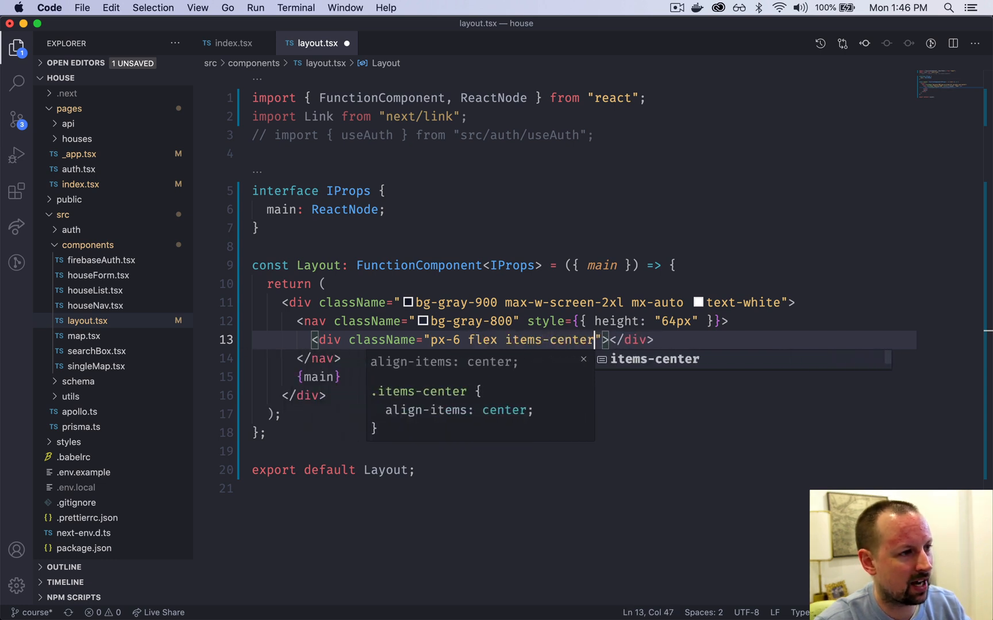
text(justify-)
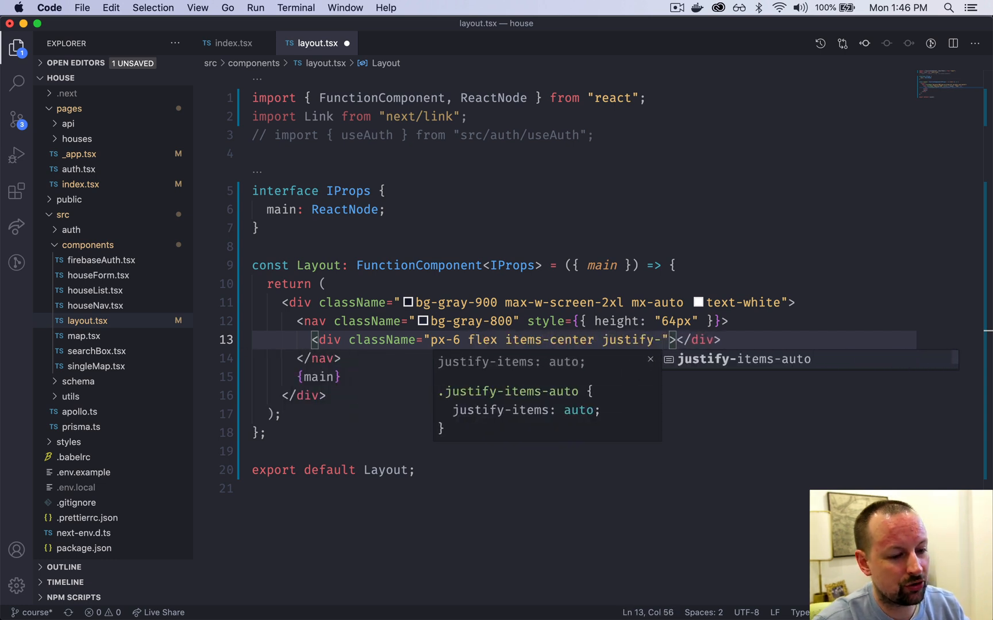
text(between h)
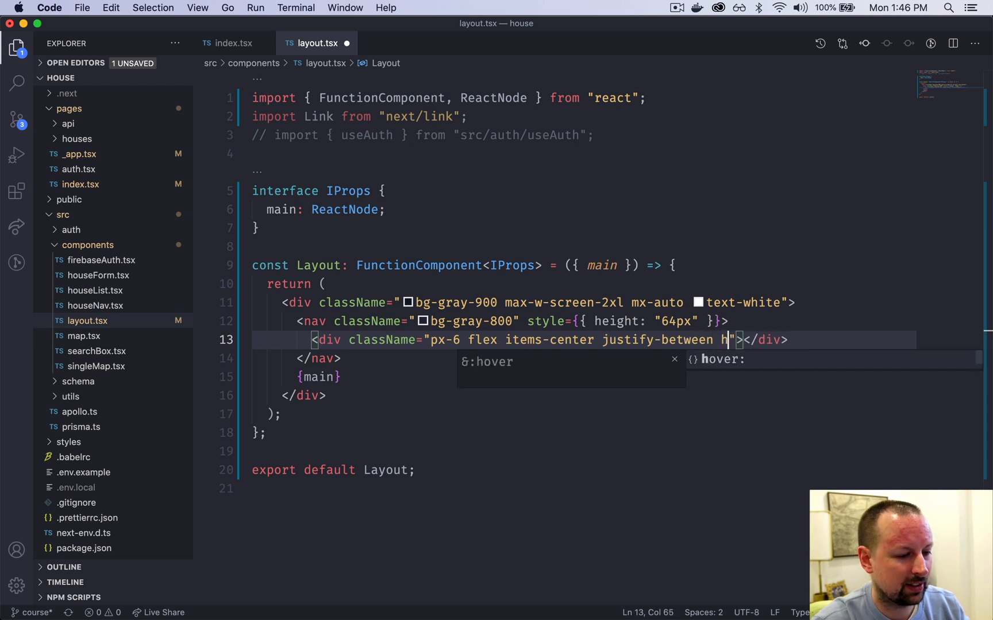
text(-16)
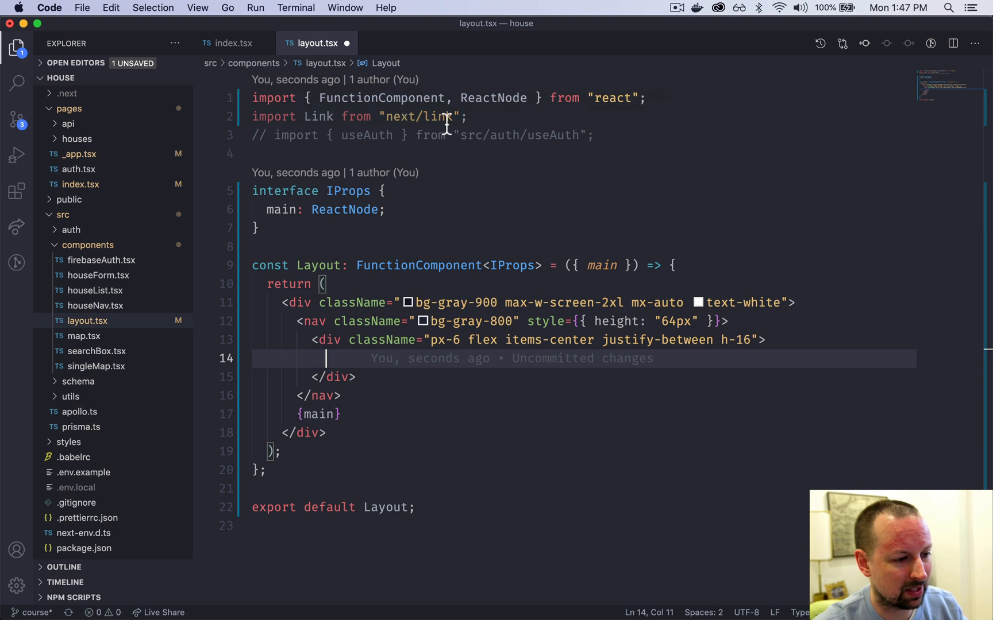
mouse_move(379, 490)
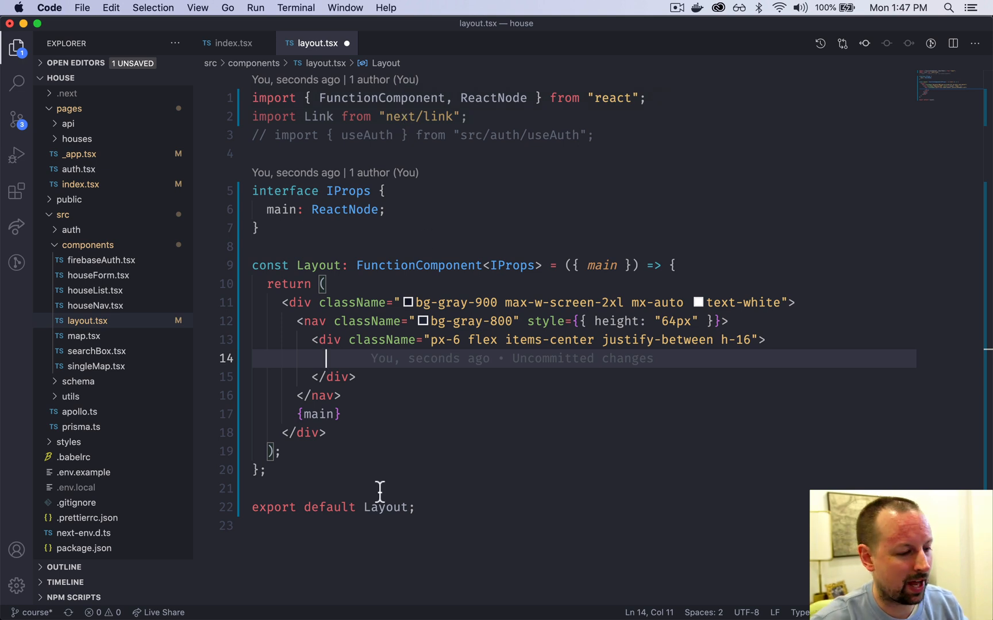
text(<Li)
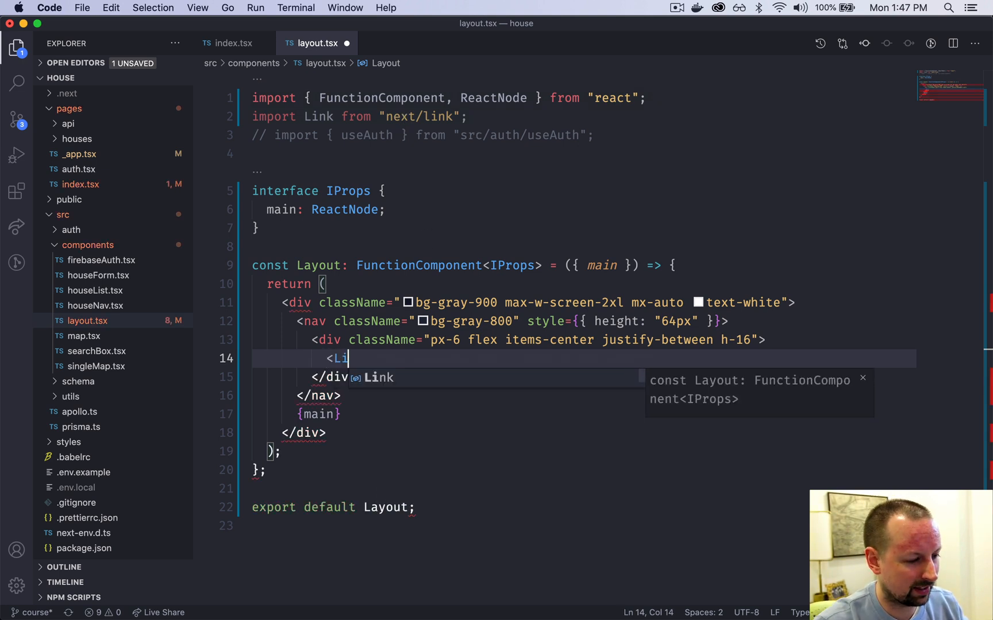
Add a Link to "/" wrapping an inline w-6 home-color.svg image with alt "home house".
text(nk href="/">)
text(<a></a>)
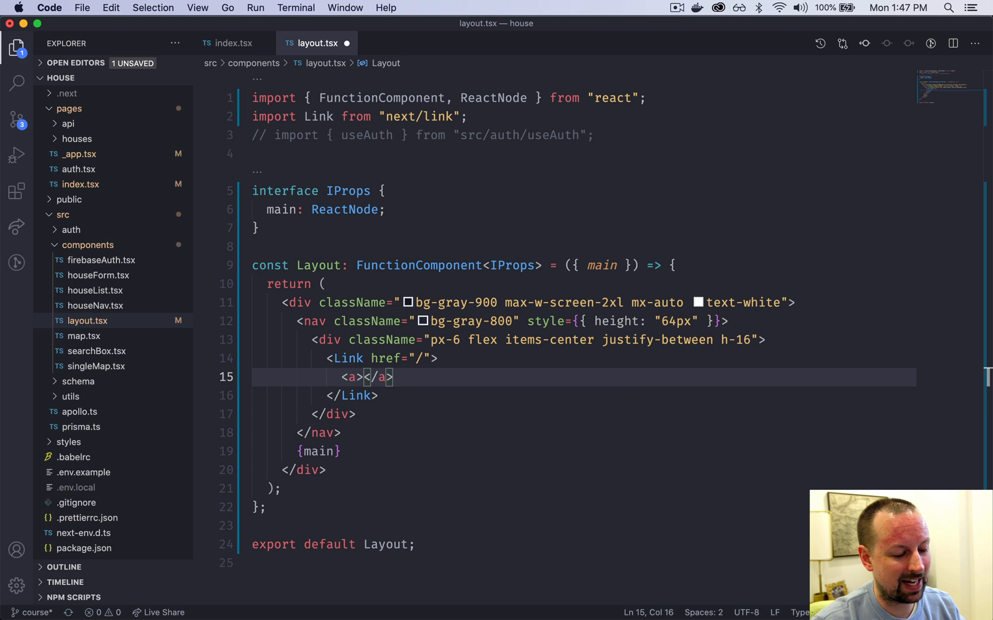
mouse_move(359, 385)
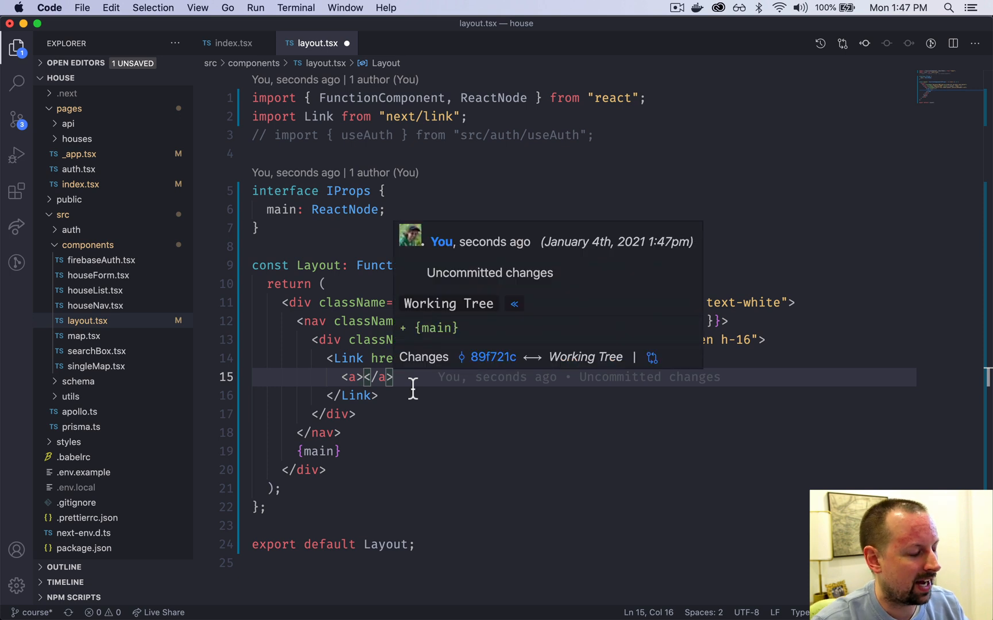
text(img <)
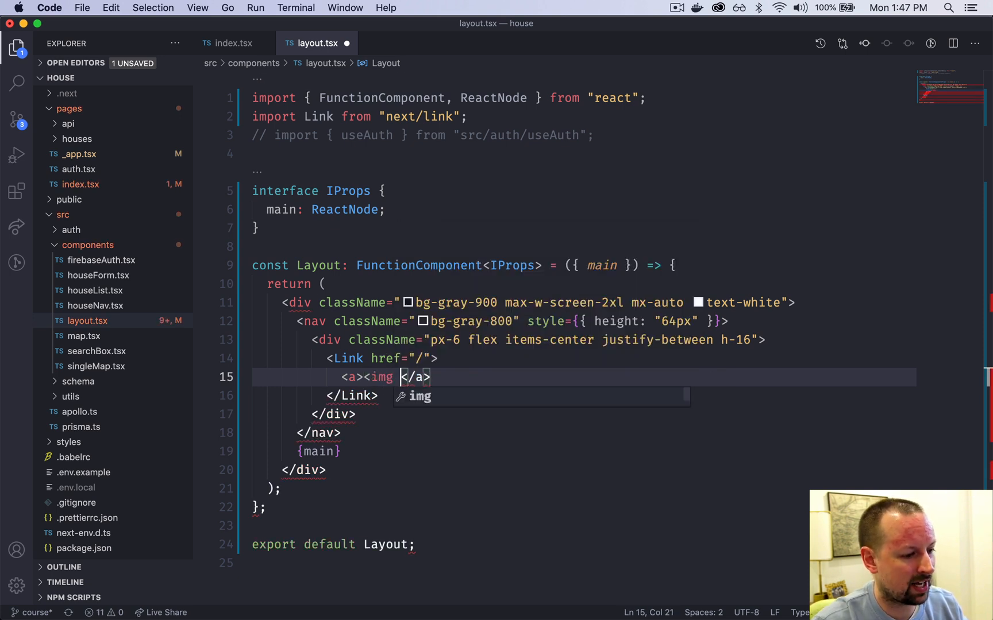
text(src=")
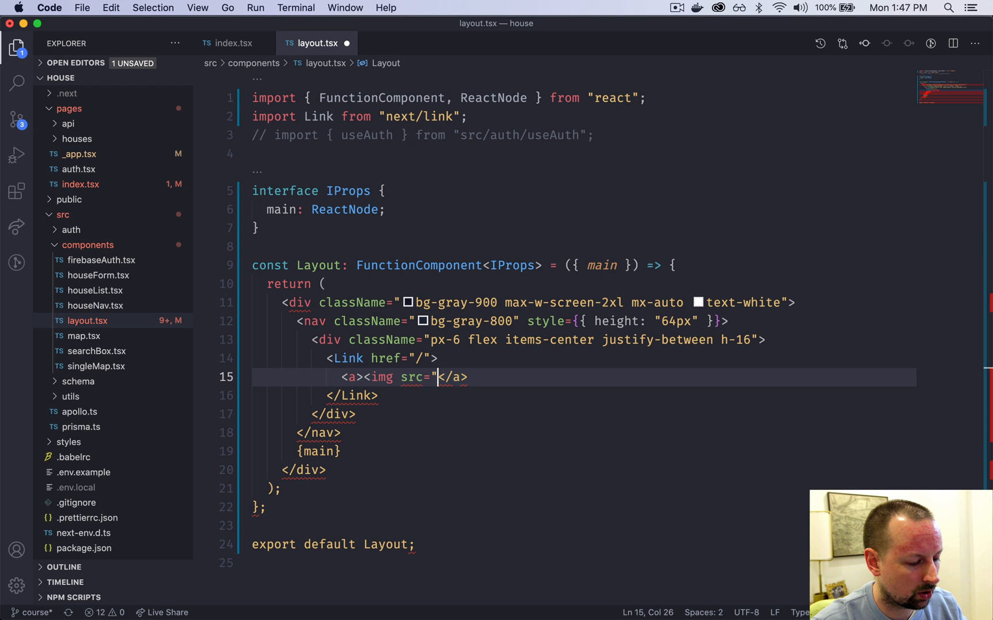
text(" />)
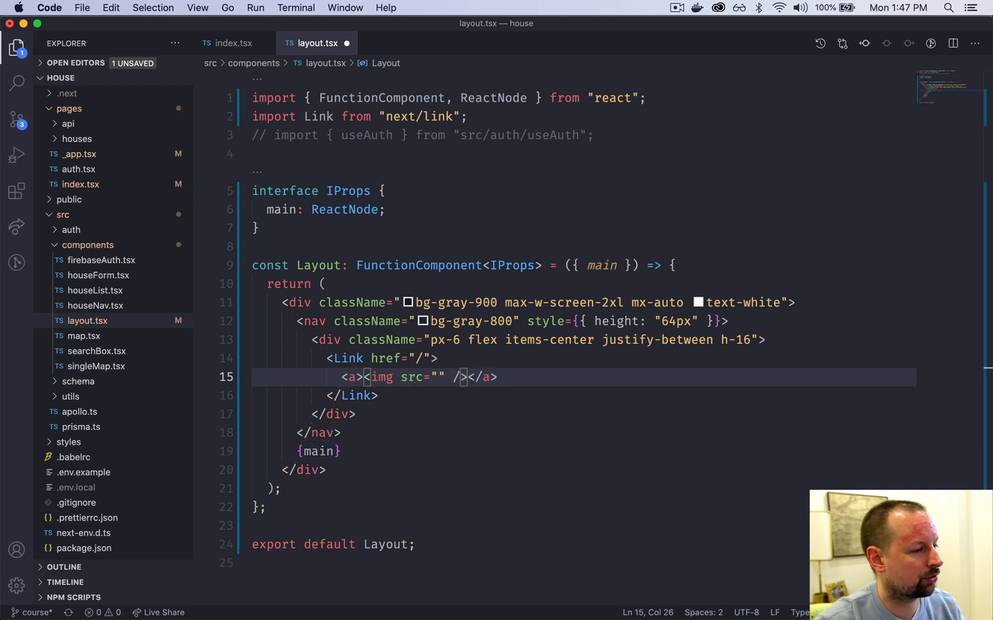
text(/home-c)
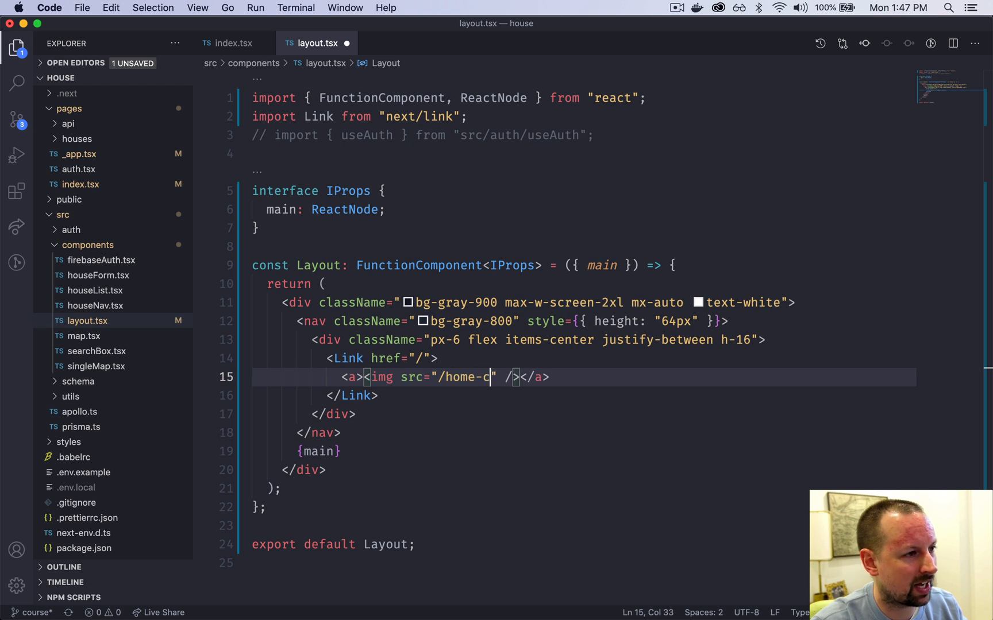
text(olor.svg)
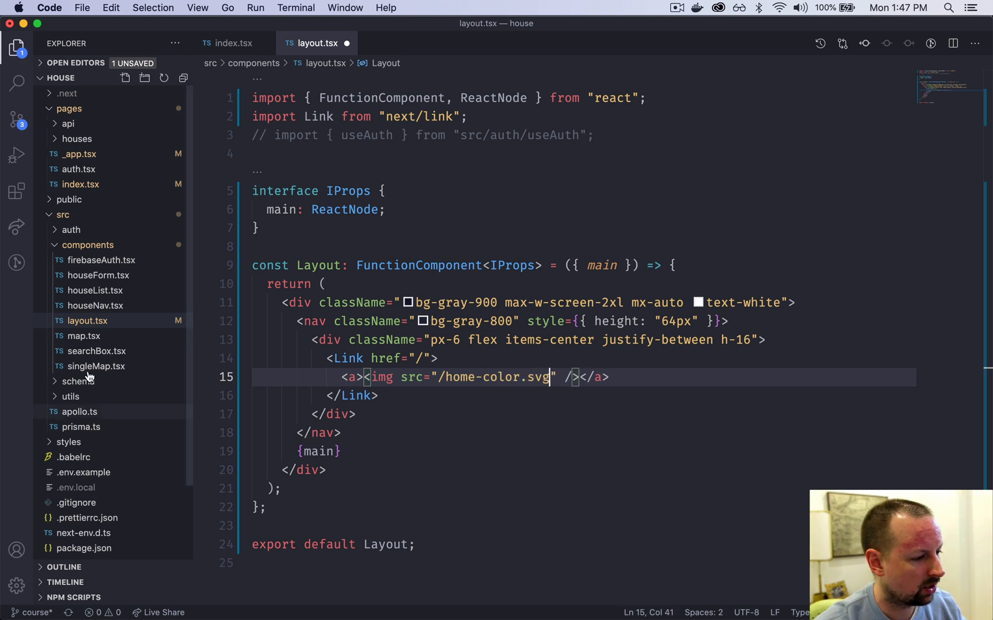
click(68, 200)
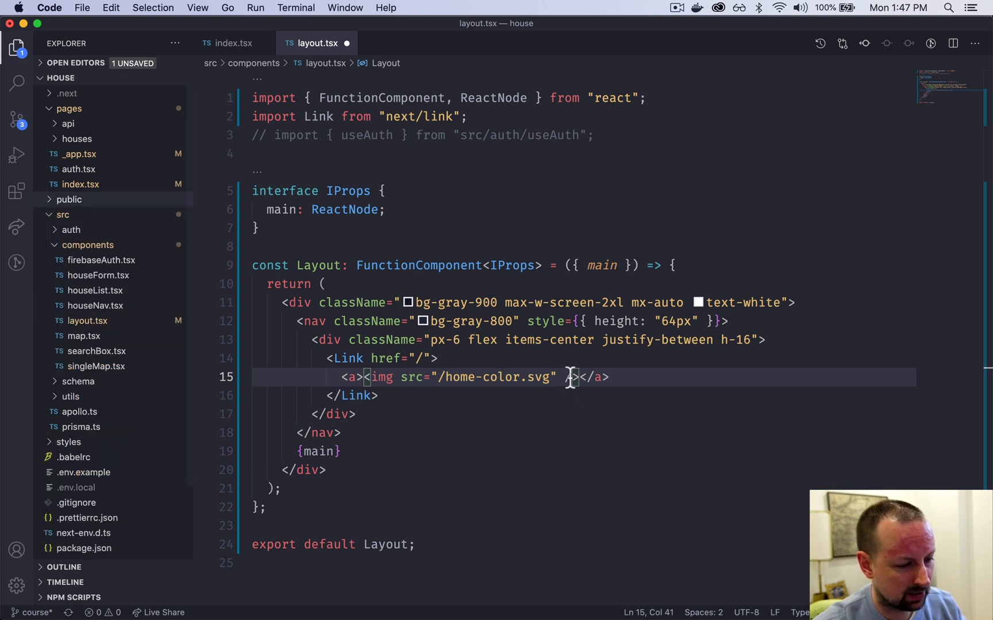
text(alt/)
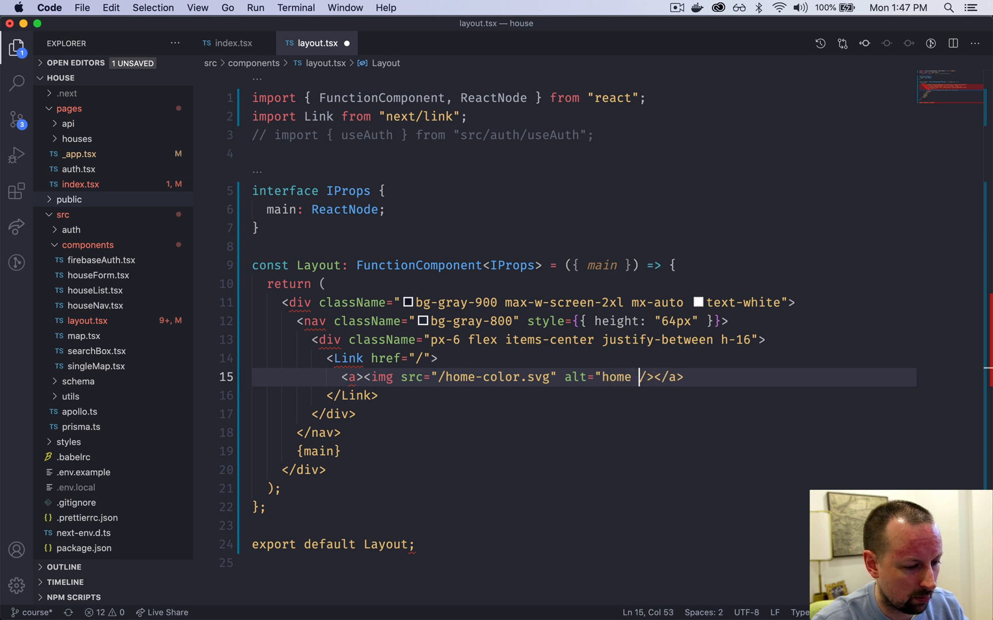
text(house" className="in)
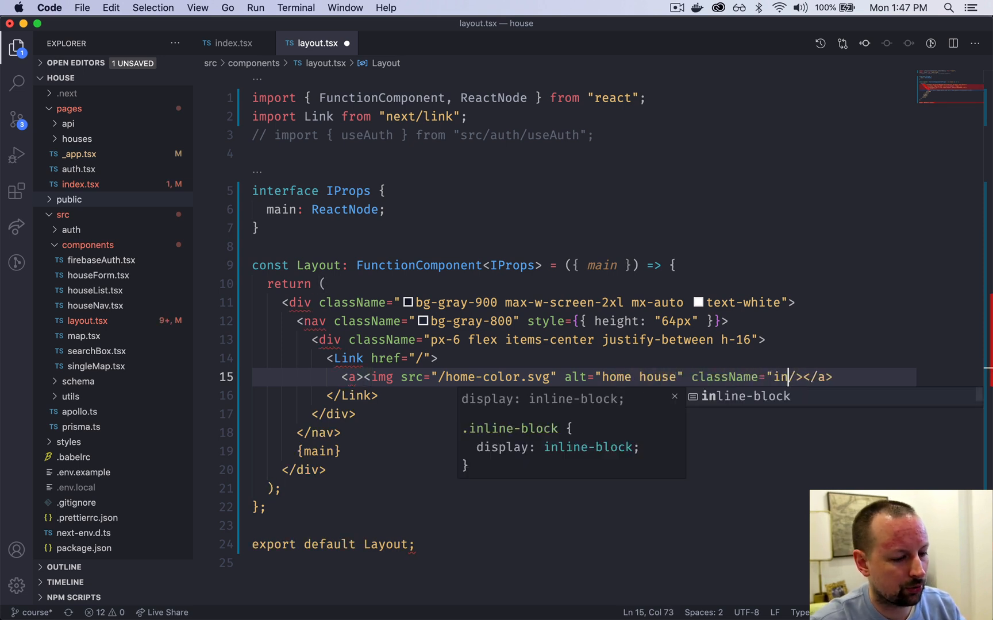
text(line w-)
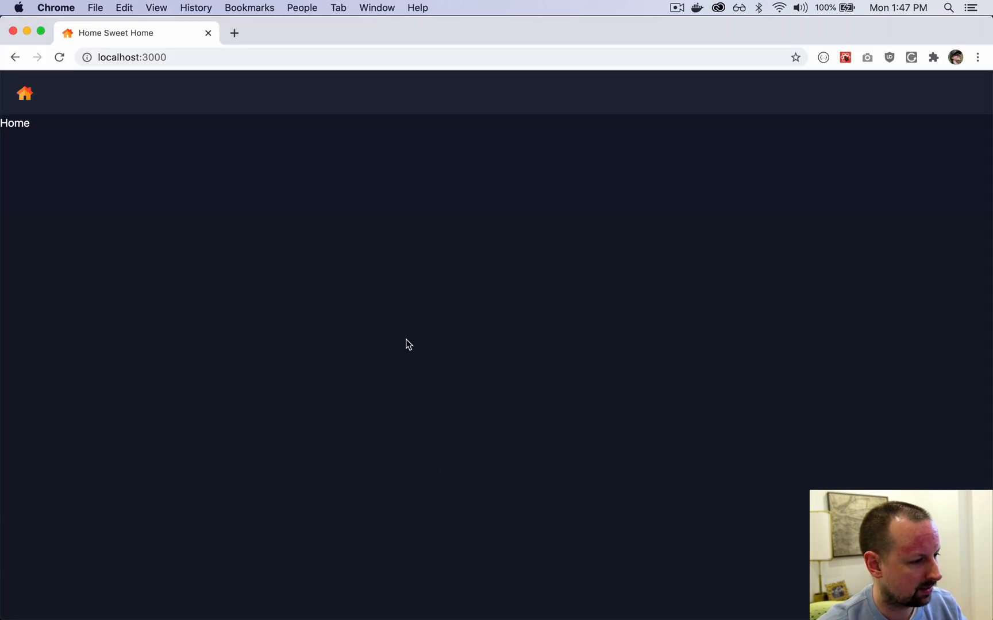
mouse_move(26, 95)
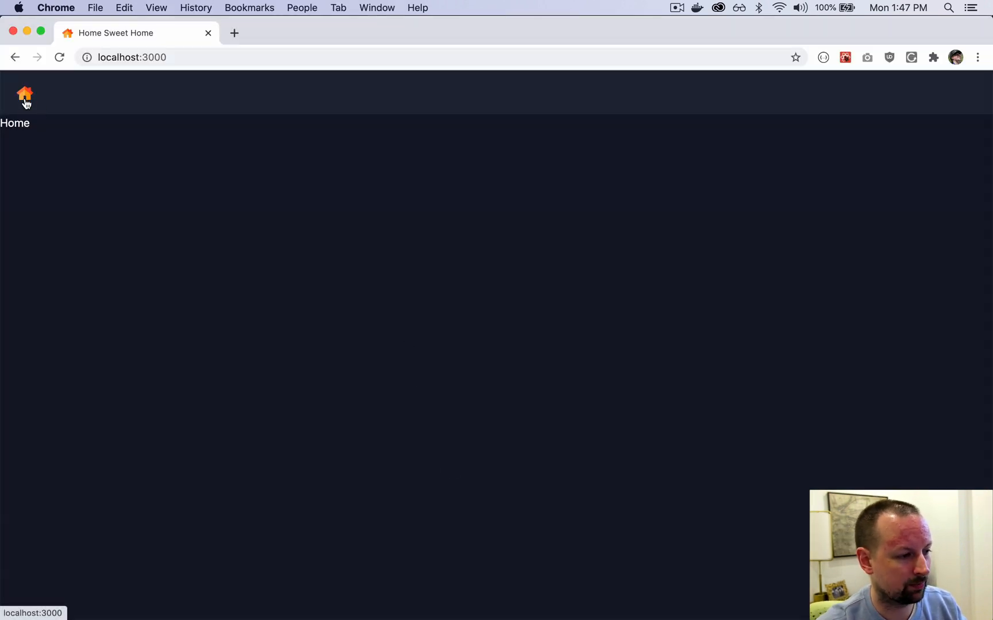
mouse_move(167, 248)
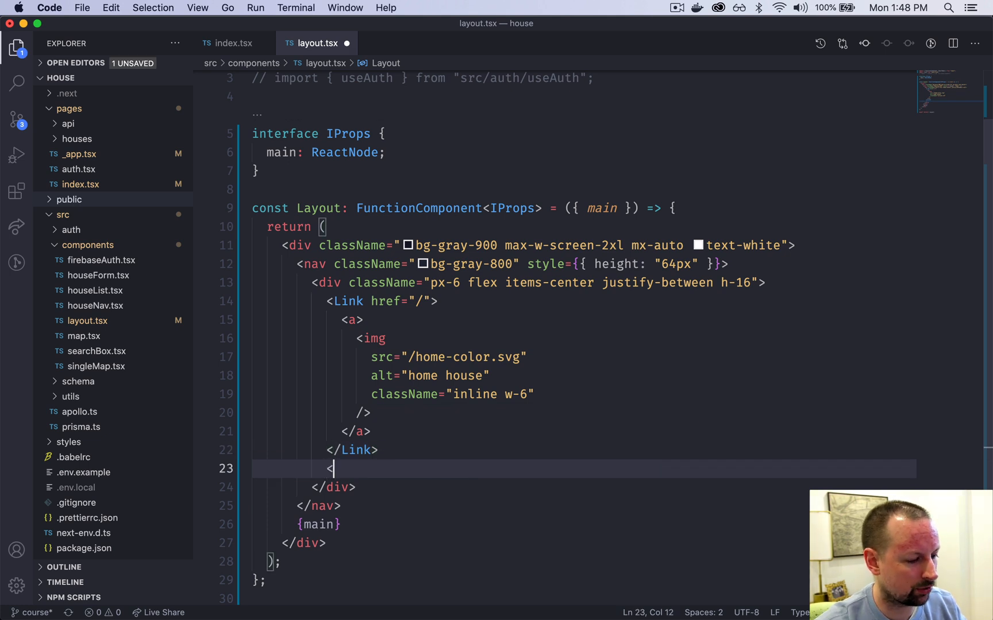
Add an "Add House" link to /houses/add in the nav and save the layout.
text(<Link href=")
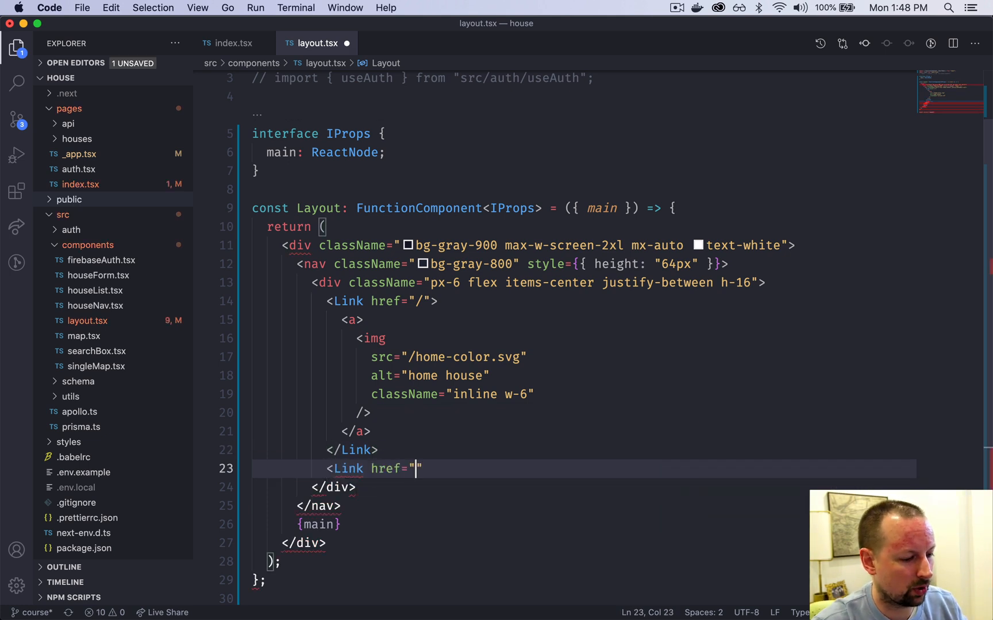
text(houses/add)
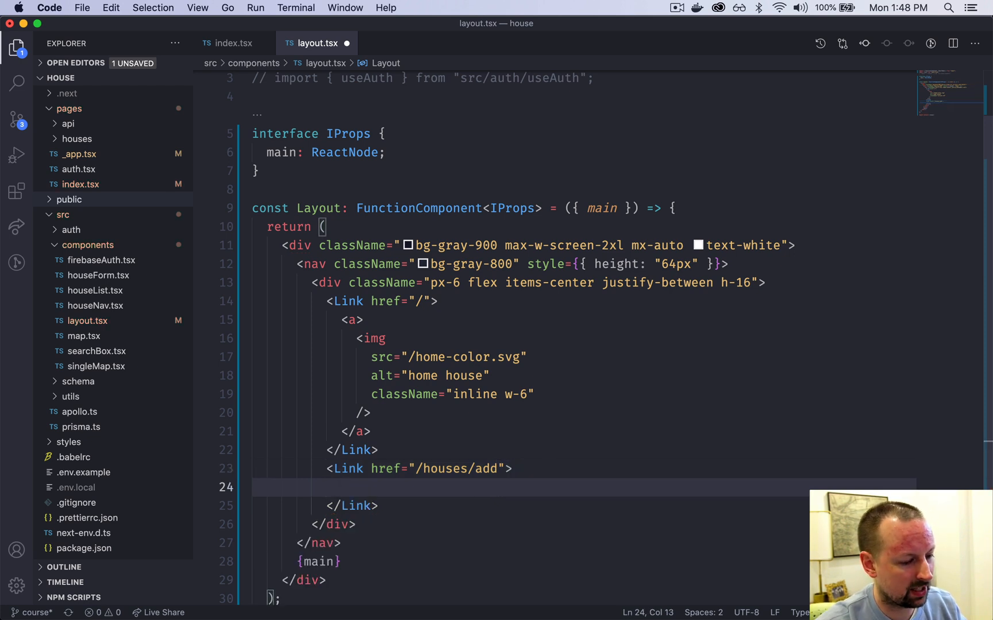
text(<a>Add H</a>)
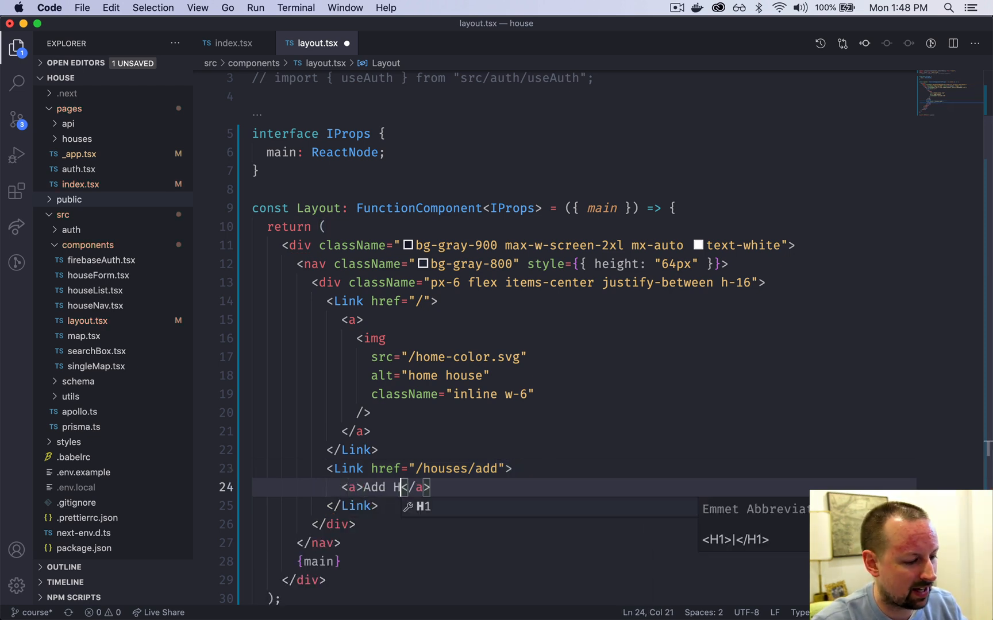
key(cmd+tab)
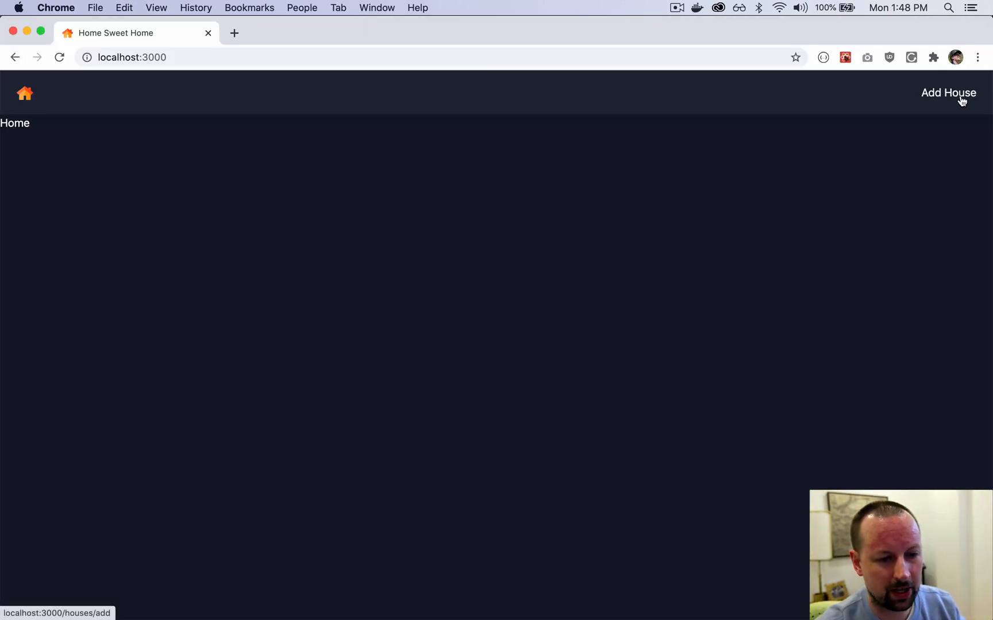
mouse_move(729, 193)
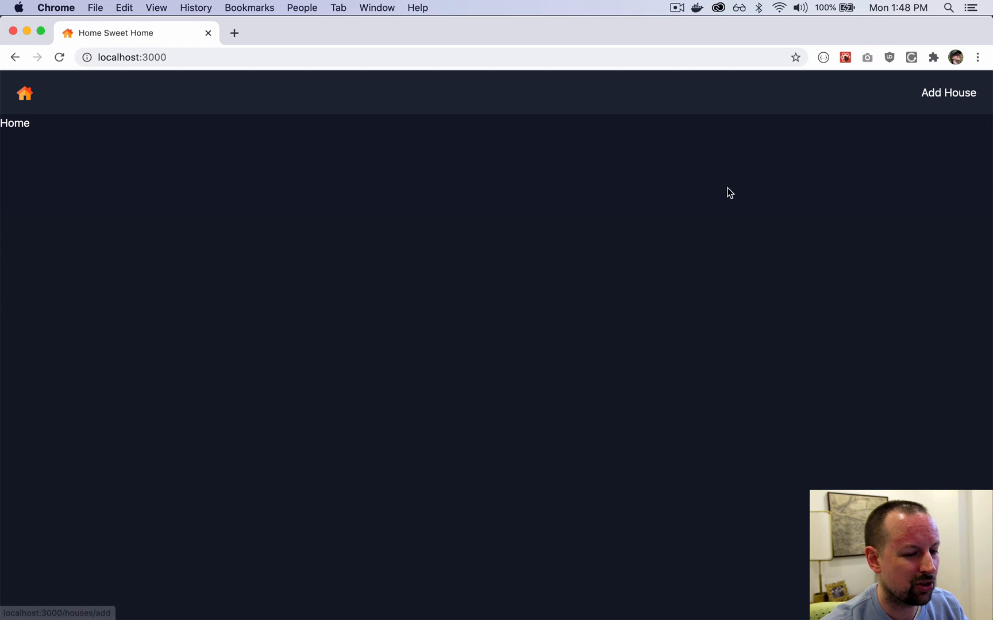
mouse_move(579, 63)
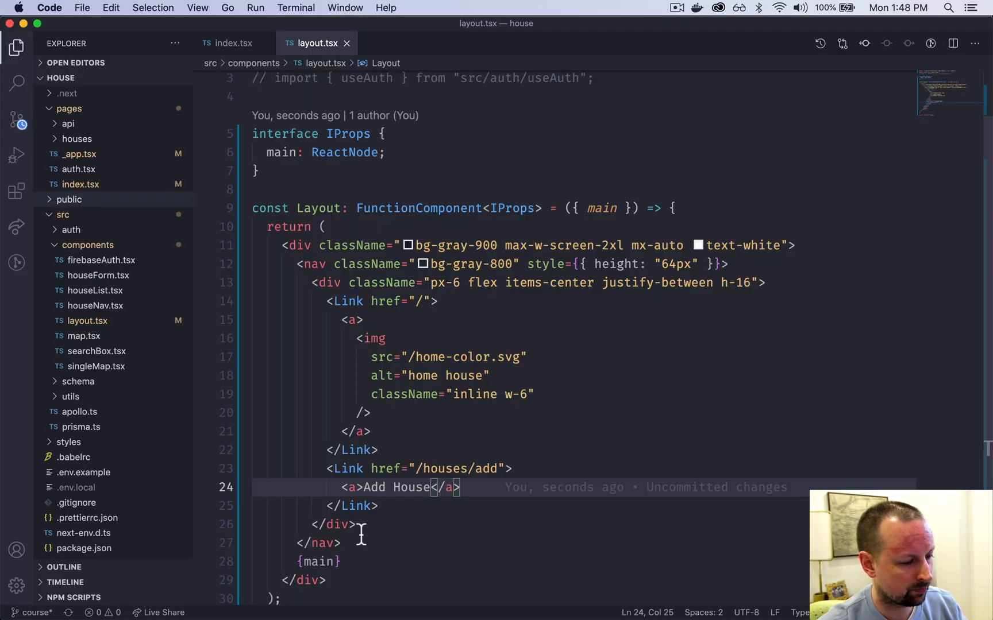
Add a Logout button with an empty onClick handler after the Add House link.
key(enter)
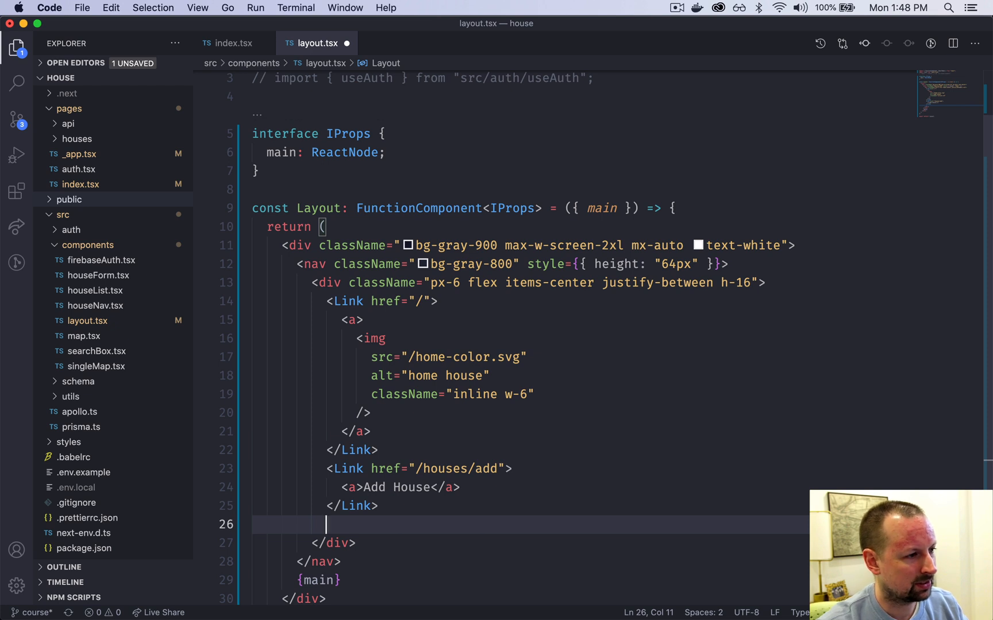
text(button)
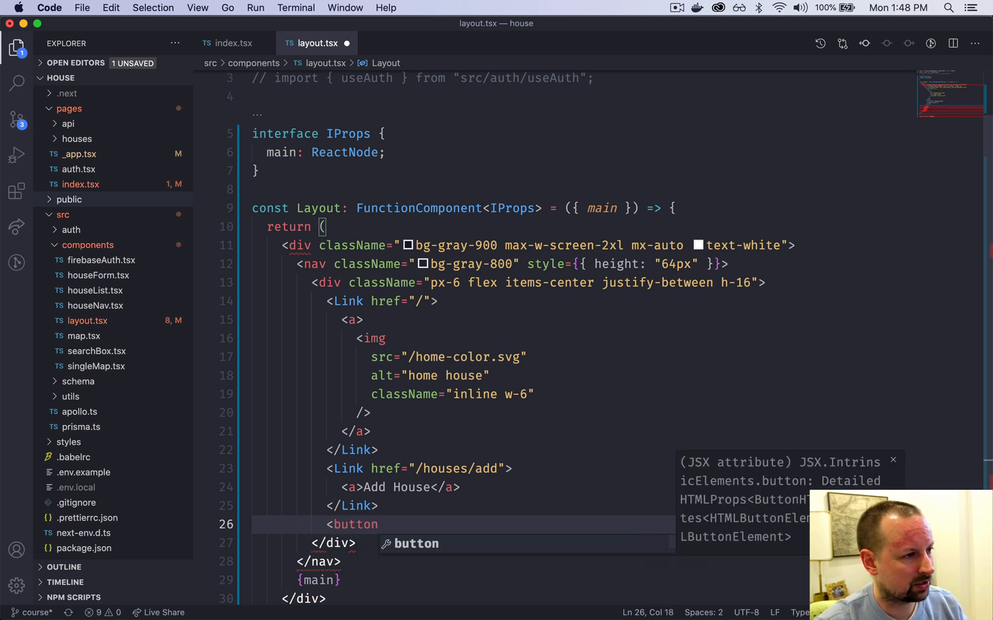
text(onClick={() =)
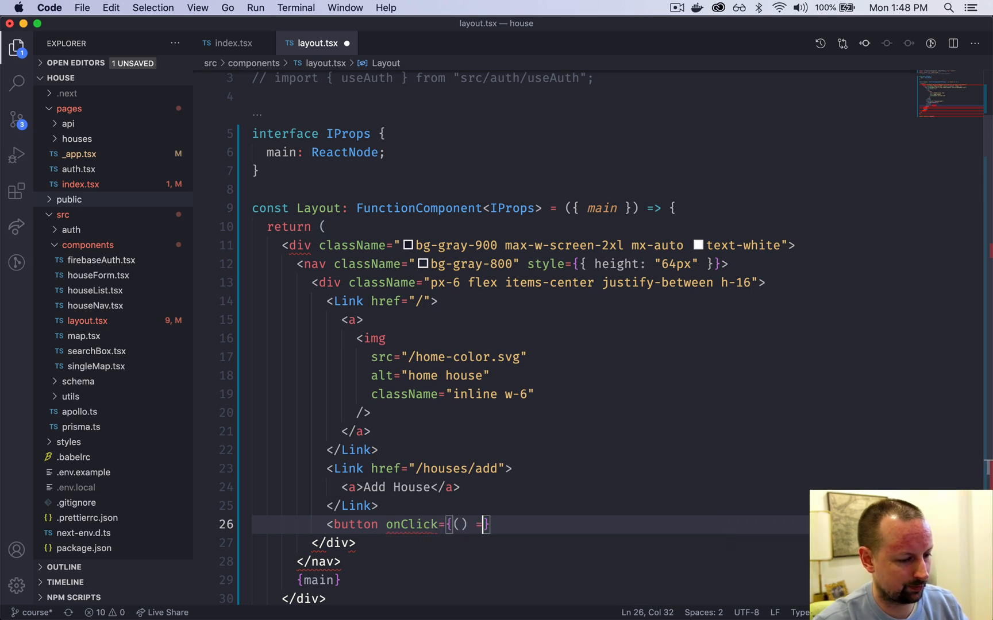
text({}>)
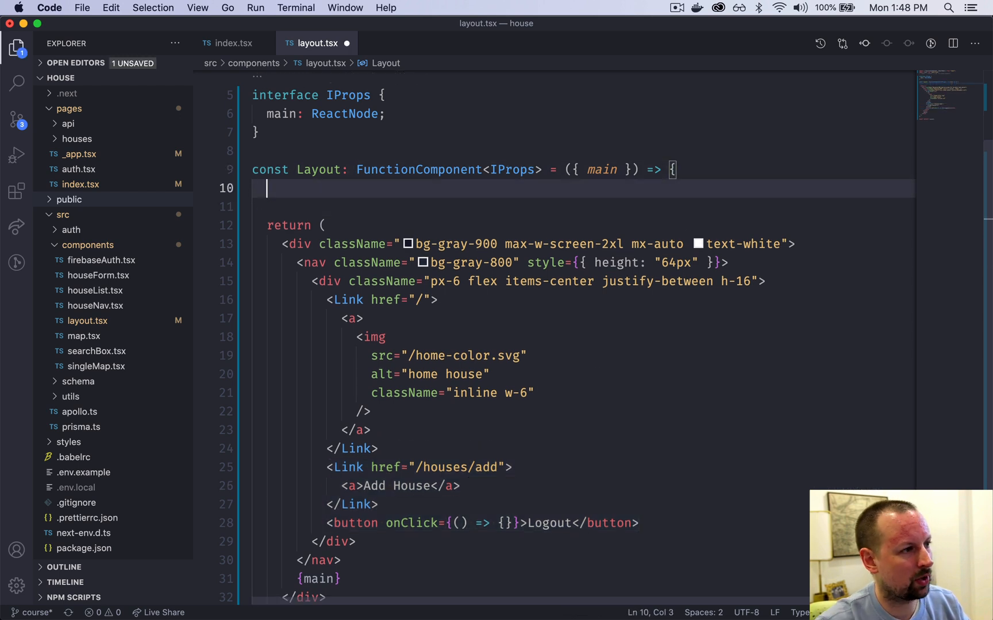
Declare const authenticated = false and wrap the nav links in an authenticated ? fragment.
text(const authenticated)
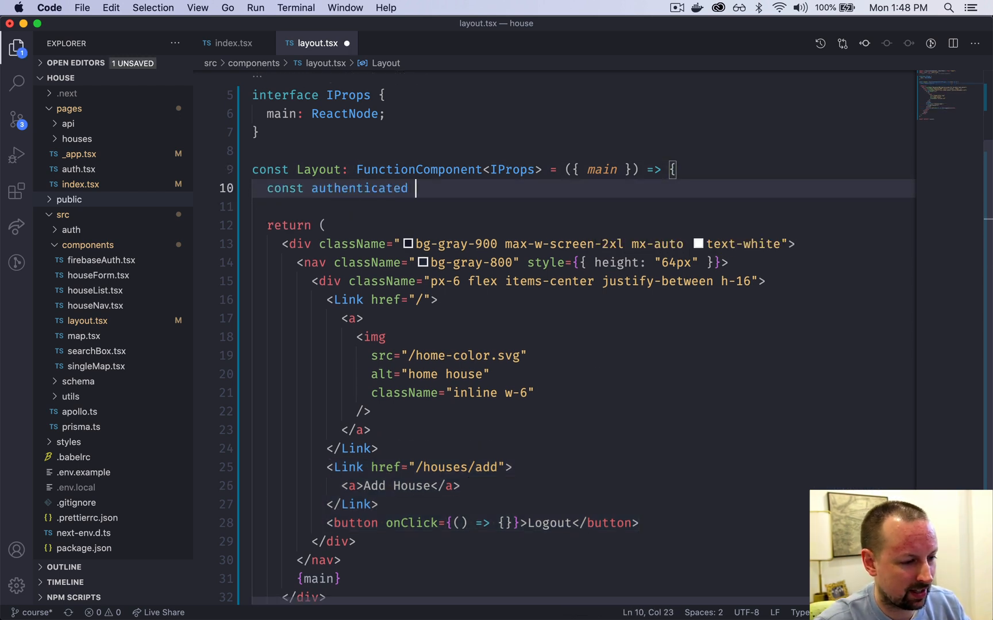
text(= false;)
text({)
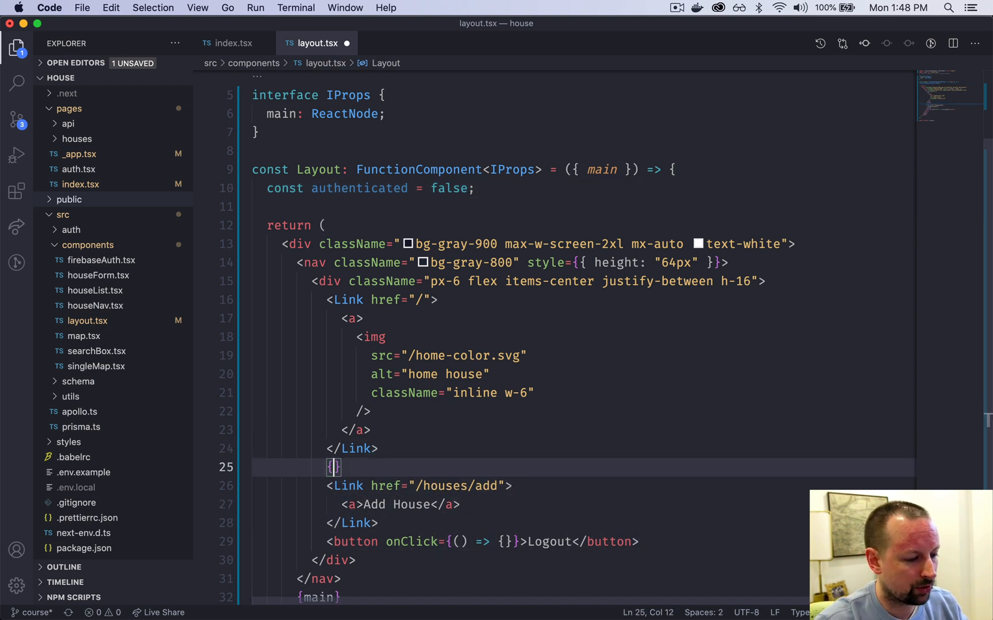
text(authenticated ?)
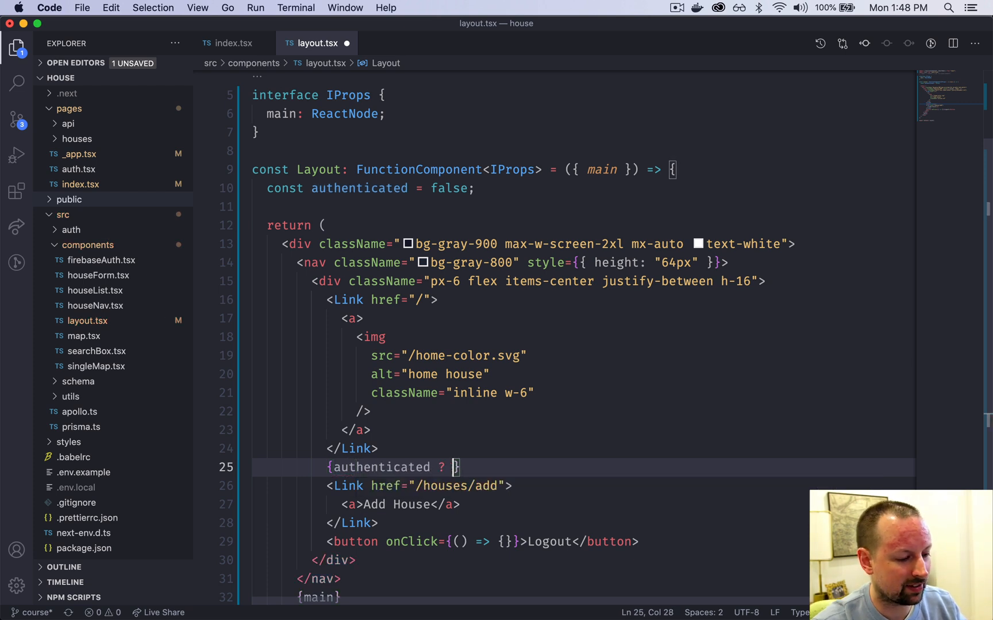
text(<)
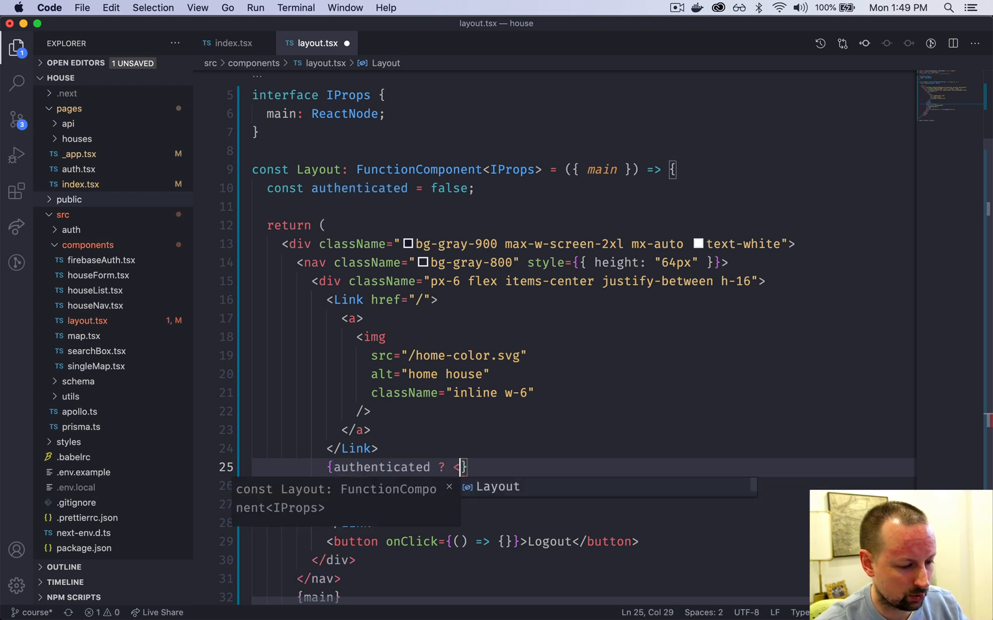
text(<></>)
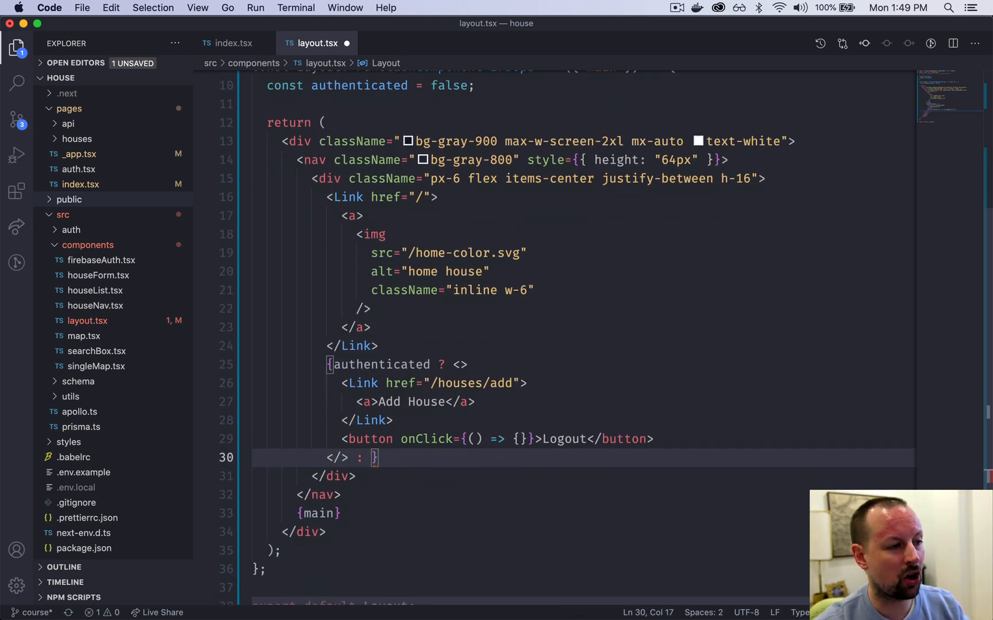
Add the fallback Login / Signup Link to /auth for unauthenticated users.
text(<Lin)
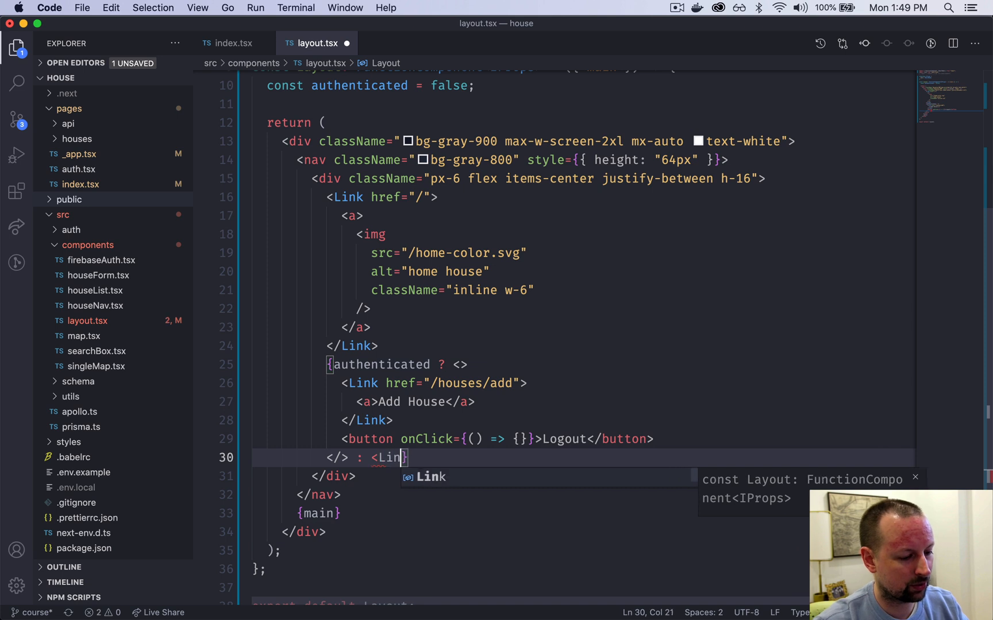
text(href="/")
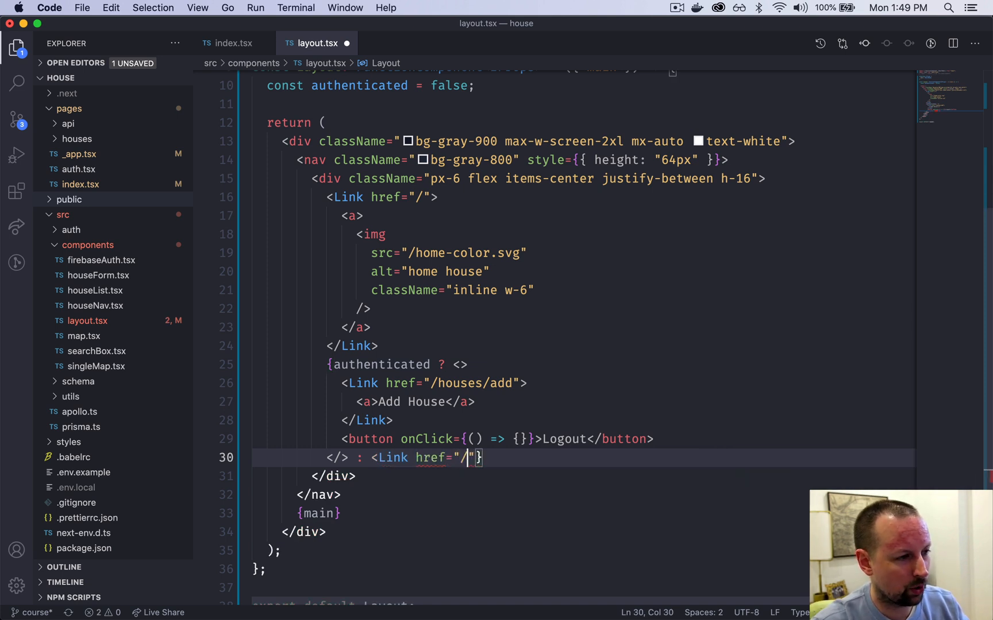
text(auth)
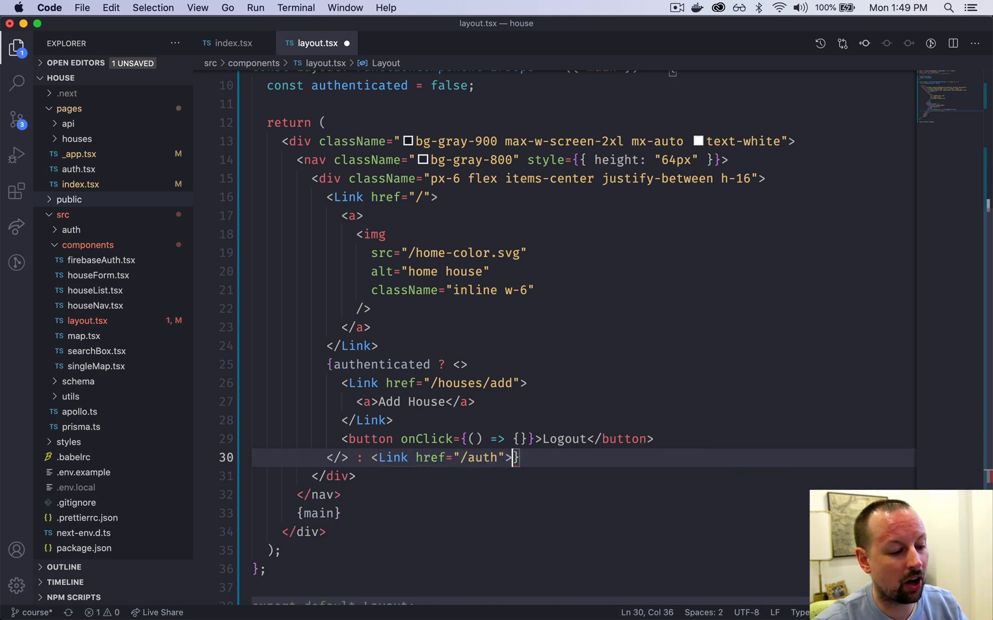
text(</Link>)
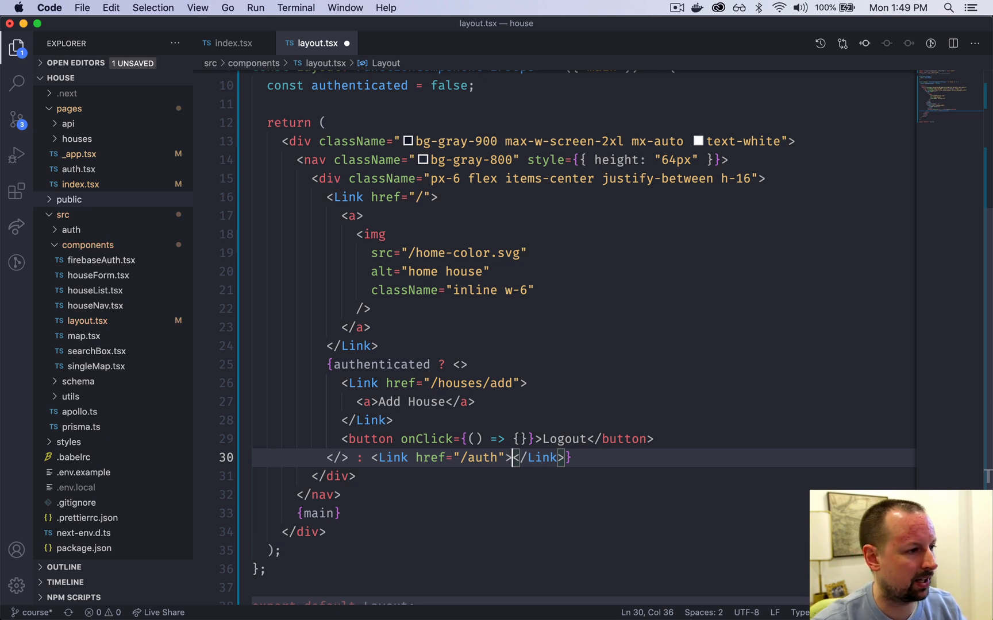
text(<a></a>)
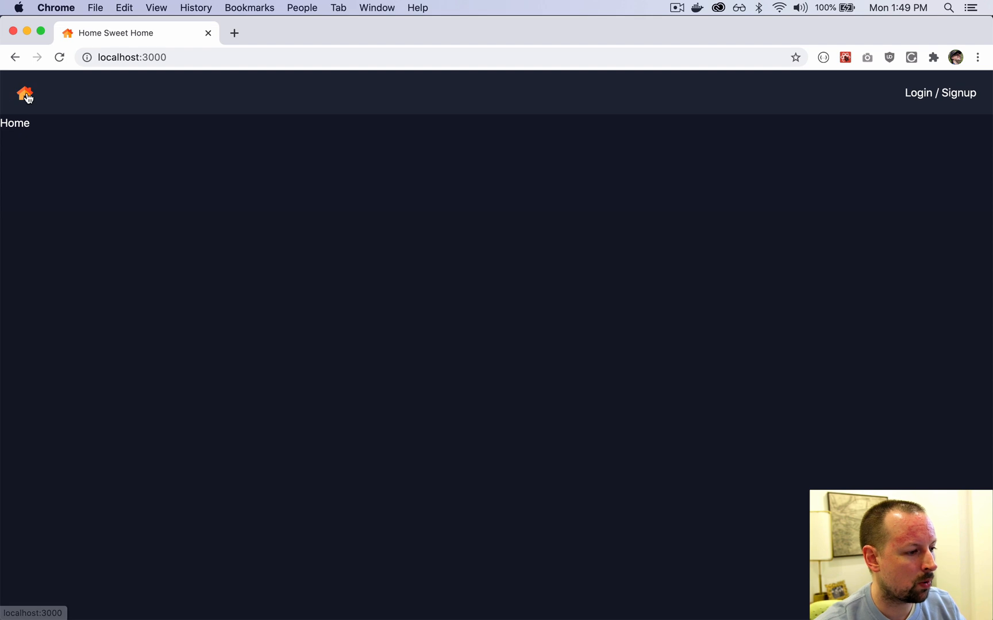
click(939, 92)
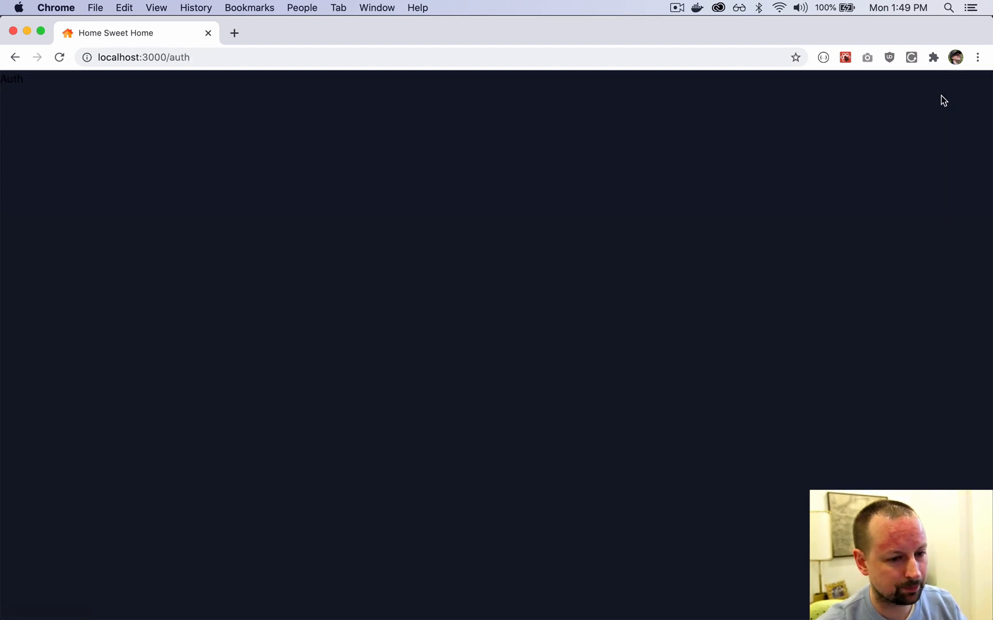
mouse_move(14, 113)
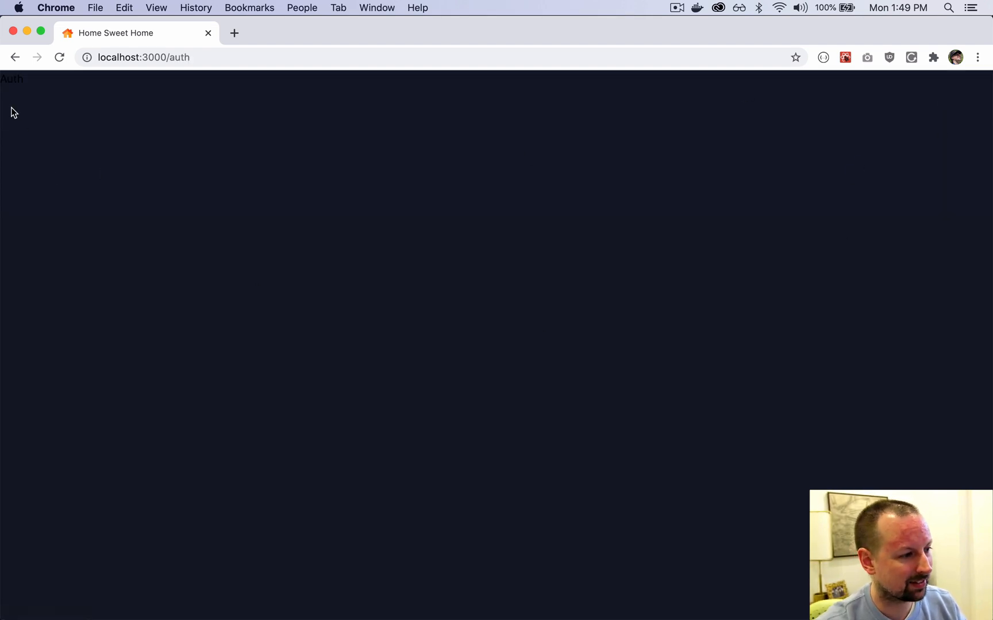
mouse_move(39, 130)
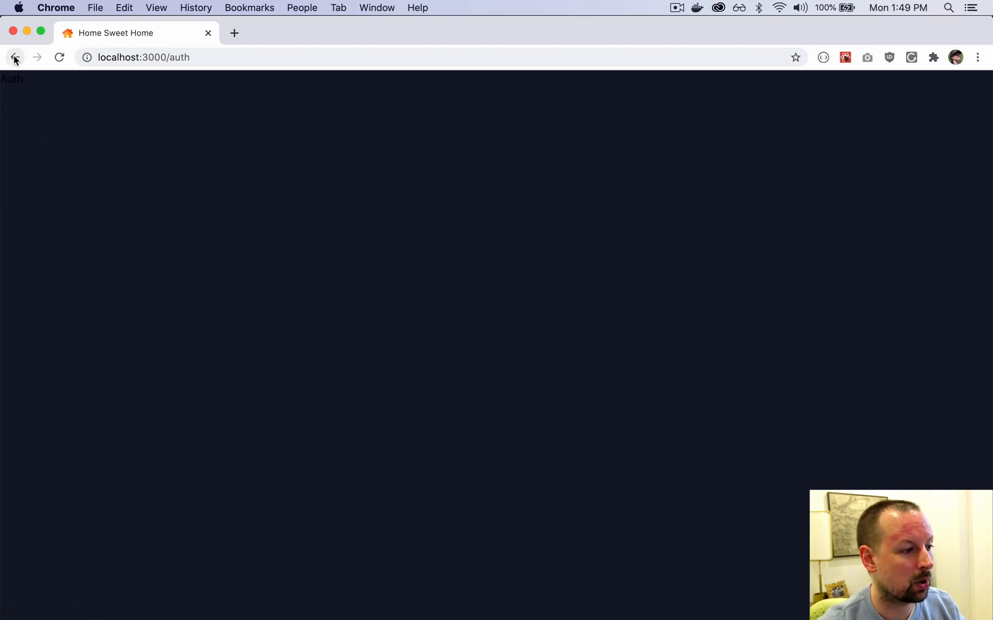
click(15, 57)
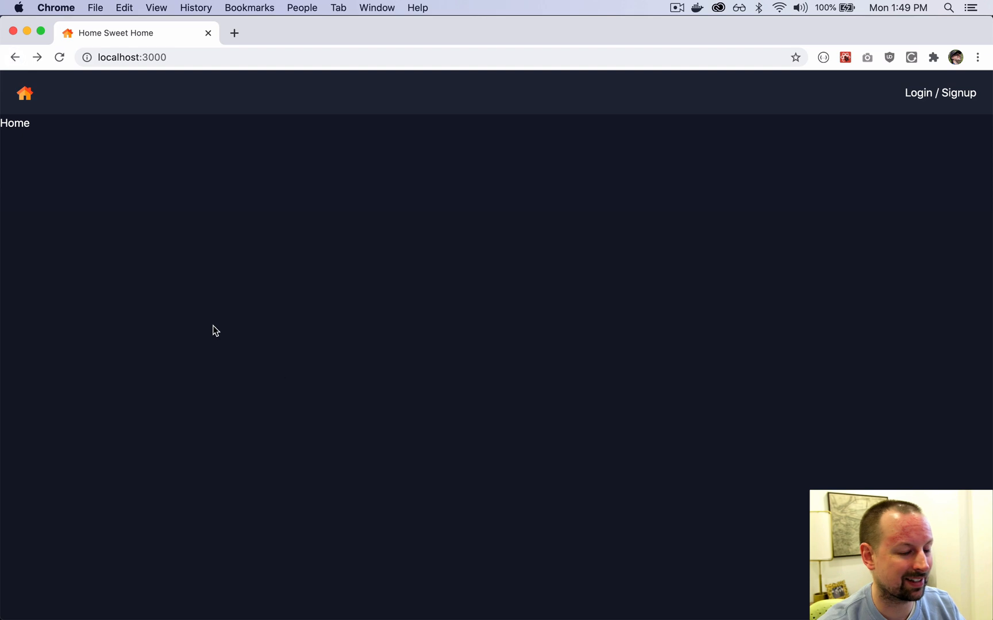
mouse_move(803, 187)
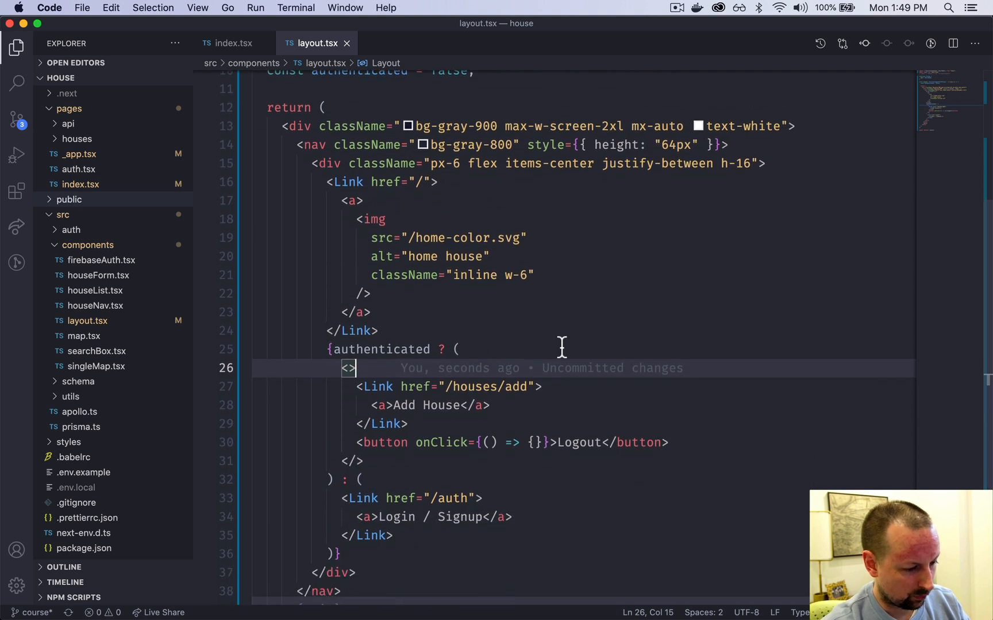
Point the Logout button at logout, defined as const logout = () => null;.
scroll(down, 3)
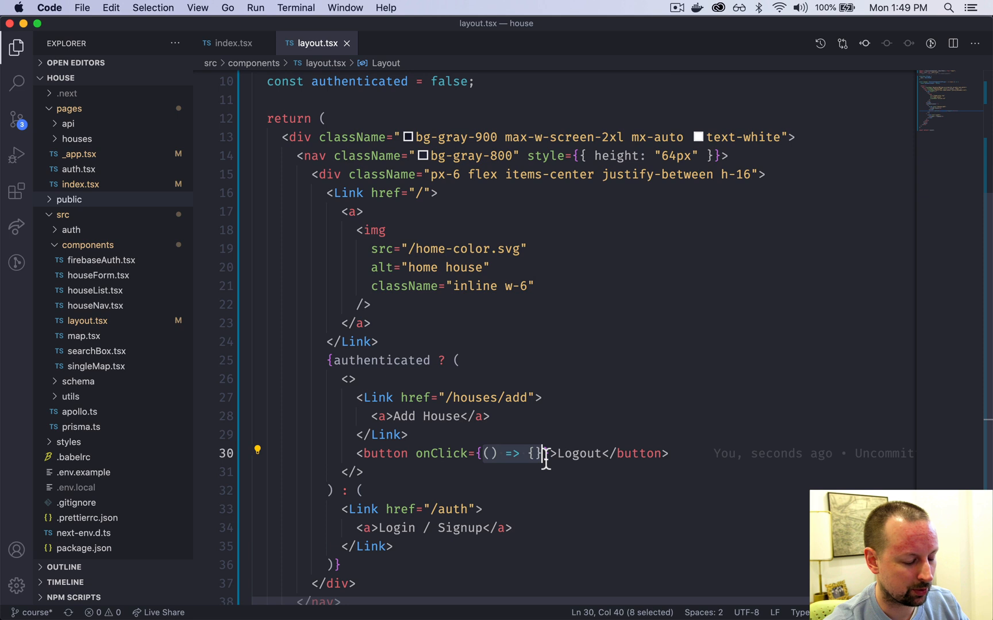
text(log)
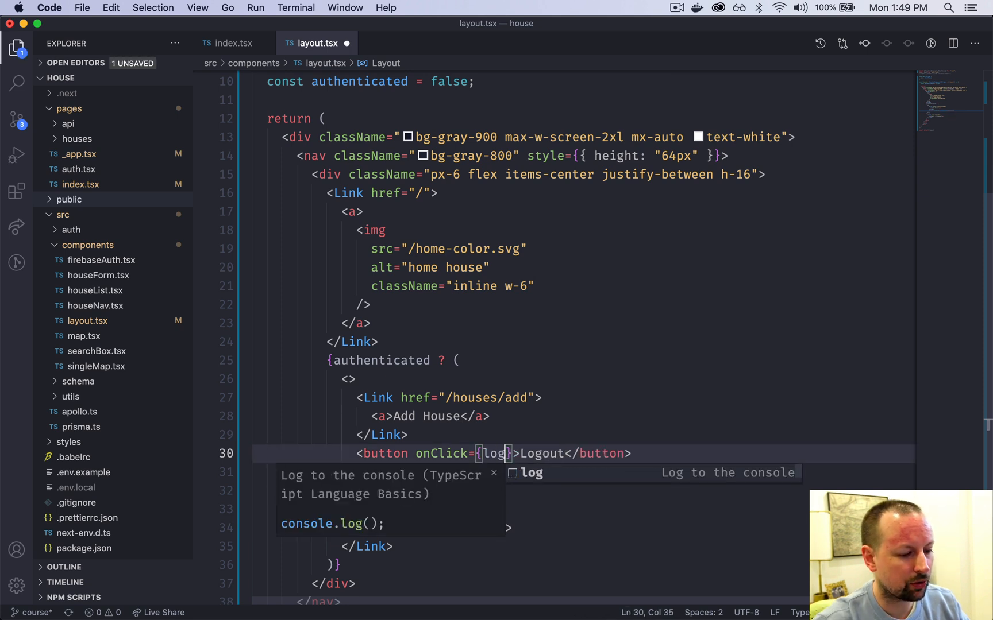
text(out)
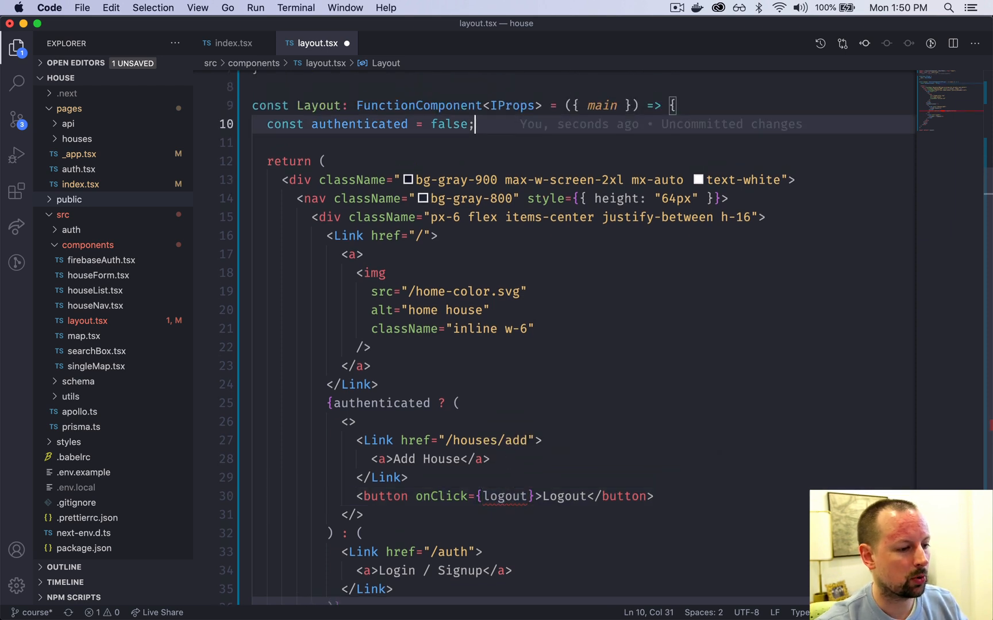
text(const logout =)
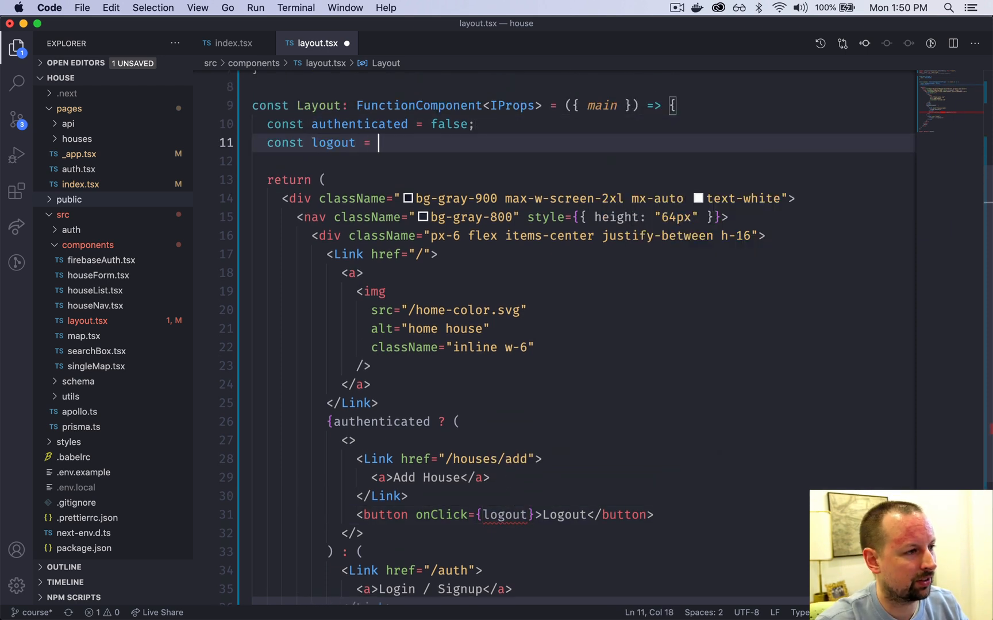
text(() => nu)
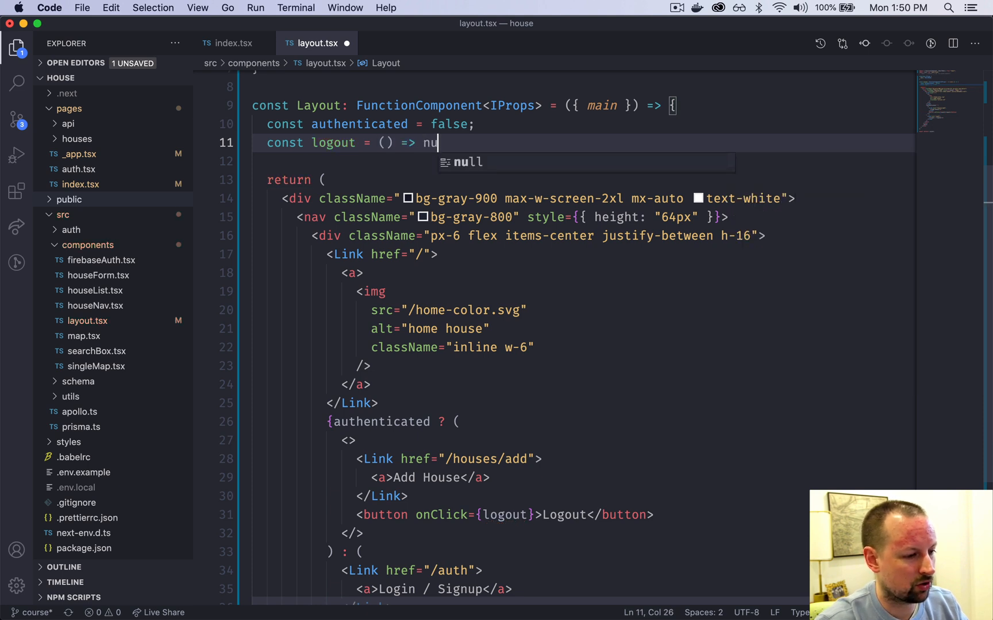
text(ll;)
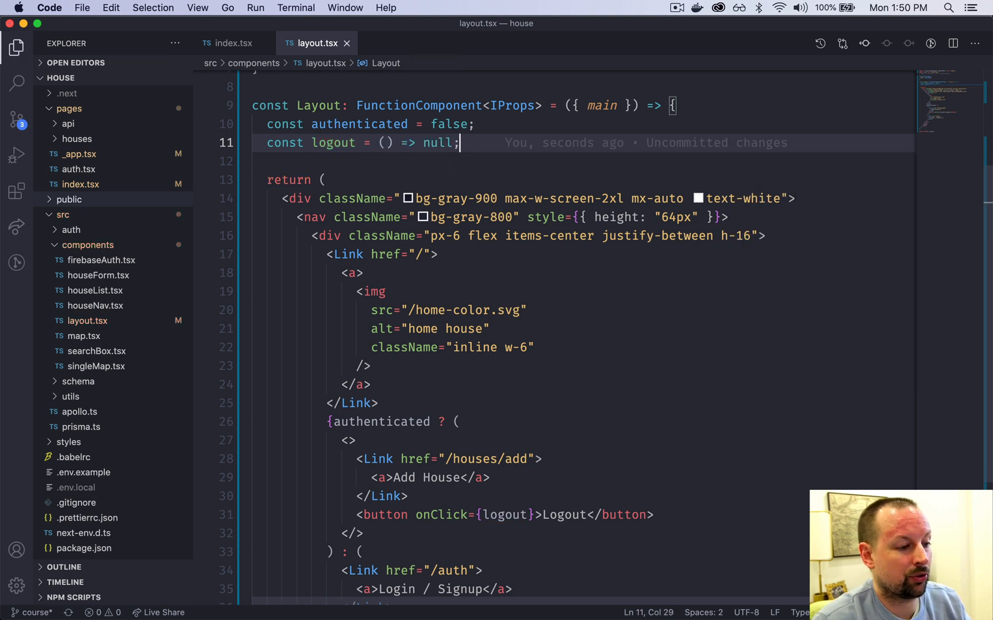
mouse_move(538, 342)
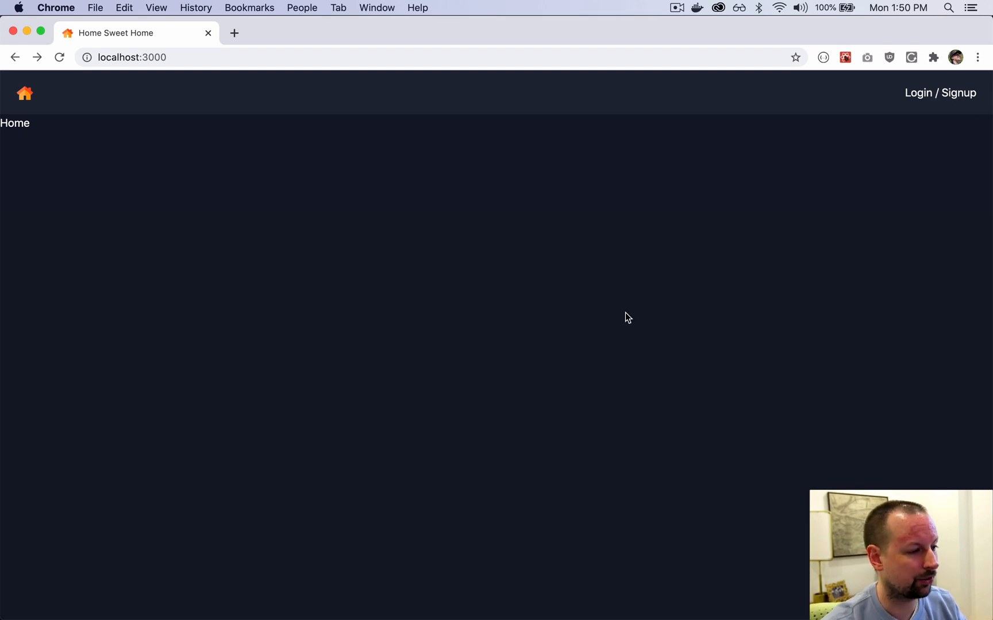
key(cmd+tab)
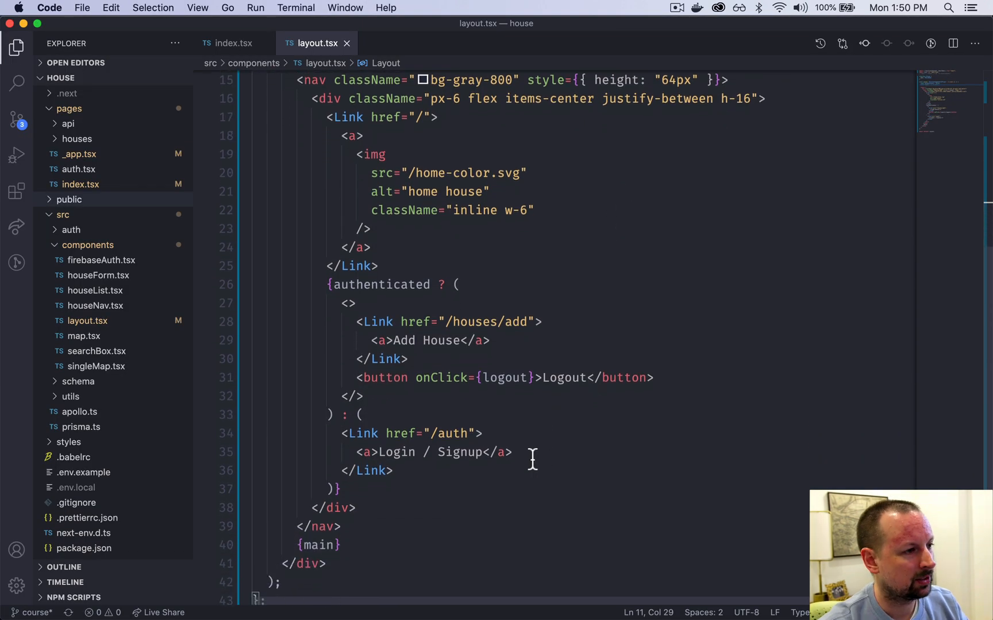
Check index.tsx, then wrap {main} in a main element in layout.tsx.
scroll(down, 3)
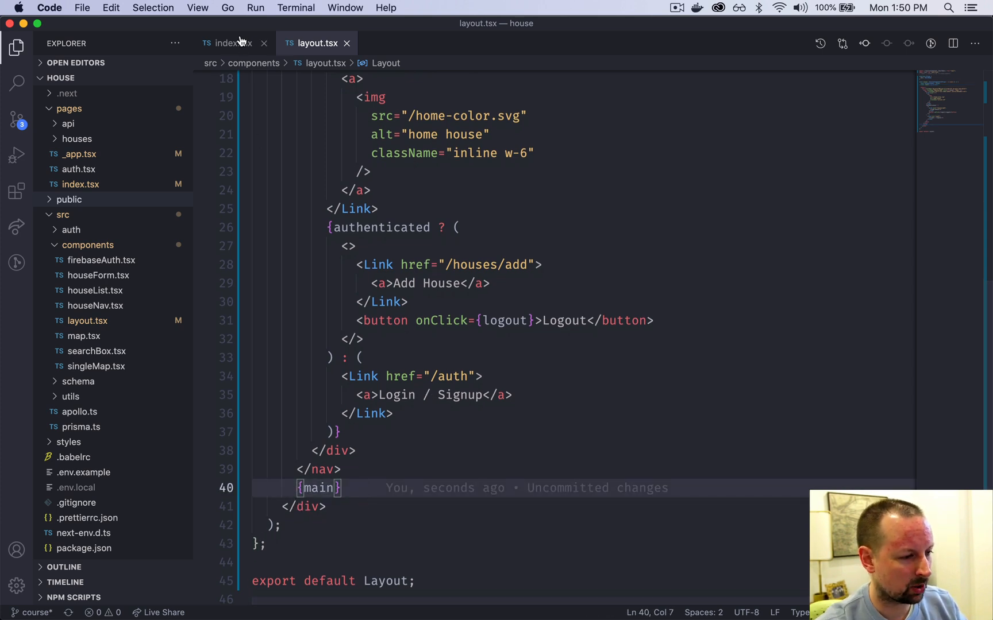
click(228, 43)
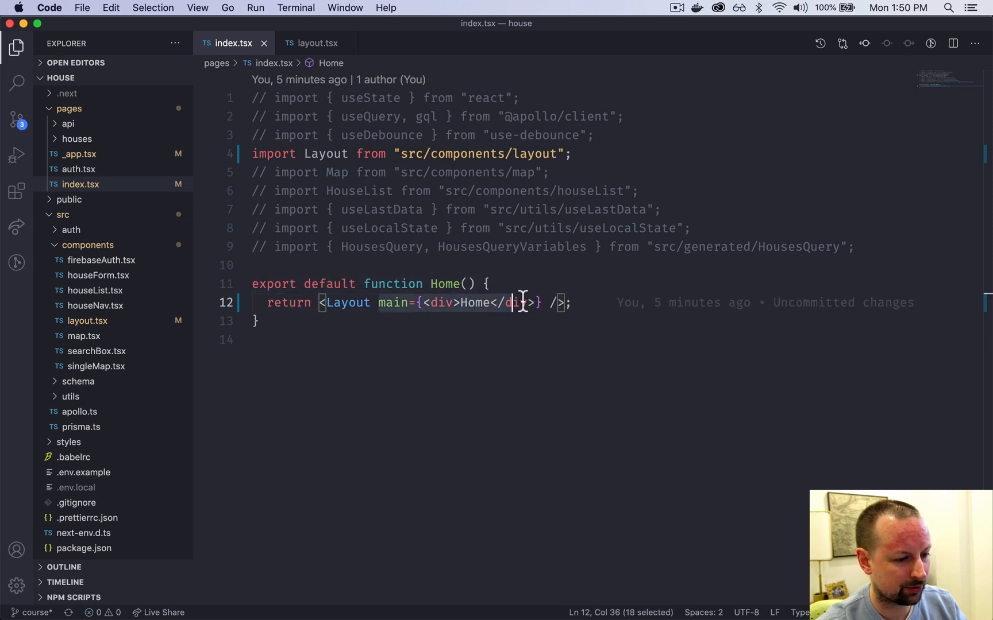
click(315, 43)
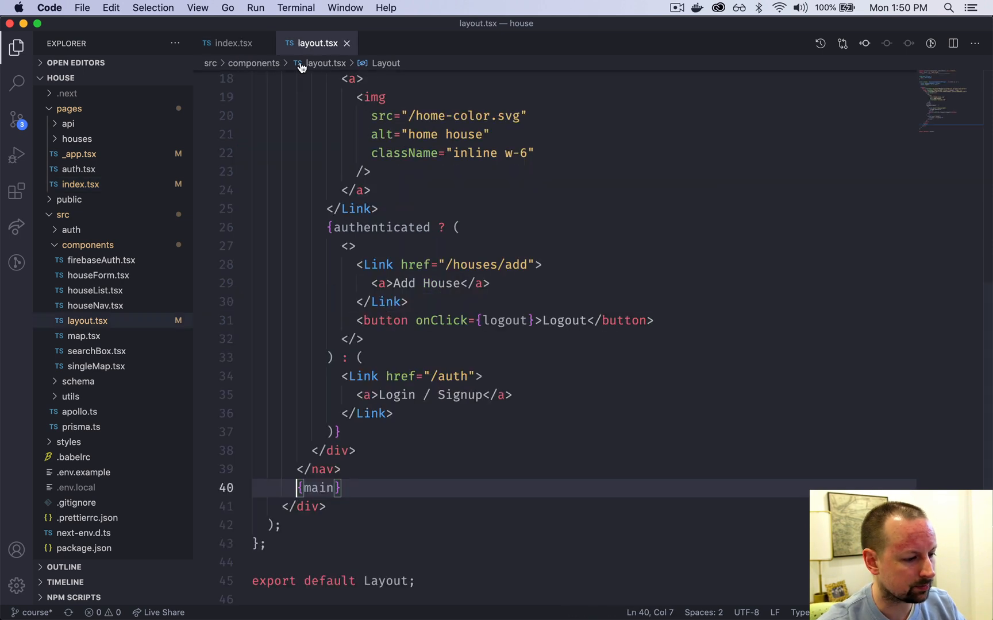
text(<main></main>)
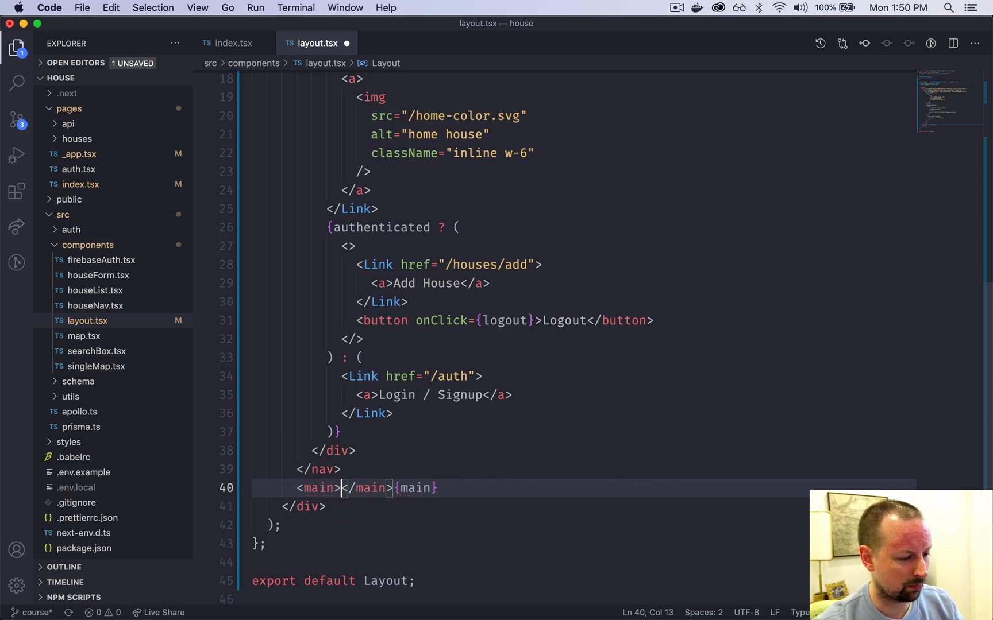
key(enter)
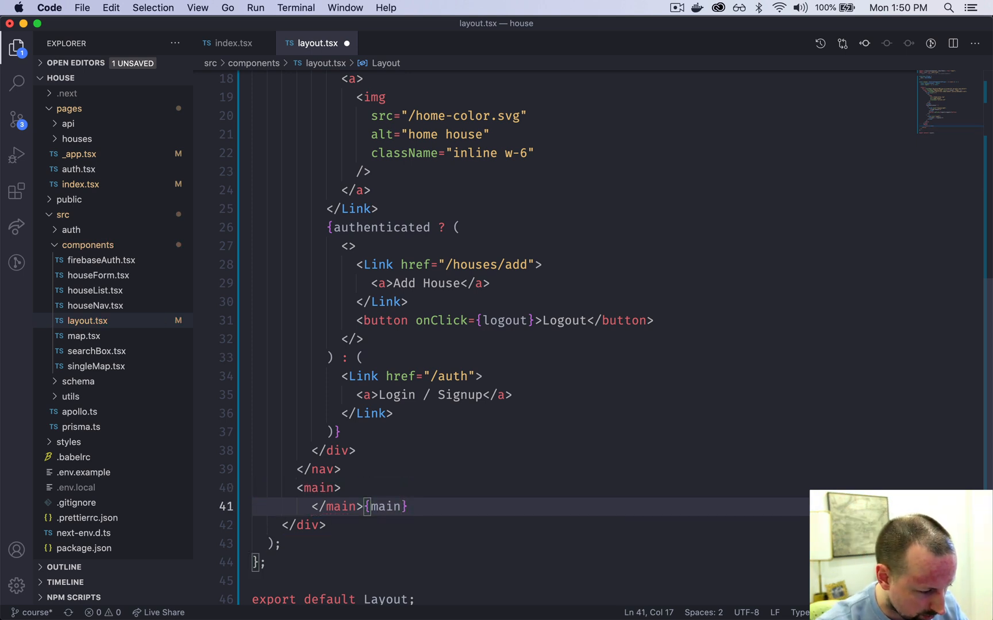
key(Enter)
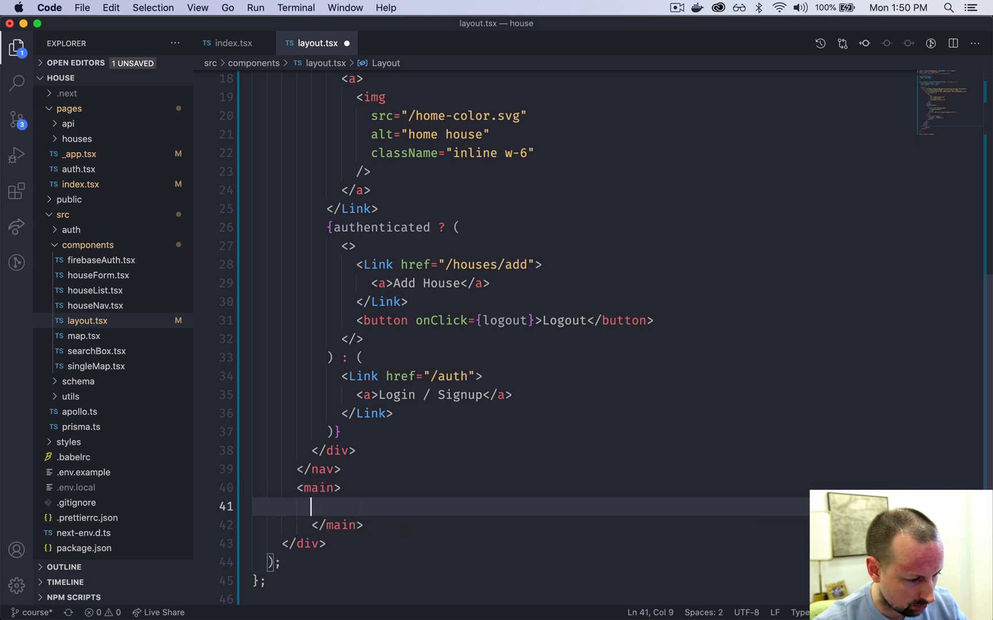
text({main}</main>)
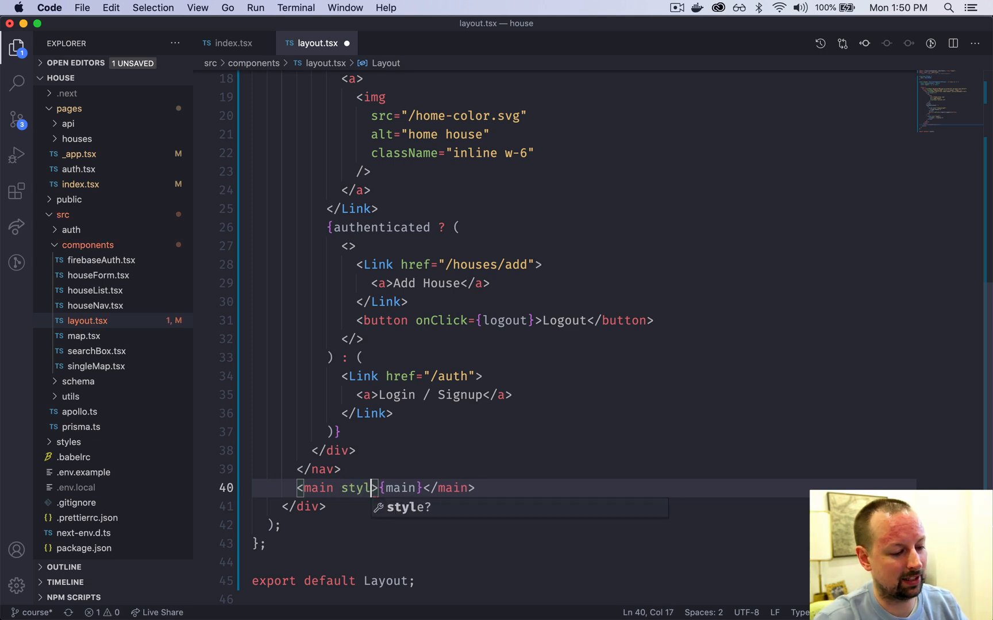
Give the main element a minHeight style of calc(100vh - 64px).
text(={{}})
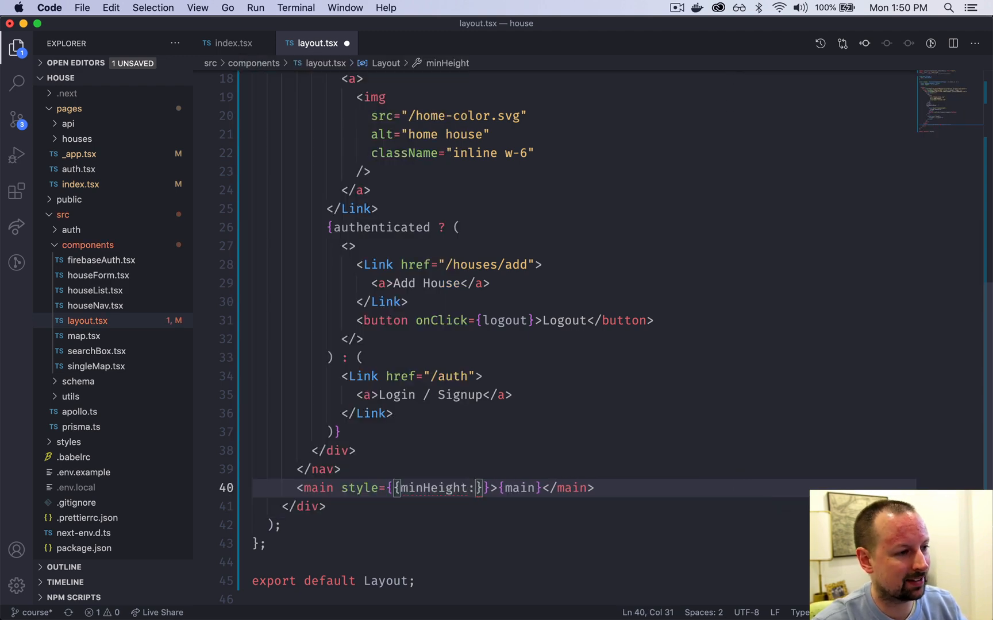
text("calc()")
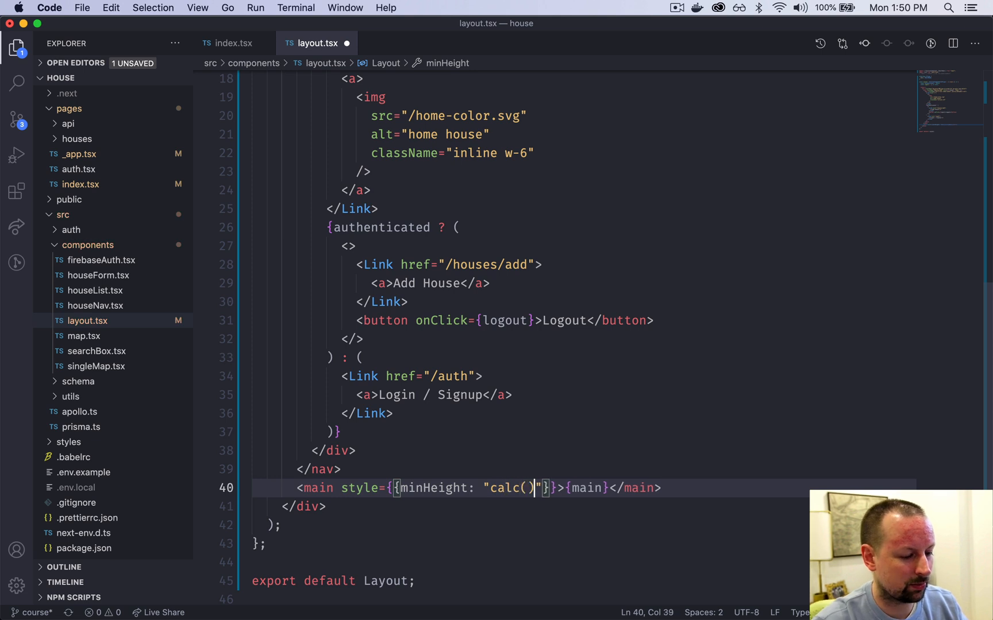
text(100vh)
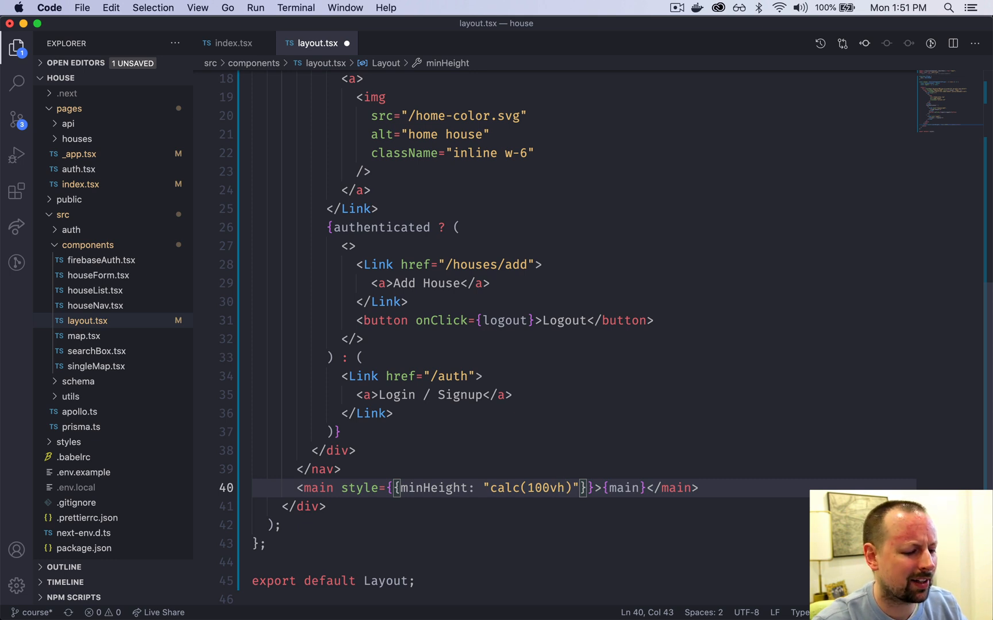
text(- 64)
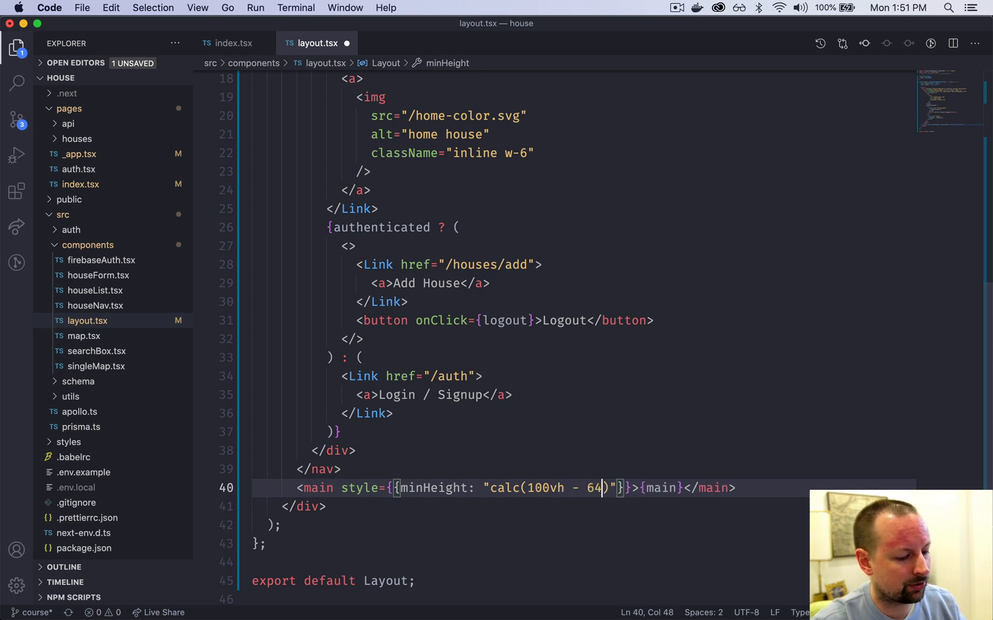
text(px)
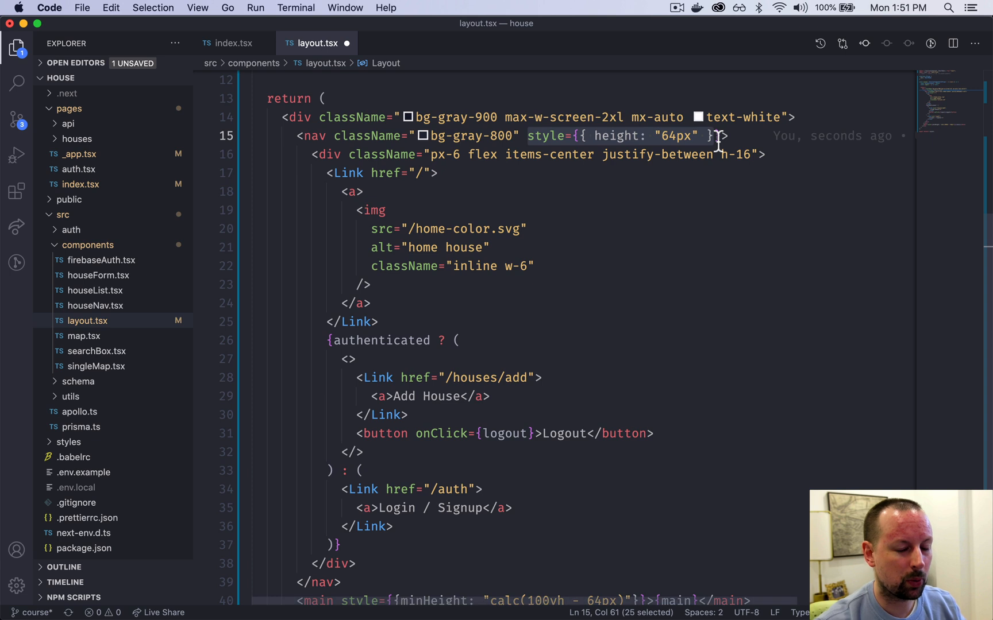
scroll(down, 3)
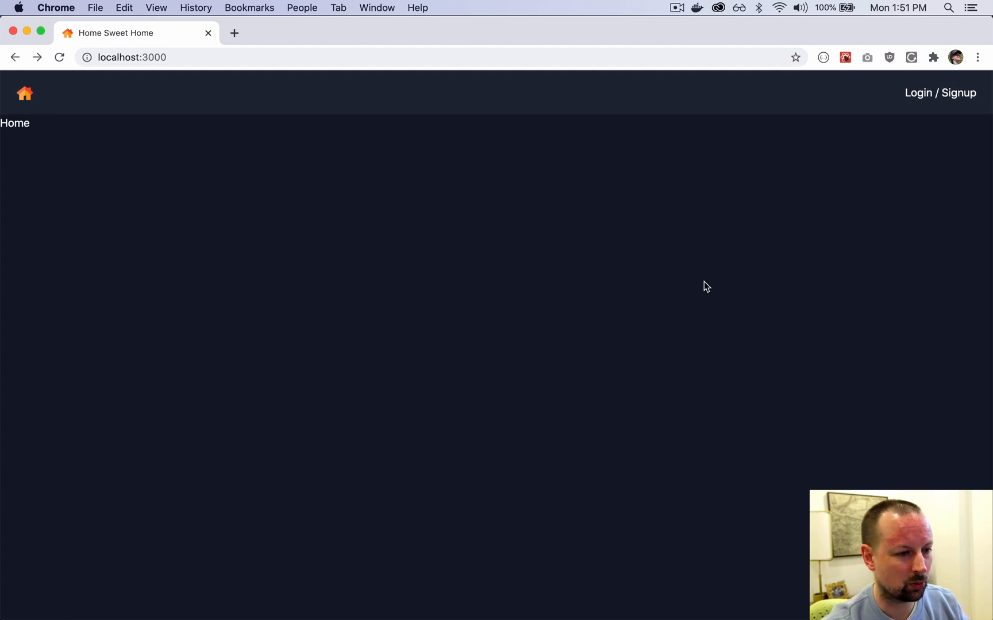
mouse_move(362, 325)
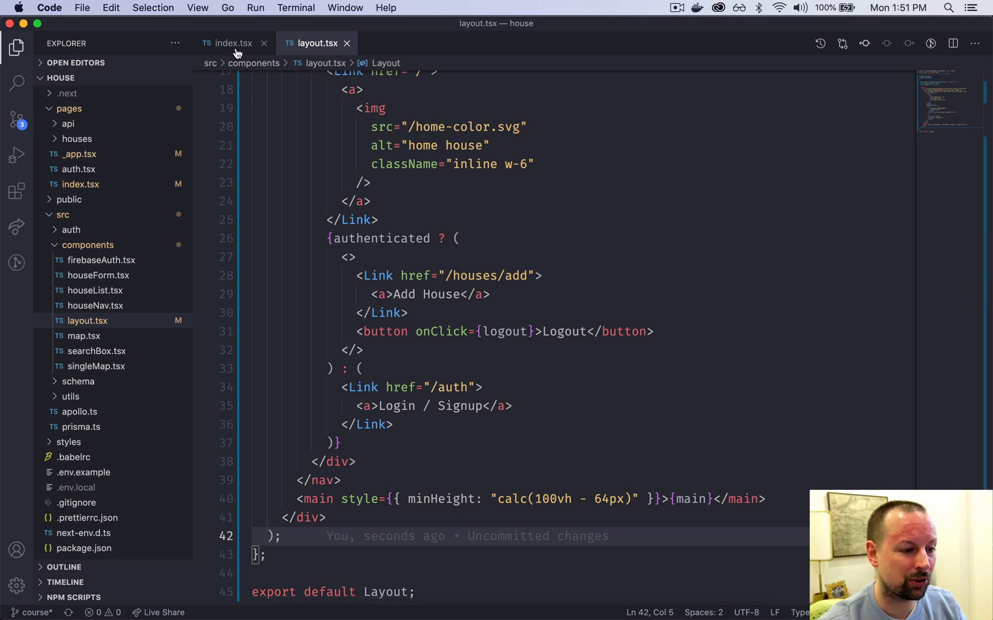
Review the index.tsx source, then switch to the terminal.
click(228, 43)
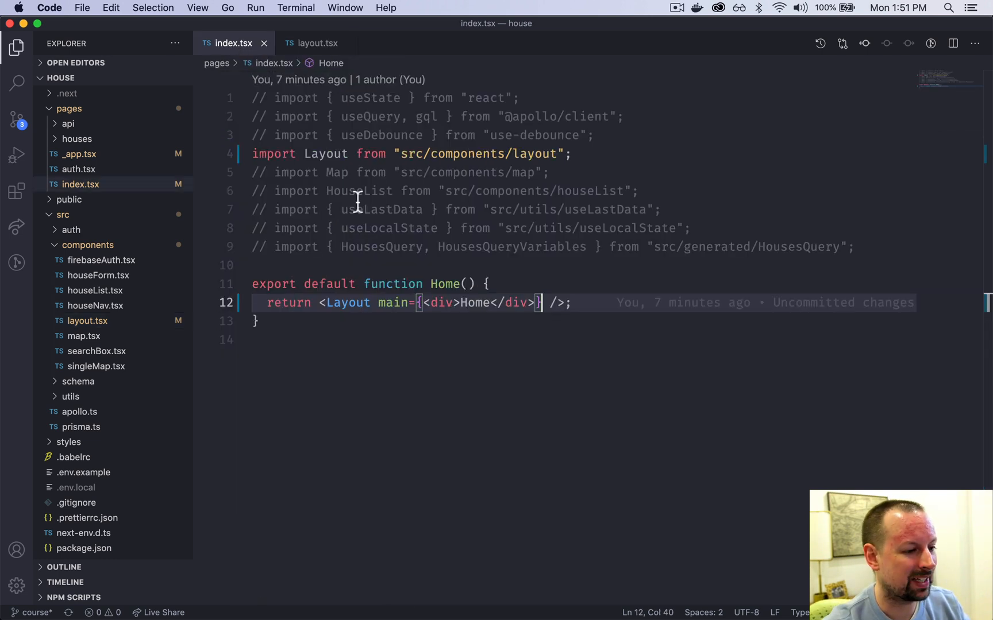
key(cmd+tab)
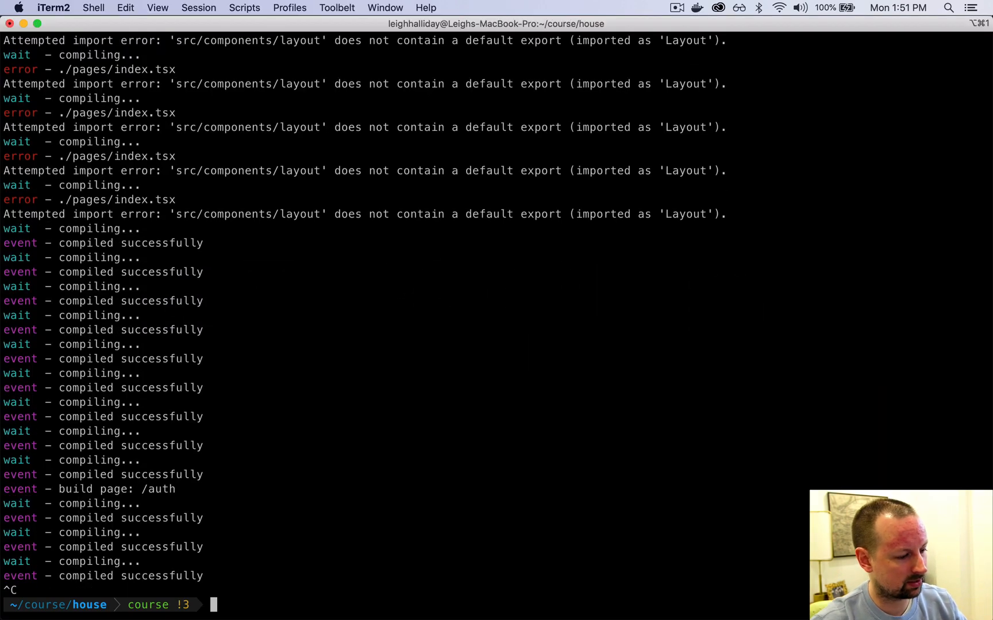
Run 'git st' in iTerm2 to list modified _app.tsx, index.tsx and layout.tsx.
text(git st)
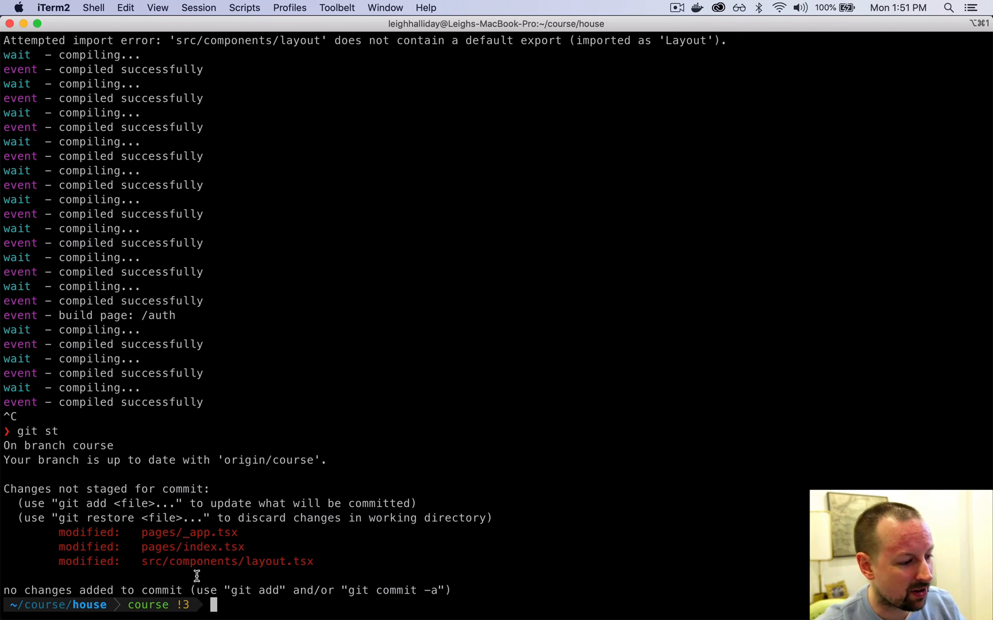
double_click(189, 533)
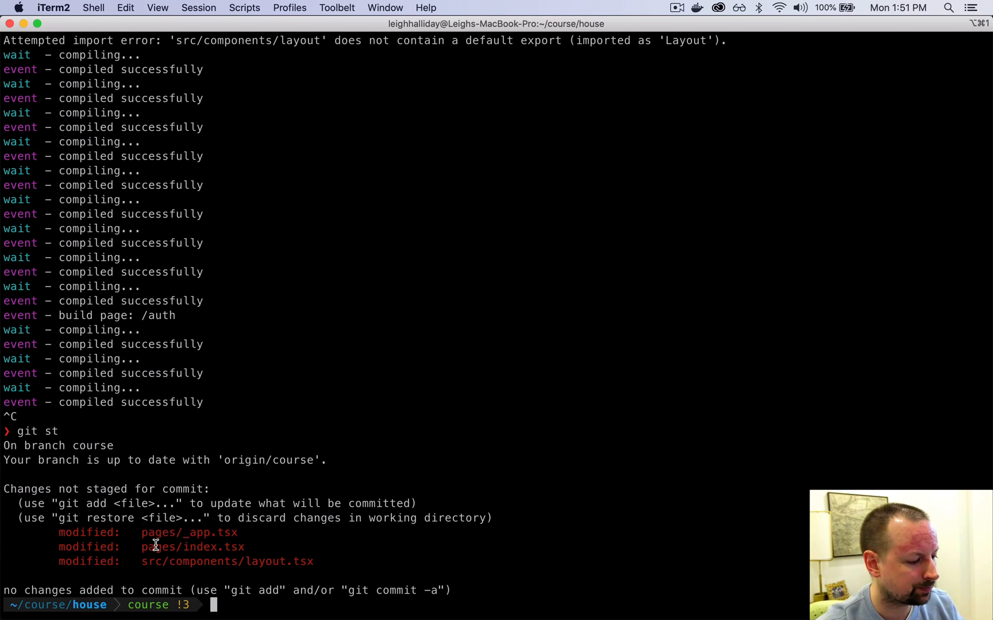
mouse_move(244, 548)
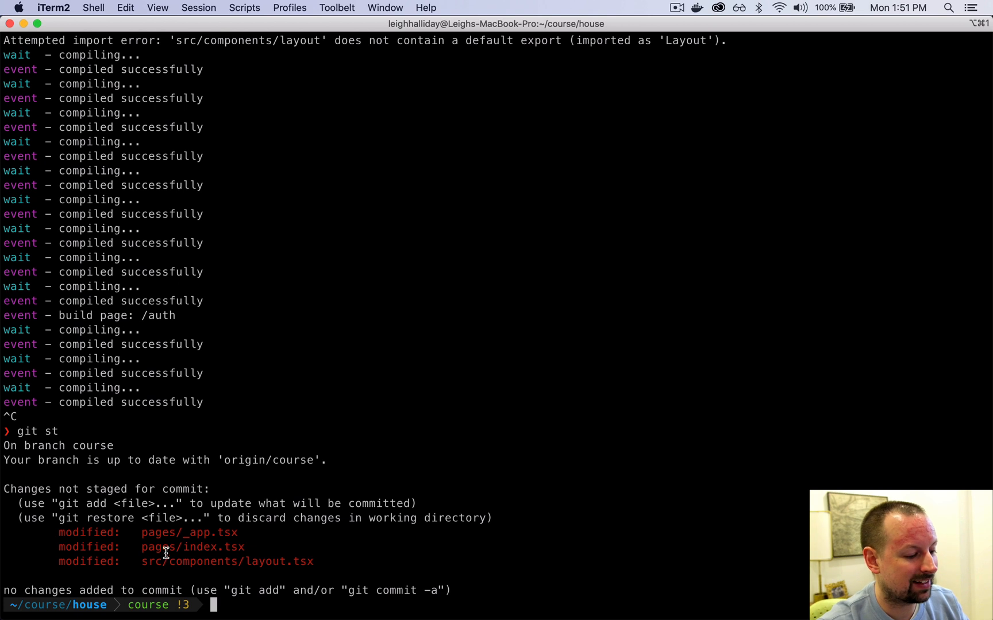
mouse_move(175, 562)
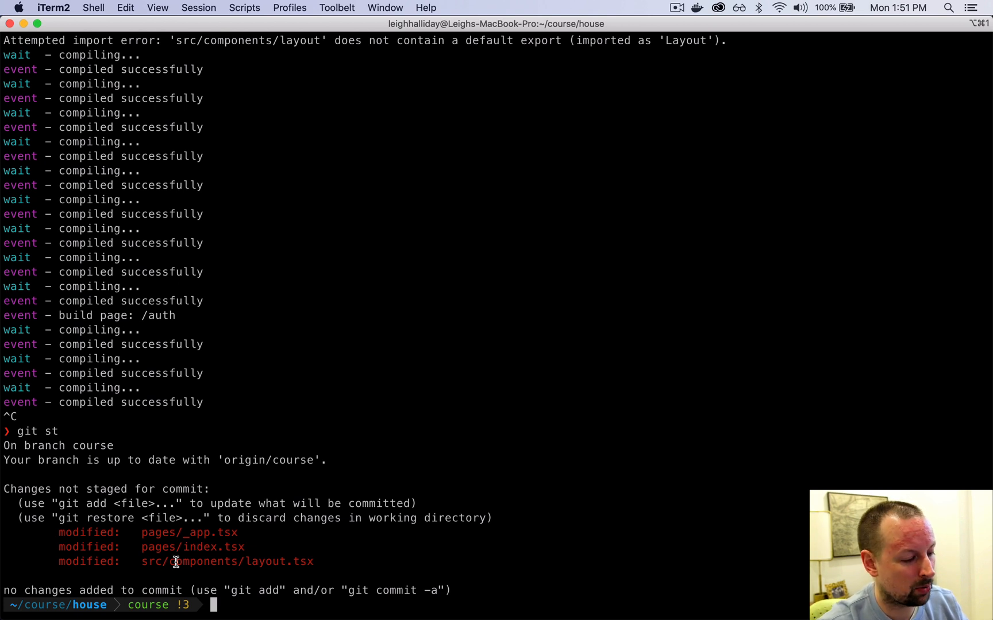